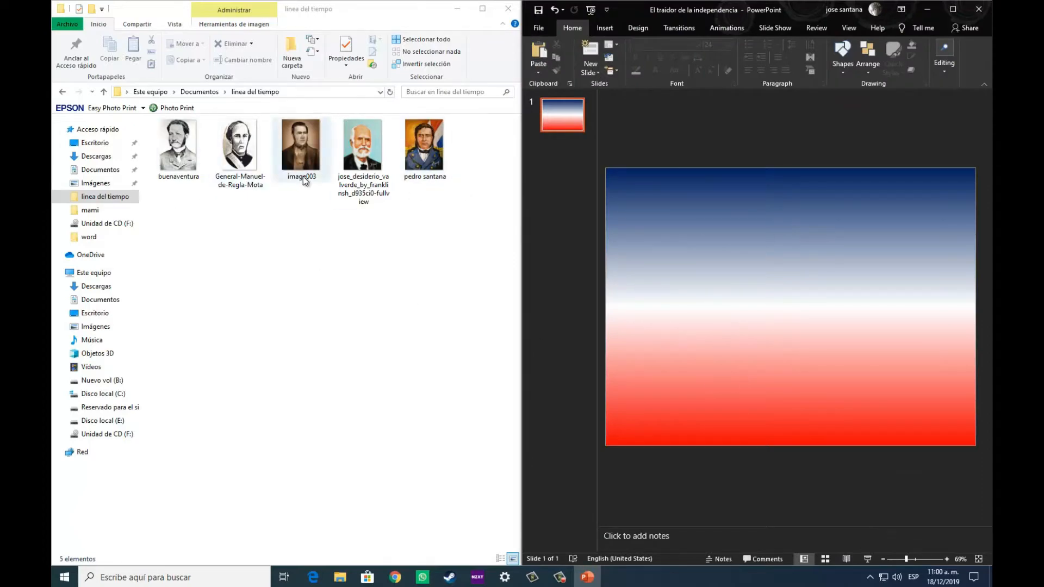
# - Insert a text box at the top of the slide for the title 'Línea de tiempo'
pyautogui.click(311, 576)
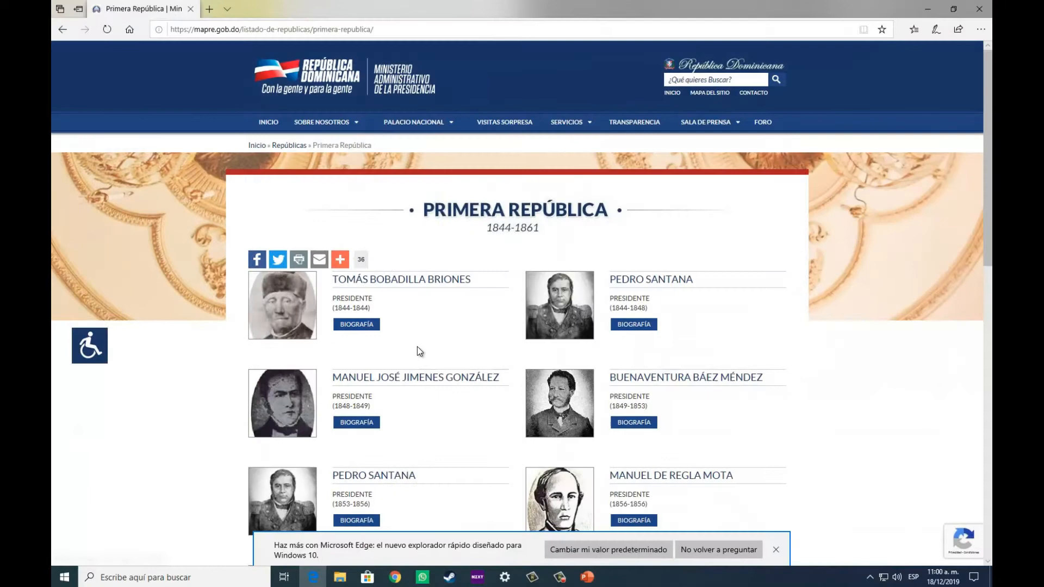
pyautogui.scroll(-3)
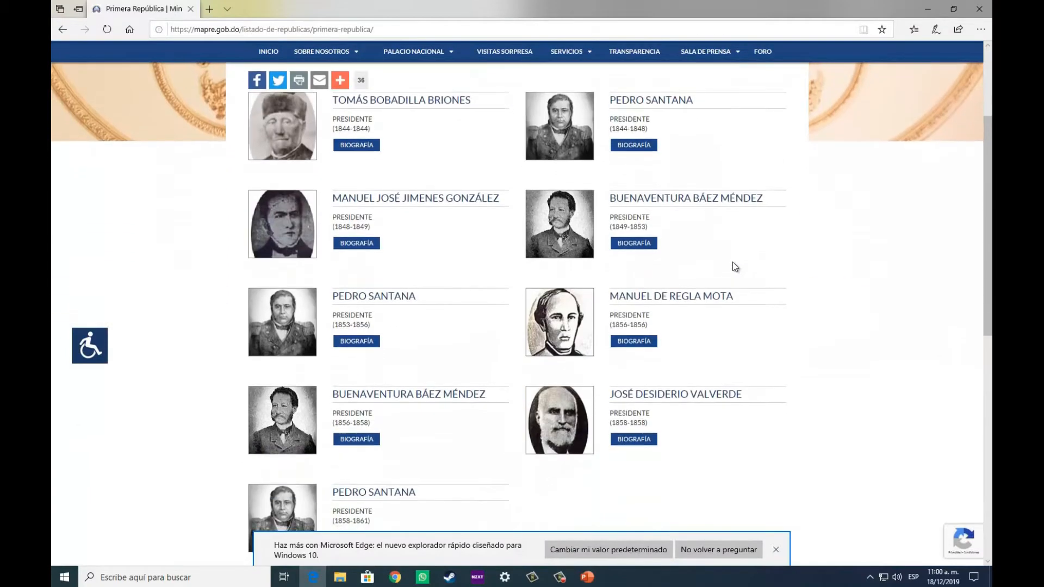
pyautogui.moveTo(391, 323)
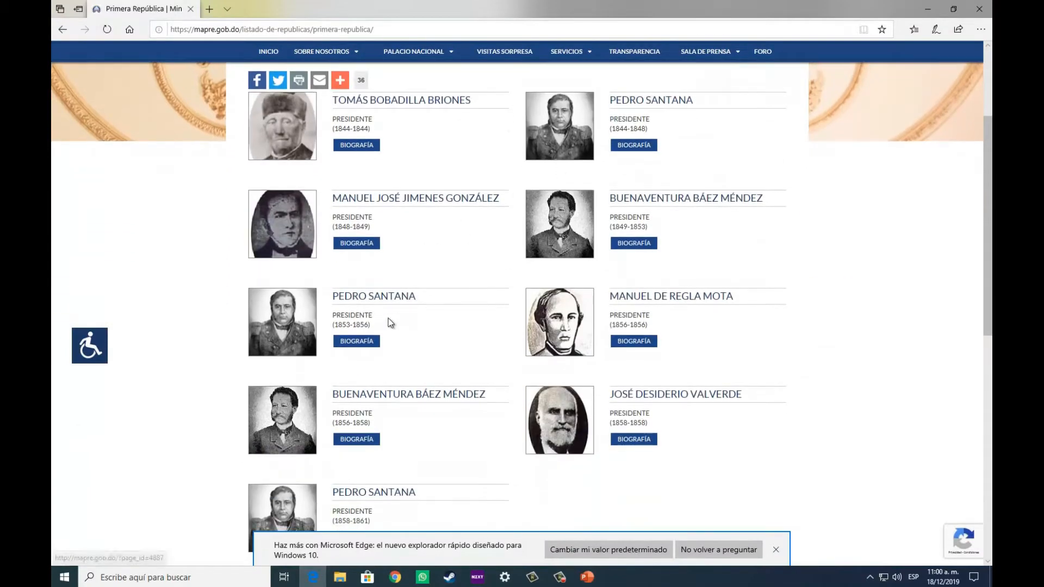
pyautogui.moveTo(399, 536)
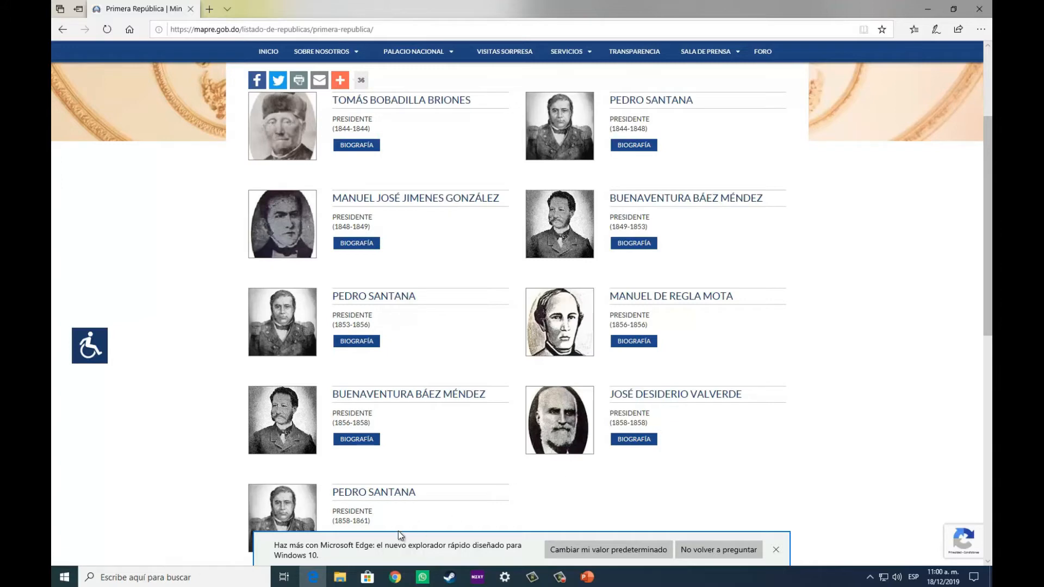
pyautogui.moveTo(576, 252)
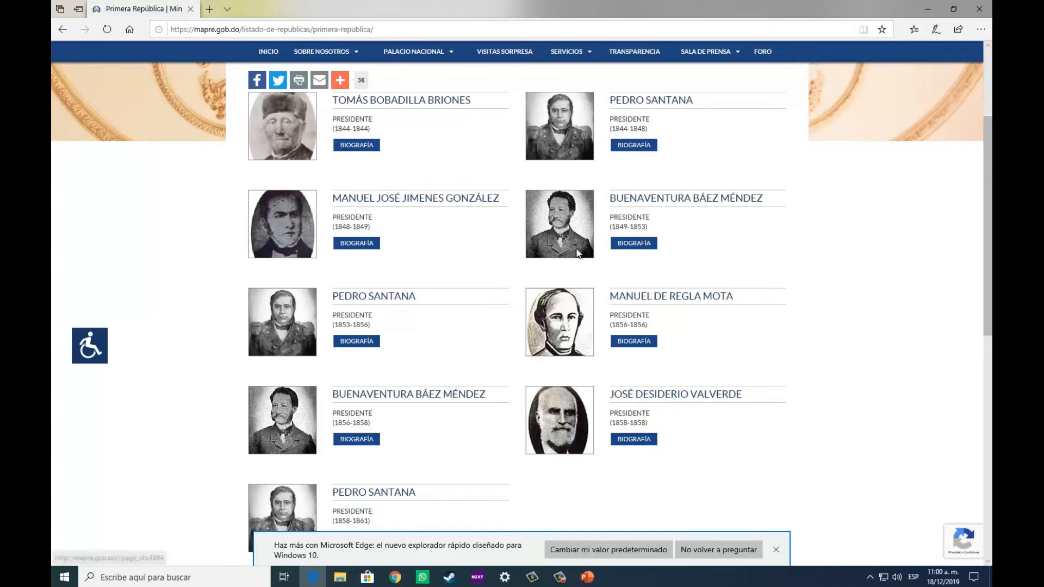
pyautogui.moveTo(925, 12)
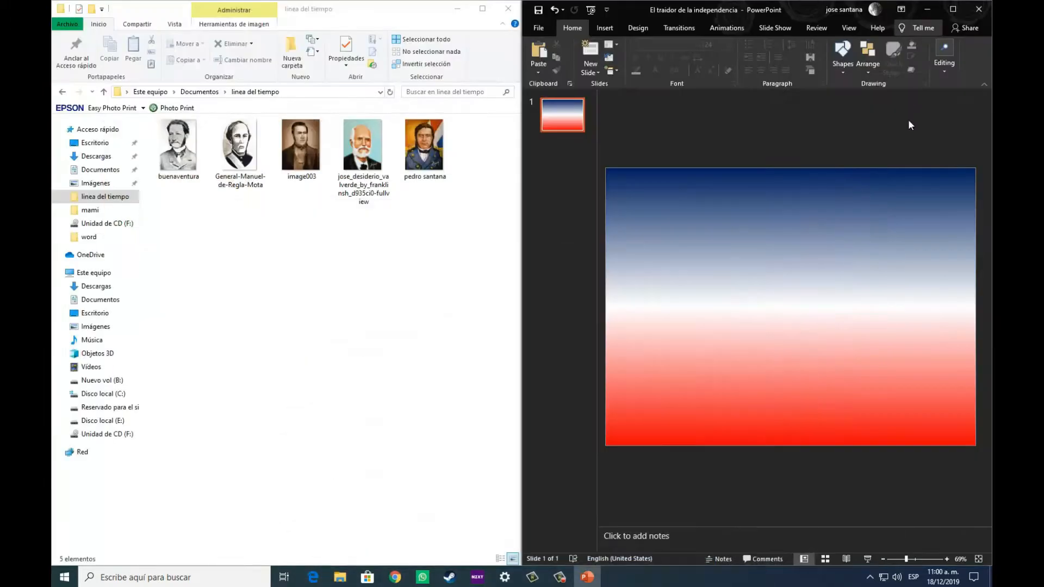
pyautogui.moveTo(981, 290)
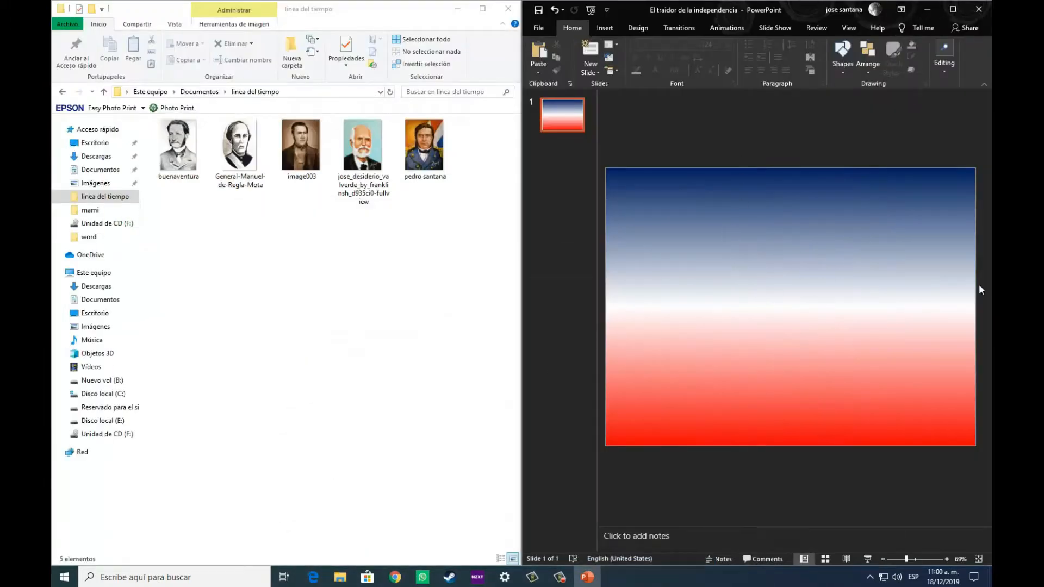
pyautogui.click(604, 28)
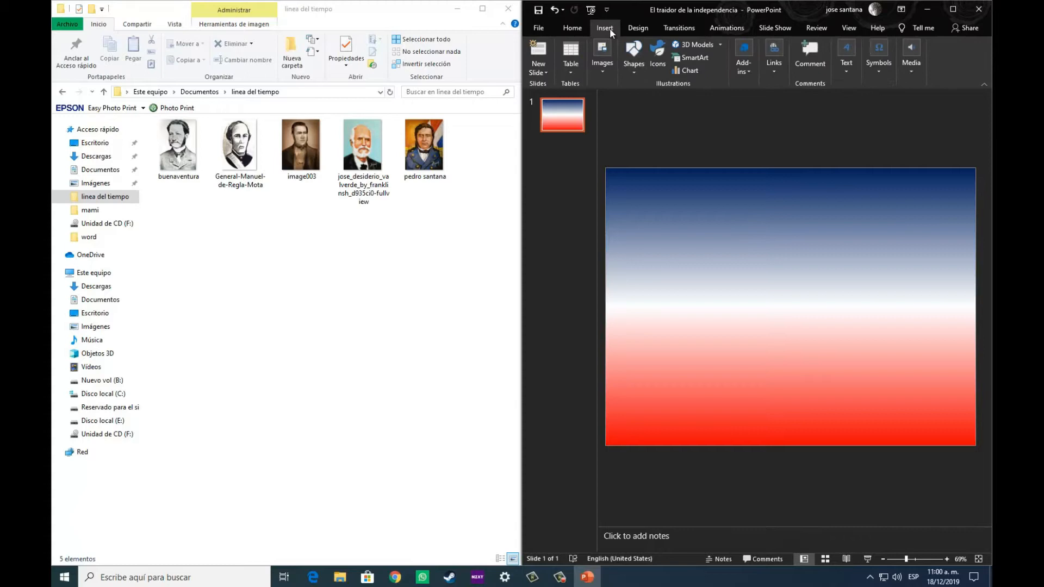
pyautogui.moveTo(846, 55)
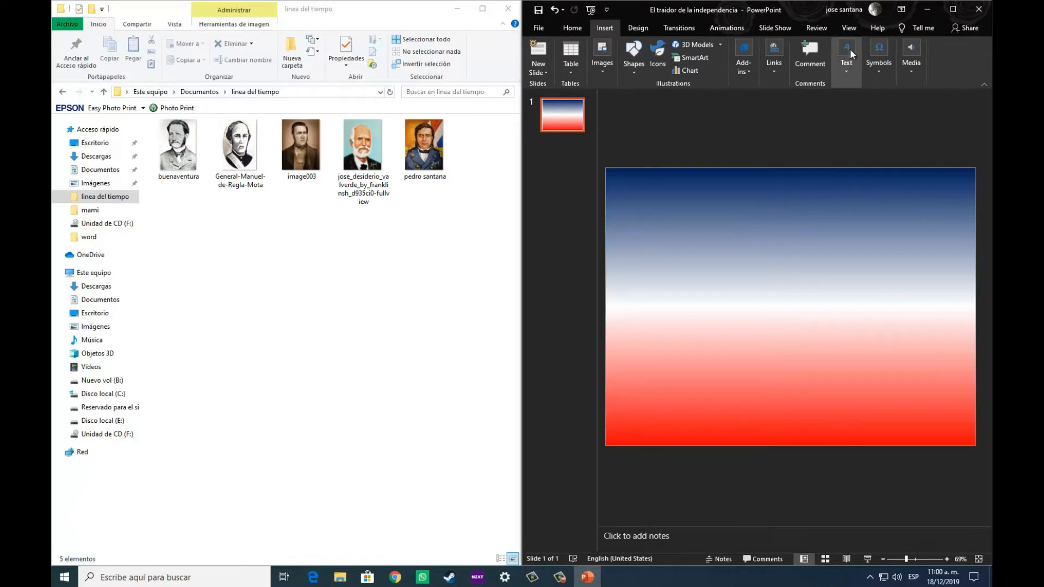
pyautogui.click(845, 57)
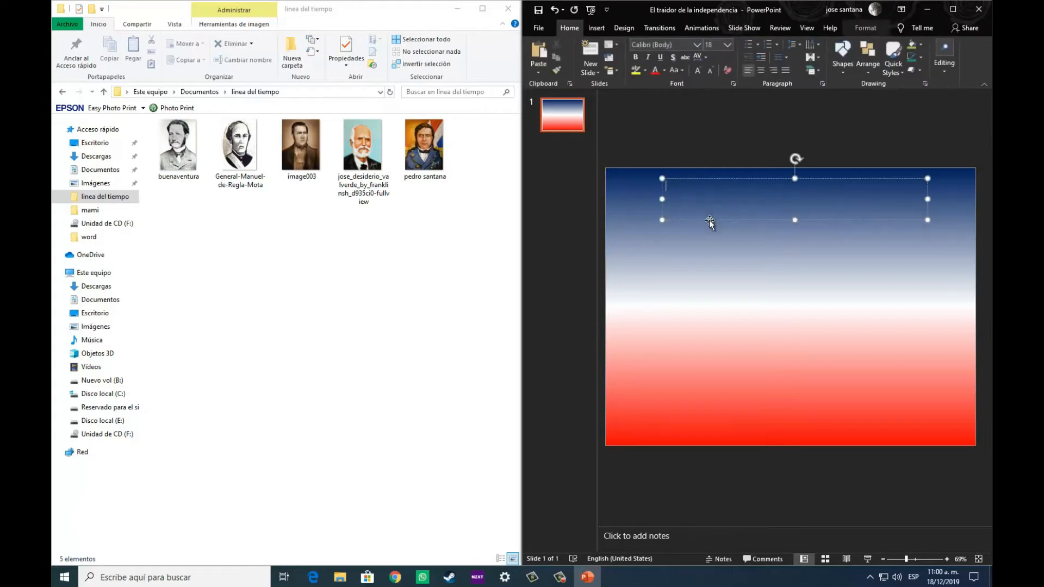
pyautogui.moveTo(728, 314)
pyautogui.write('Linea de tiempo')
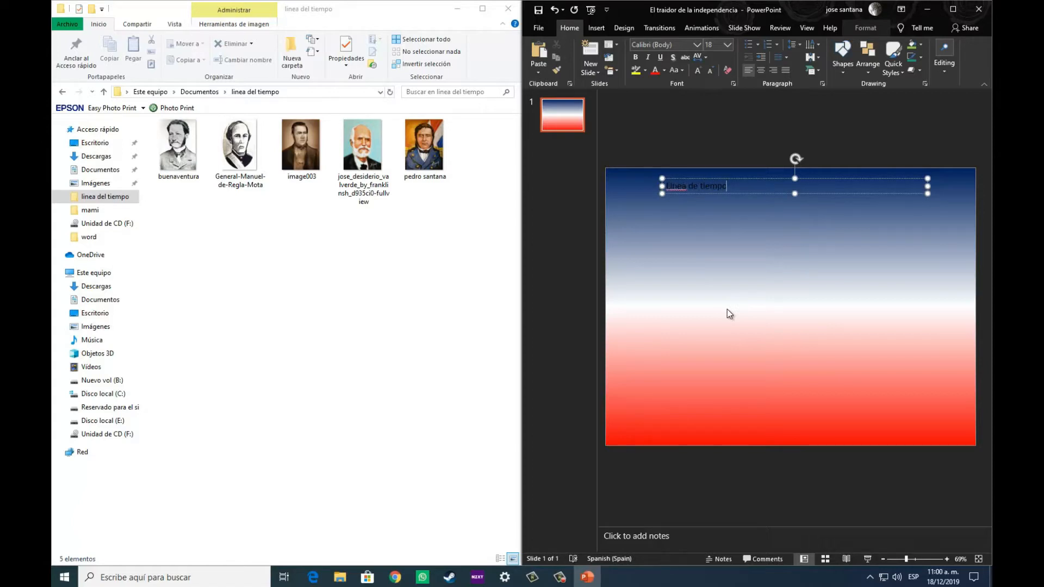
pyautogui.click(676, 186)
pyautogui.write('Lí')
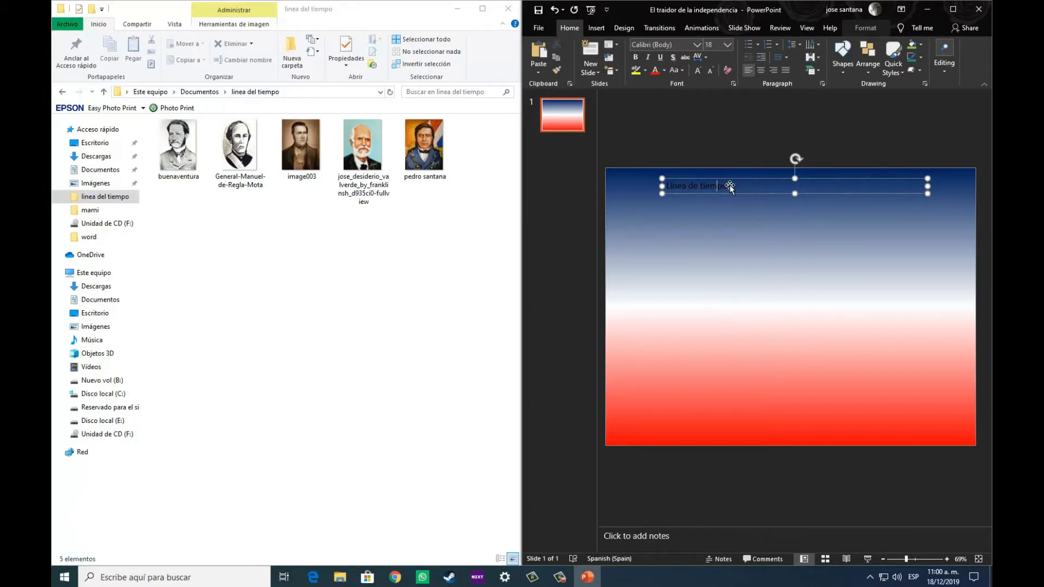
# - Make the 'Línea de tiempo' title text white
pyautogui.doubleClick(707, 185)
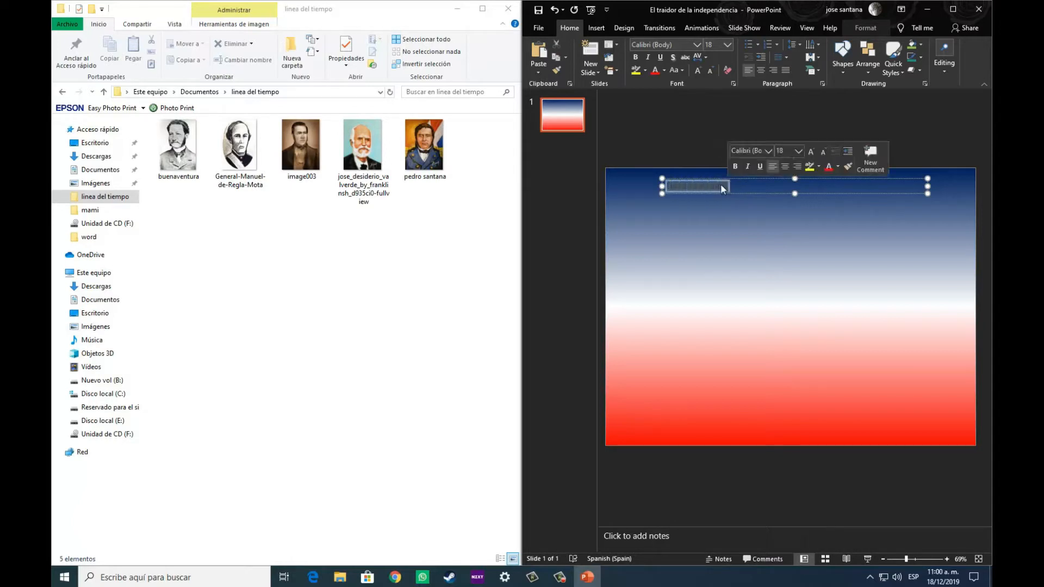
pyautogui.click(660, 70)
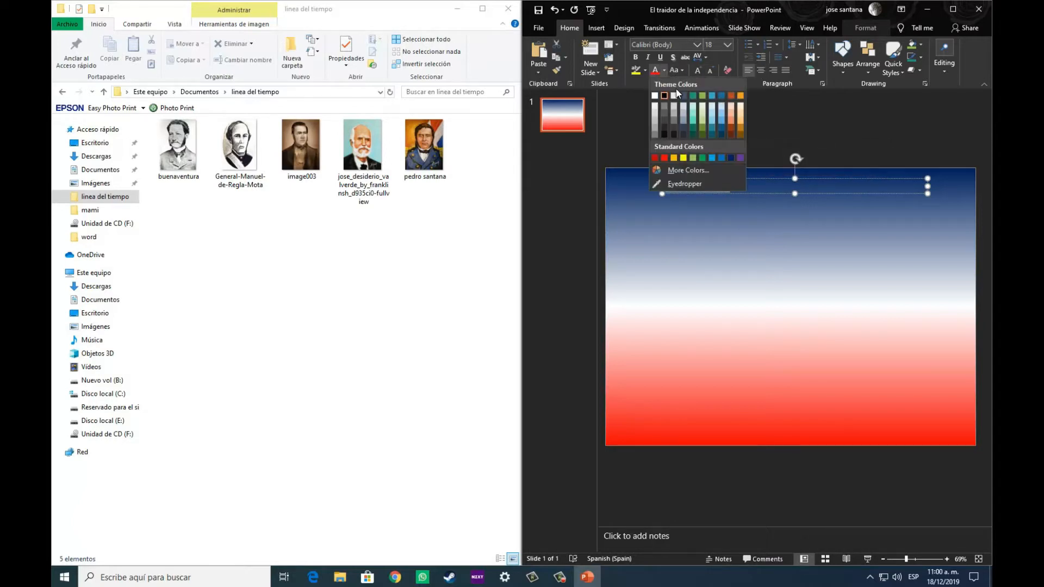
pyautogui.click(663, 95)
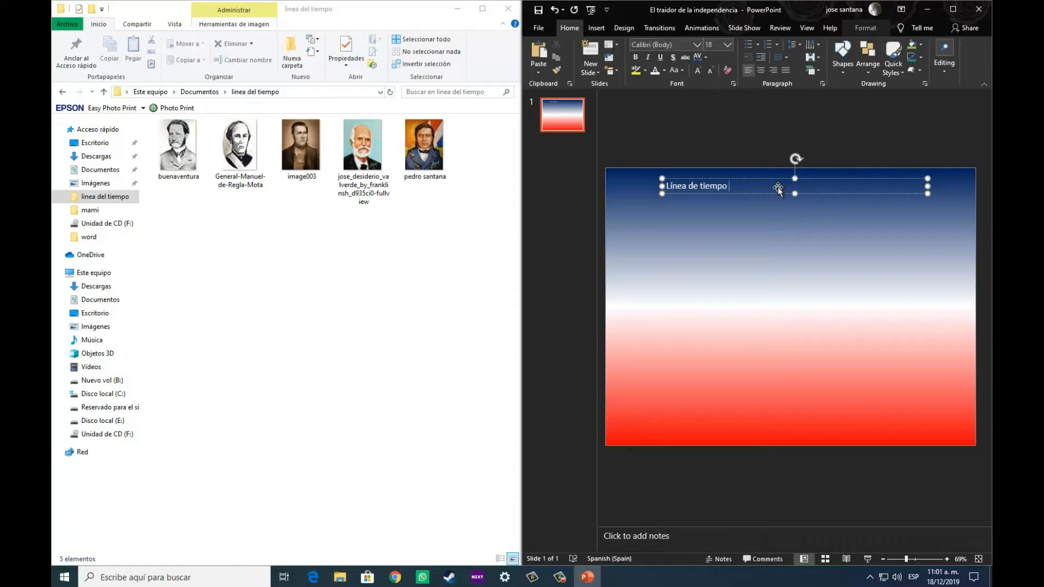
# - Extend the title to '...presidentes del primer periodo republicano(primera republica)', fixing 'pimer' to 'primer'
pyautogui.write('de los')
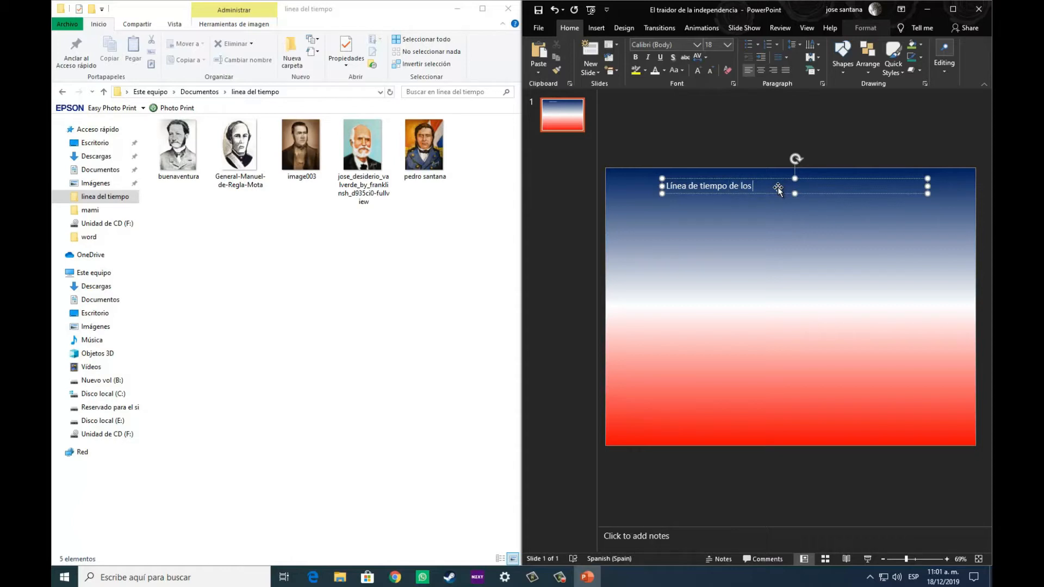
pyautogui.write('presidentes del')
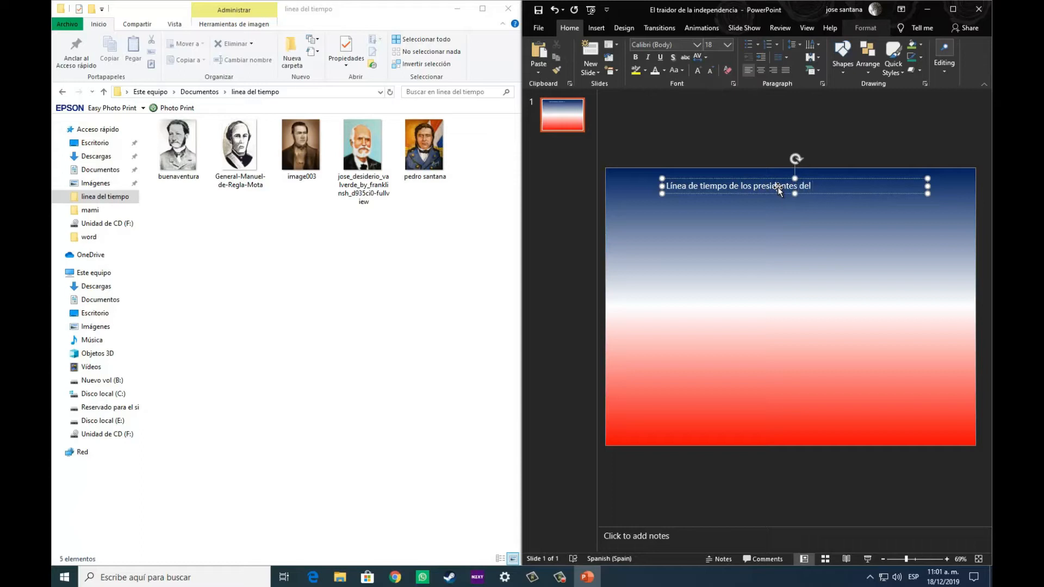
pyautogui.write('pimer periodo')
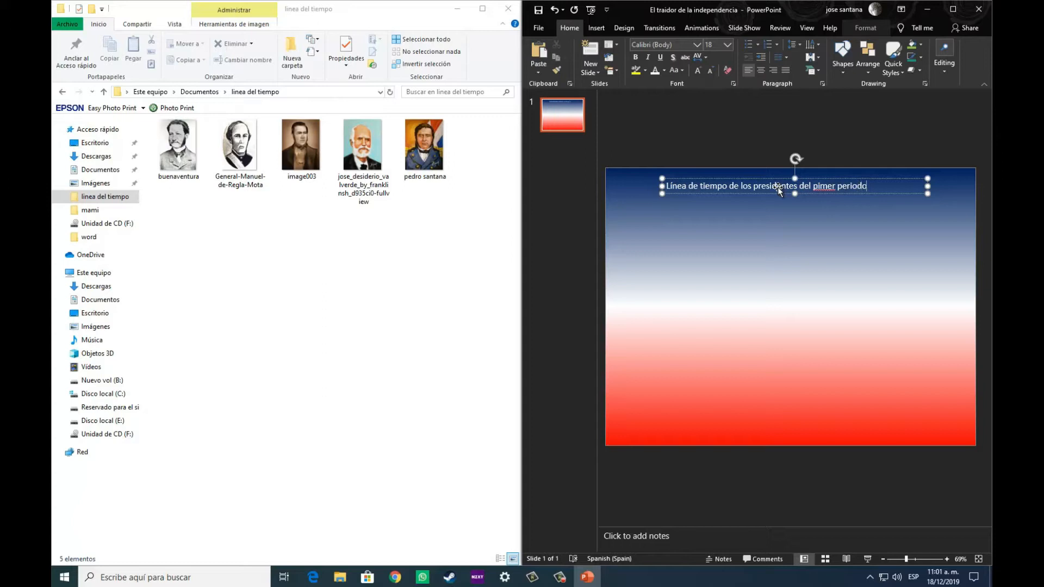
pyautogui.write('republican')
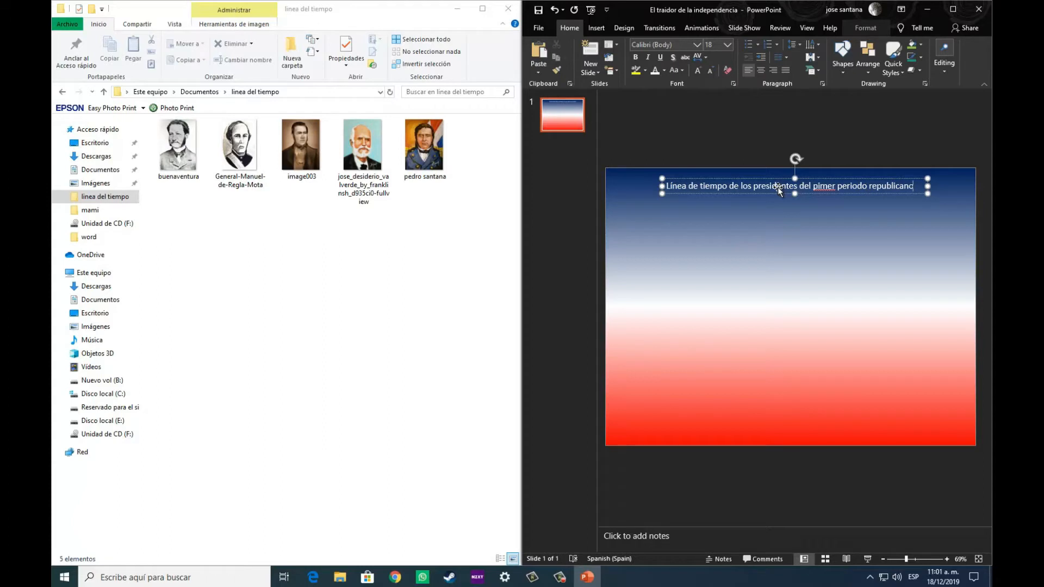
pyautogui.write('o')
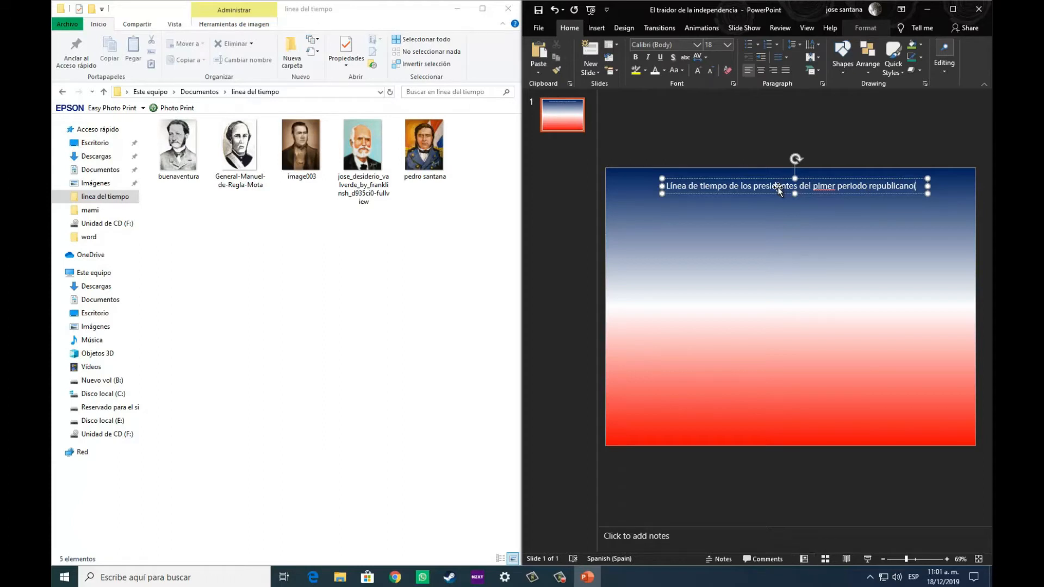
pyautogui.write('(primera republica')
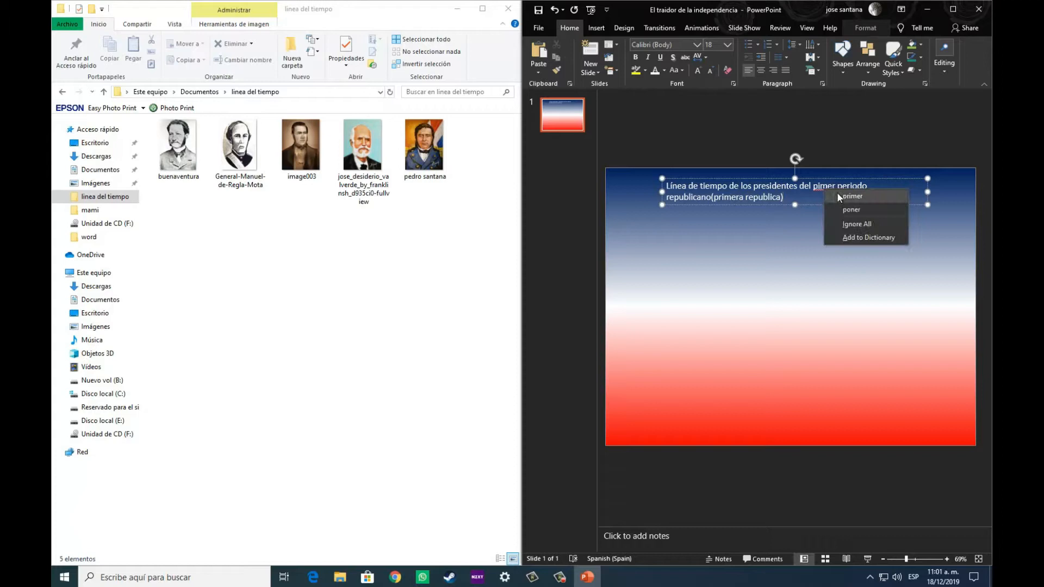
pyautogui.click(853, 196)
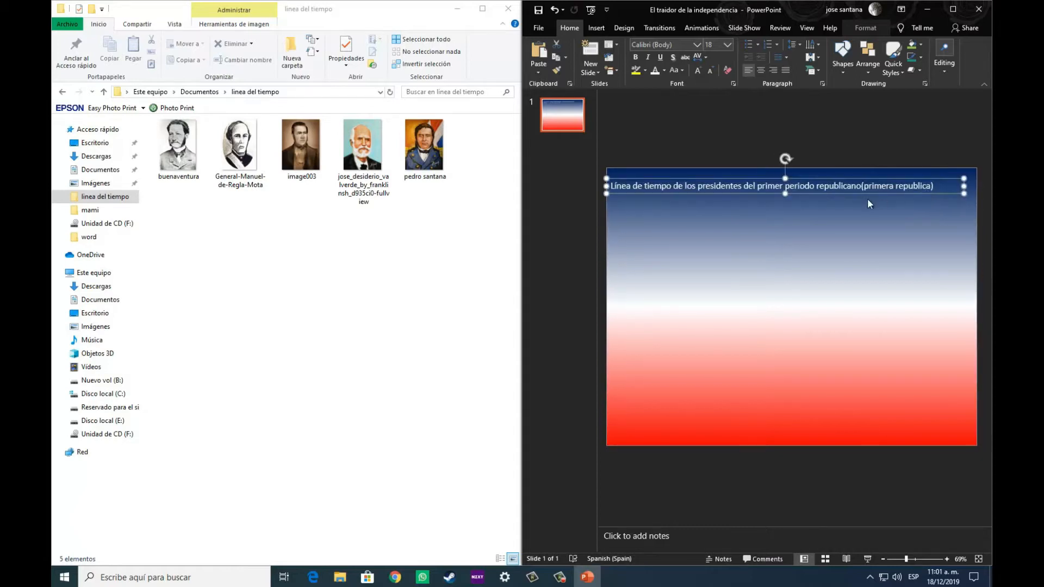
pyautogui.moveTo(761, 85)
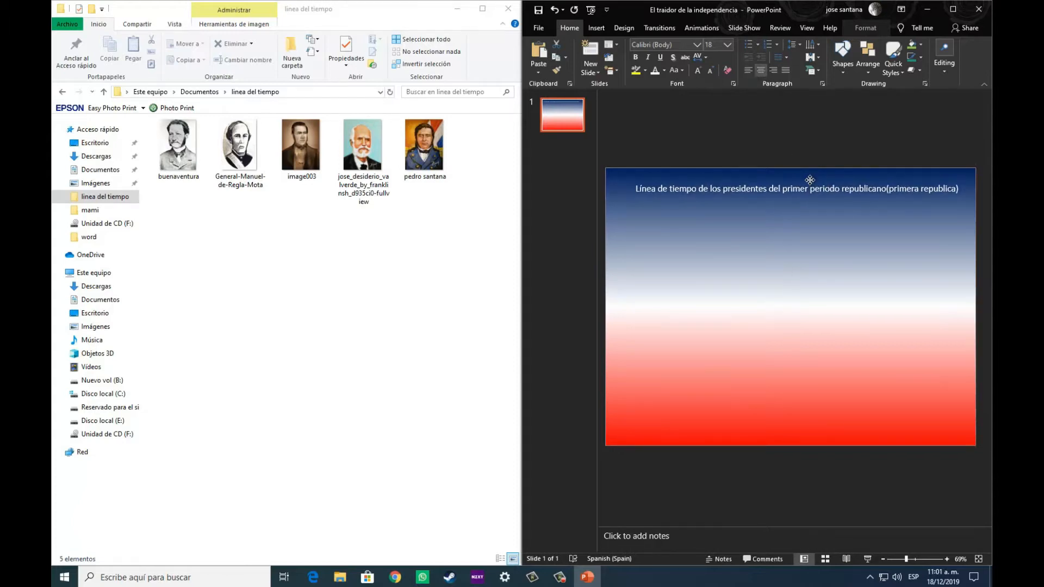
# - Place a Right Arrow shape on the slide's left edge, midway down
pyautogui.click(709, 237)
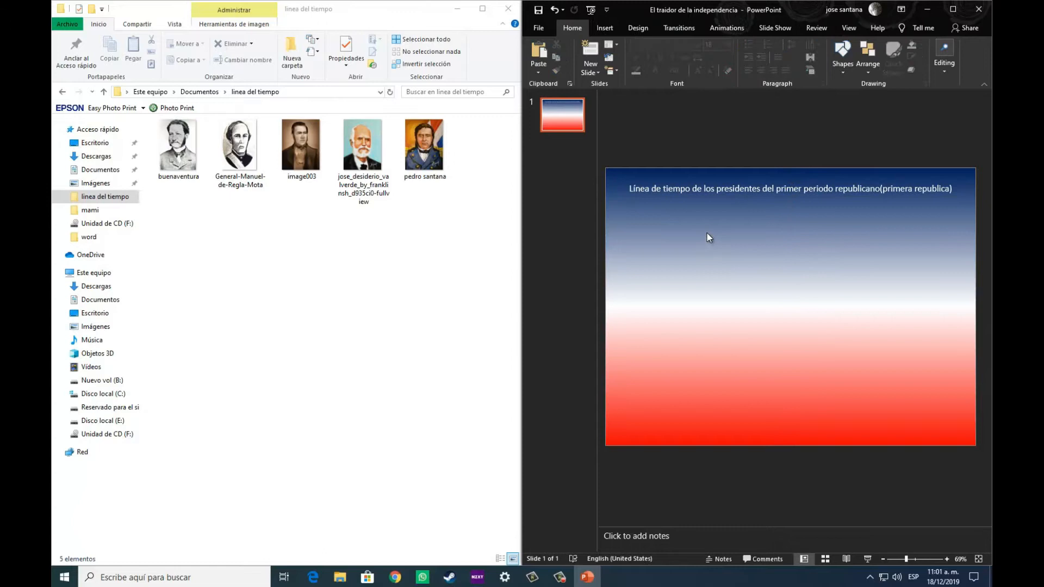
pyautogui.moveTo(726, 305)
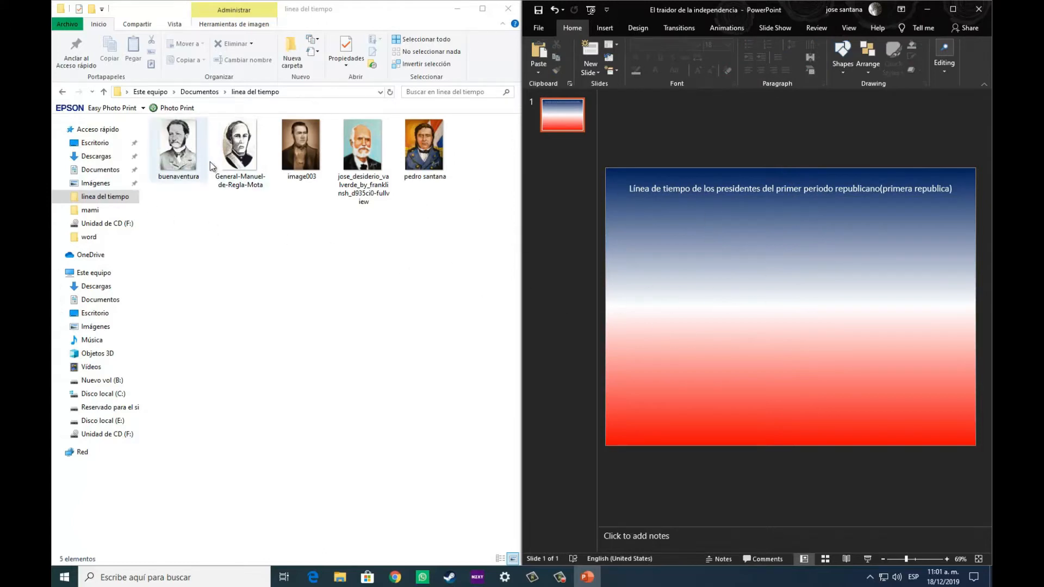
pyautogui.click(602, 28)
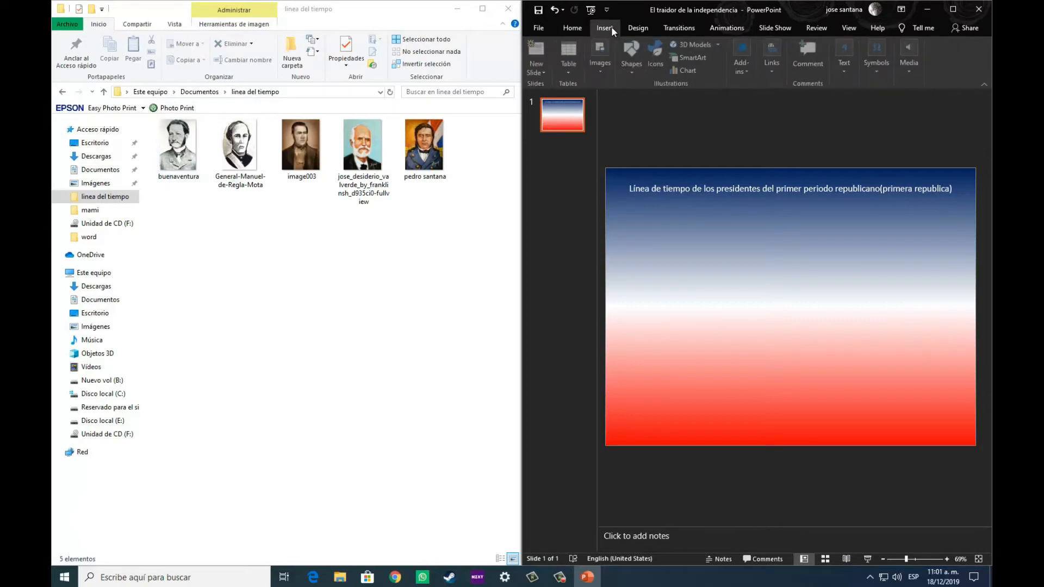
pyautogui.click(631, 52)
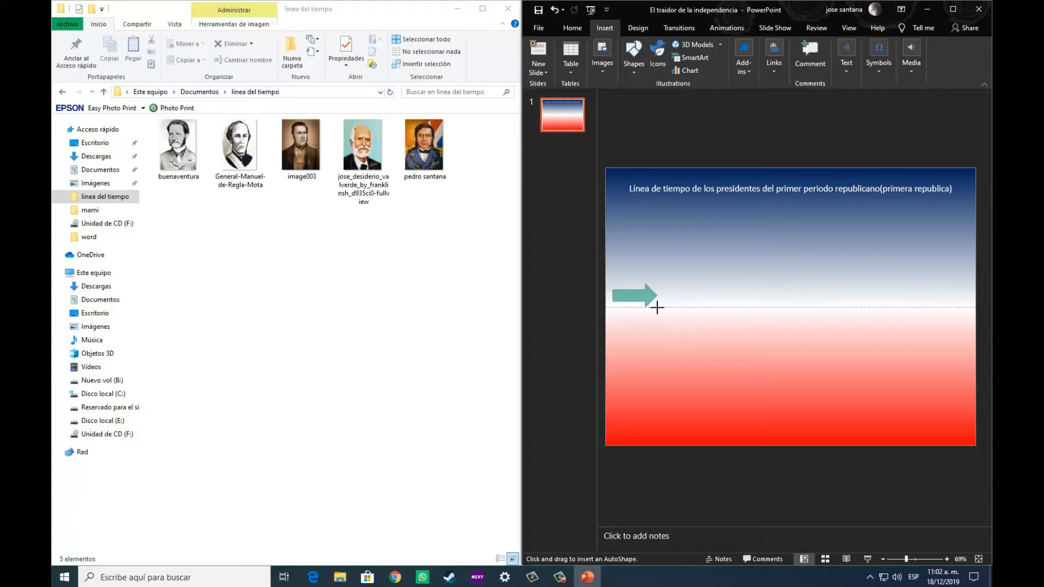
pyautogui.click(634, 296)
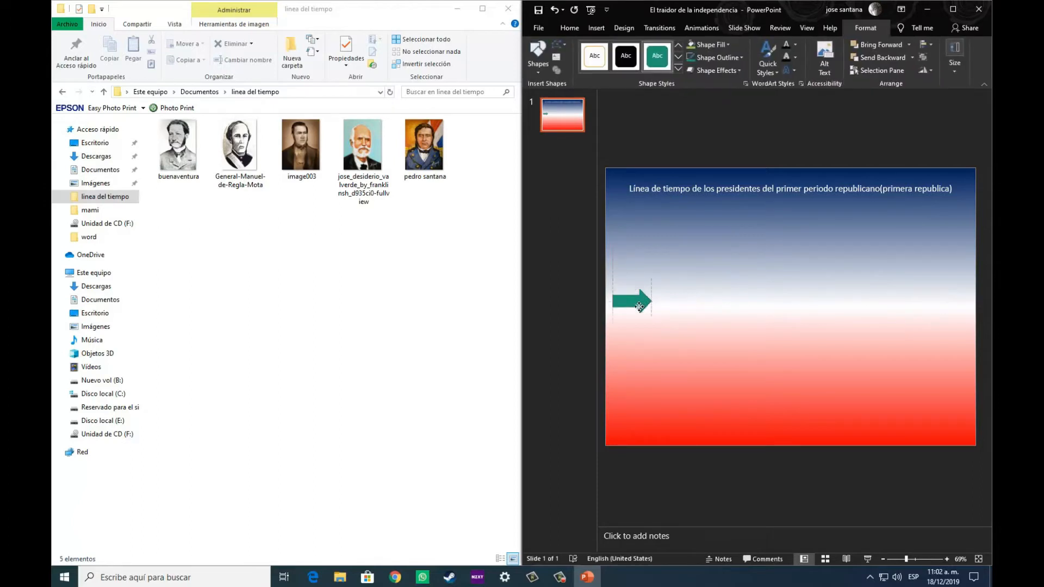
pyautogui.click(632, 301)
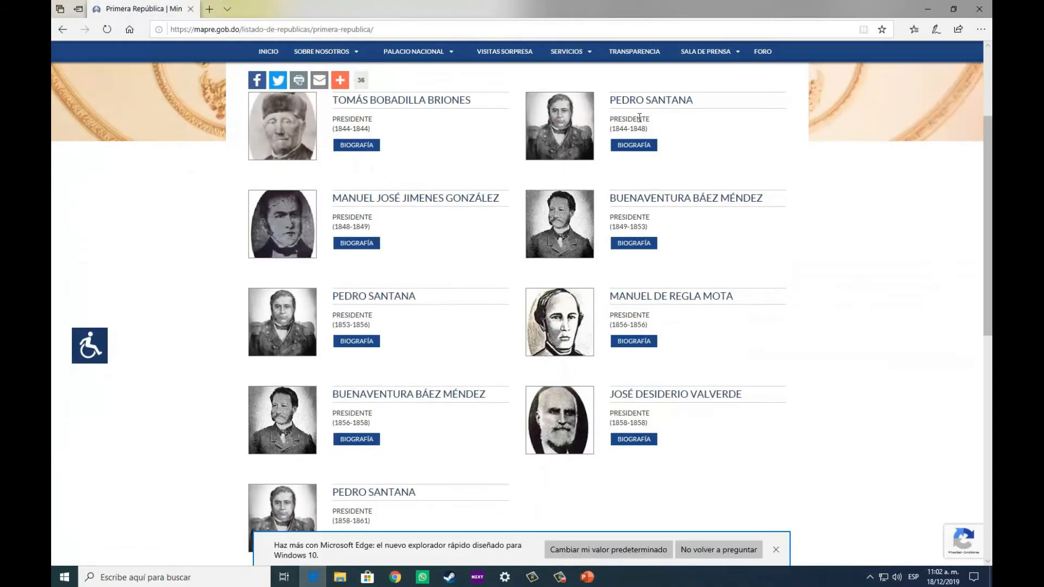
pyautogui.moveTo(362, 129)
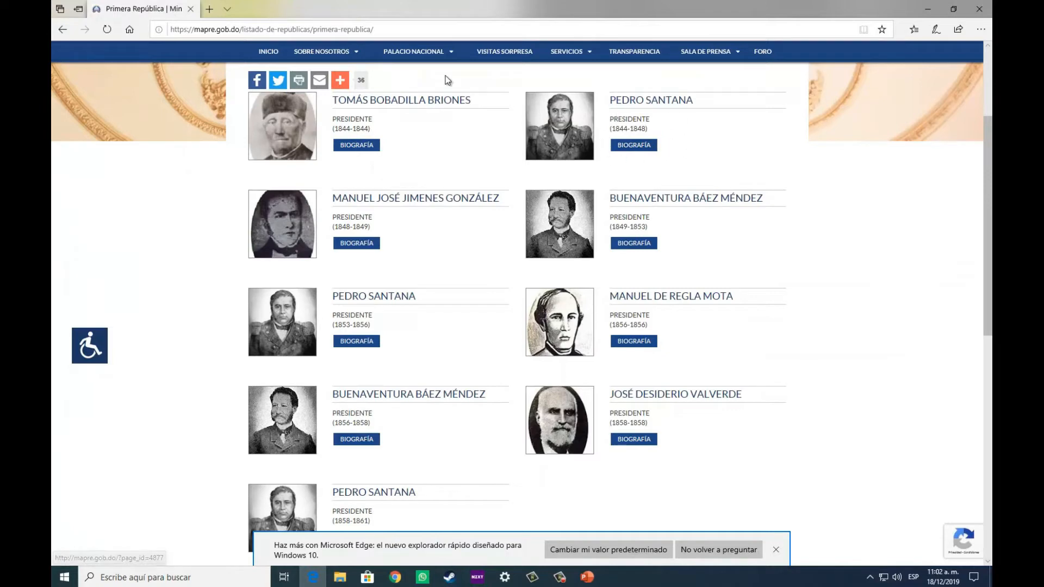
pyautogui.moveTo(646, 143)
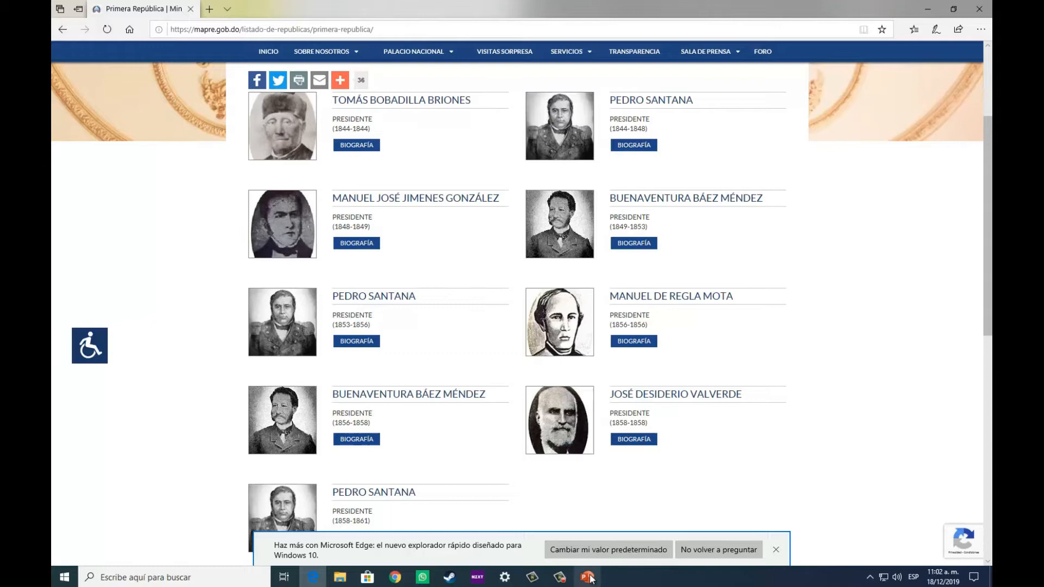
pyautogui.click(586, 577)
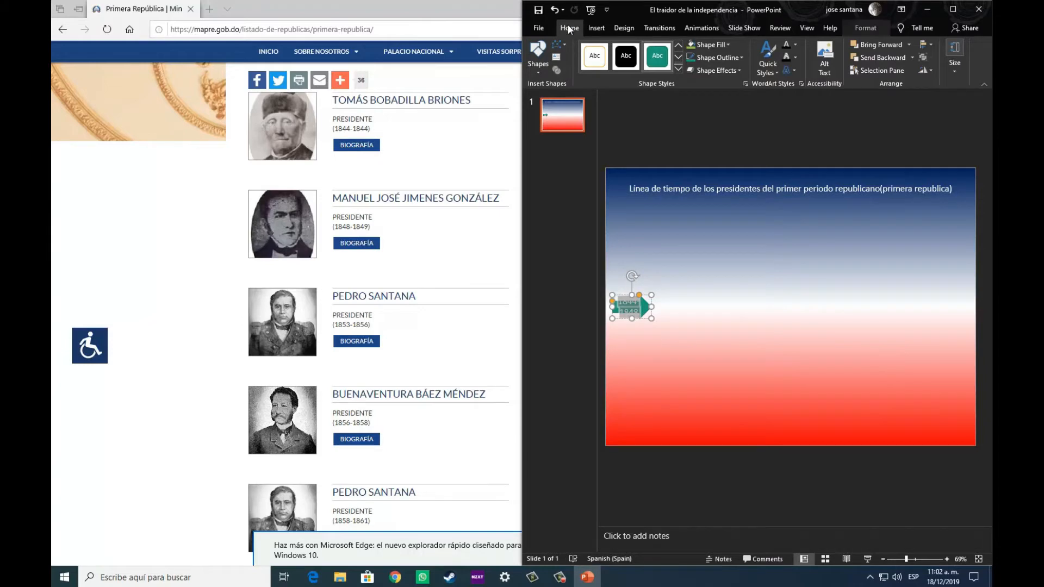
pyautogui.click(568, 28)
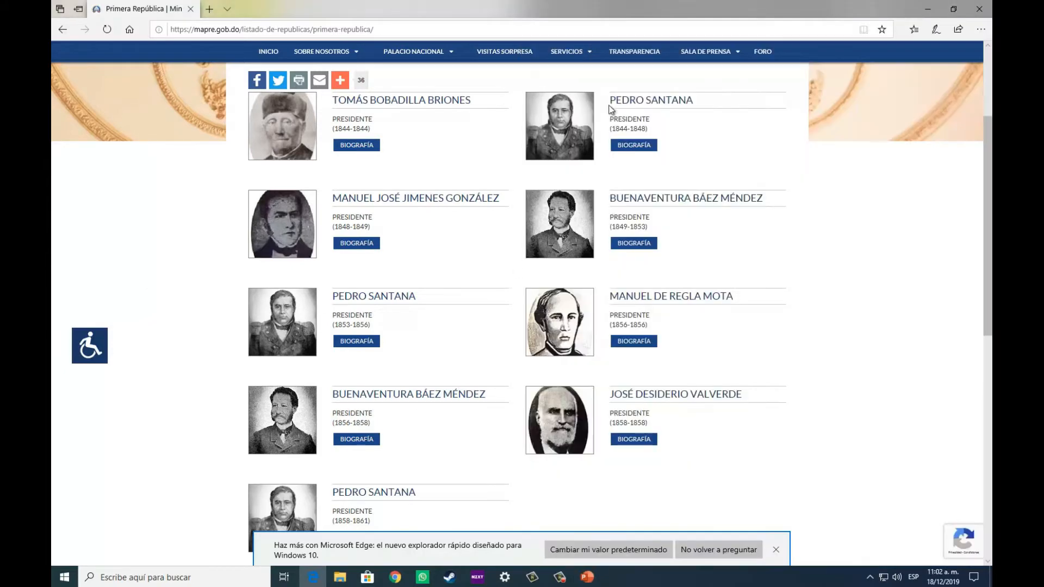
pyautogui.moveTo(546, 576)
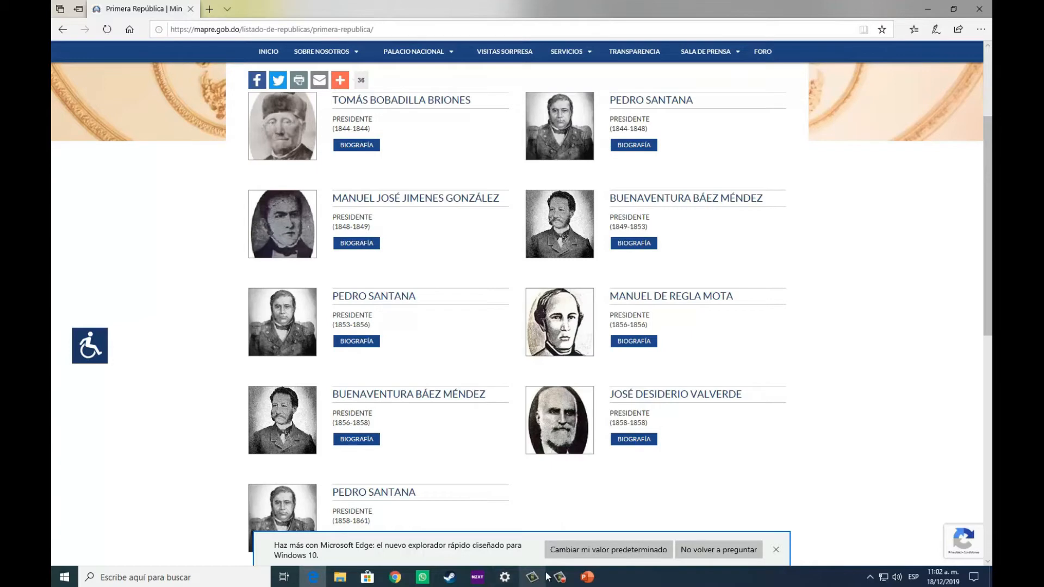
# - Add a text box reading 'Pedro Santana' beneath the 1844-1848 arrow
pyautogui.click(585, 576)
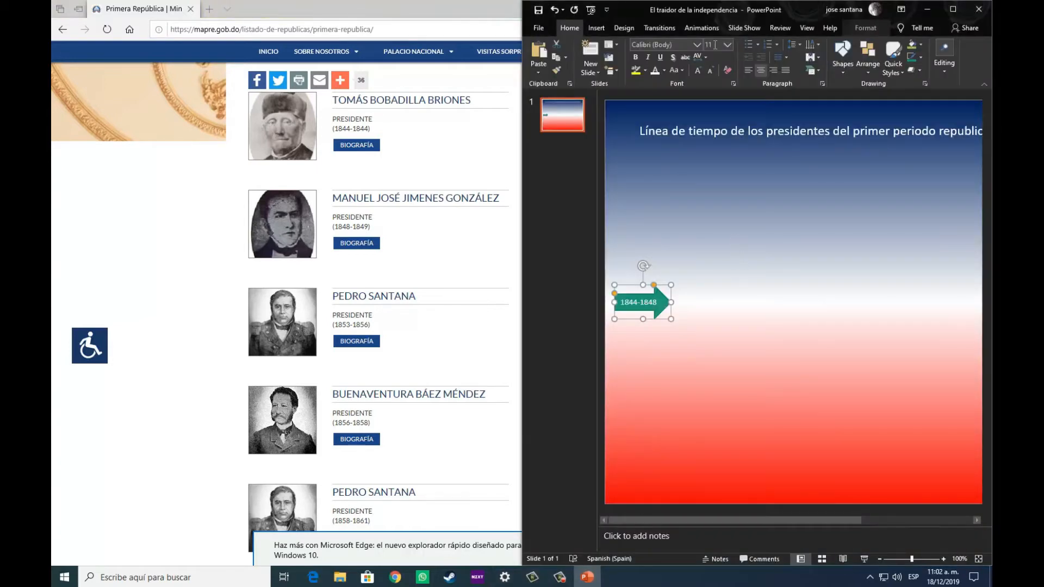
pyautogui.click(596, 28)
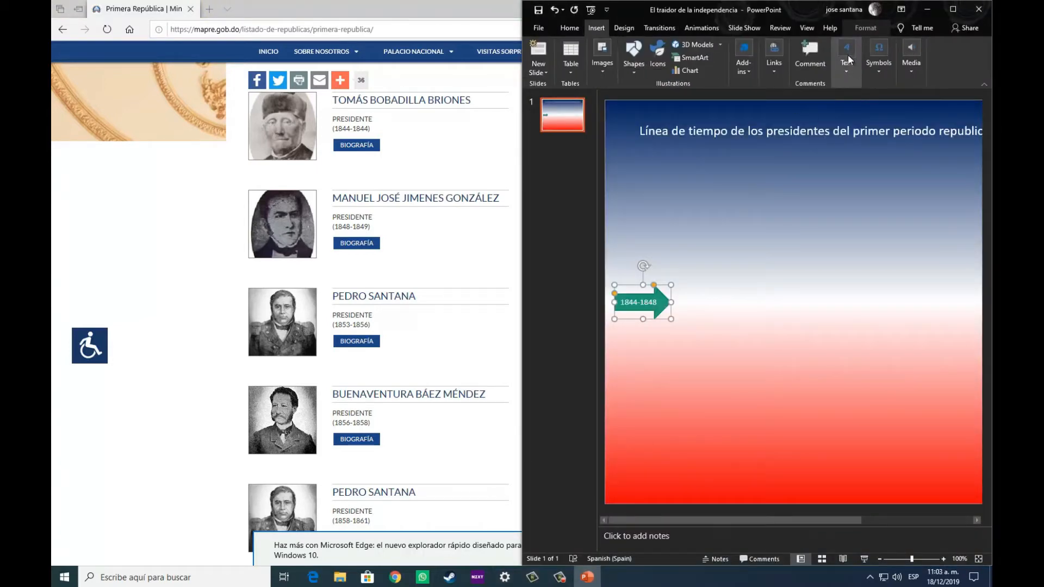
pyautogui.click(846, 57)
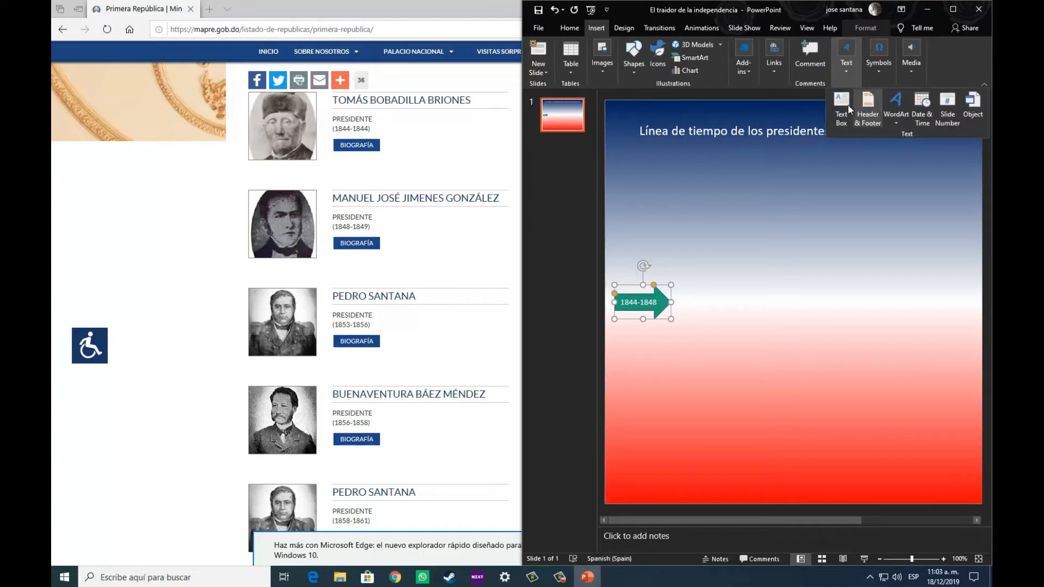
pyautogui.click(841, 107)
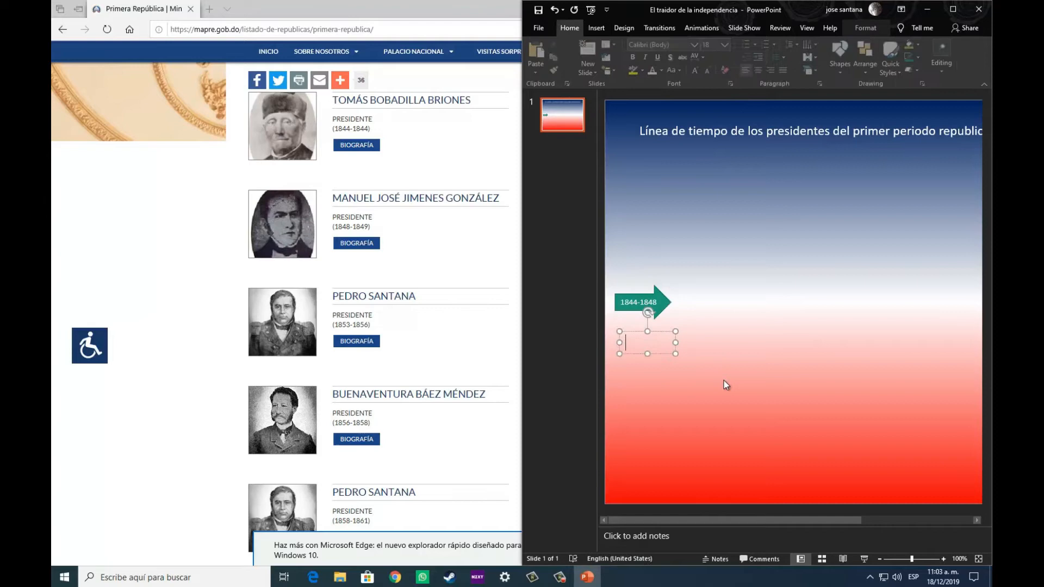
pyautogui.write('p')
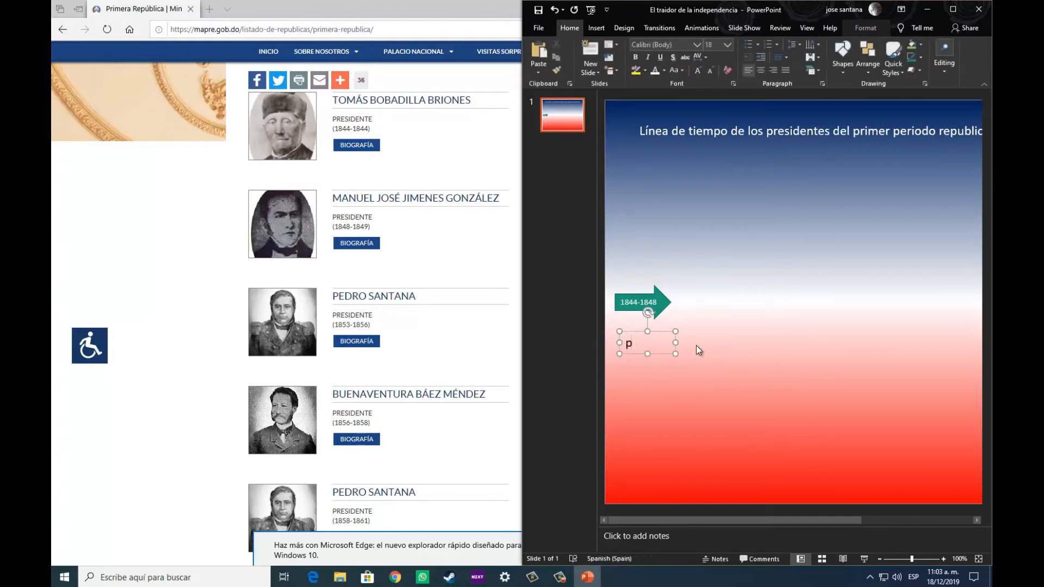
pyautogui.write('edro')
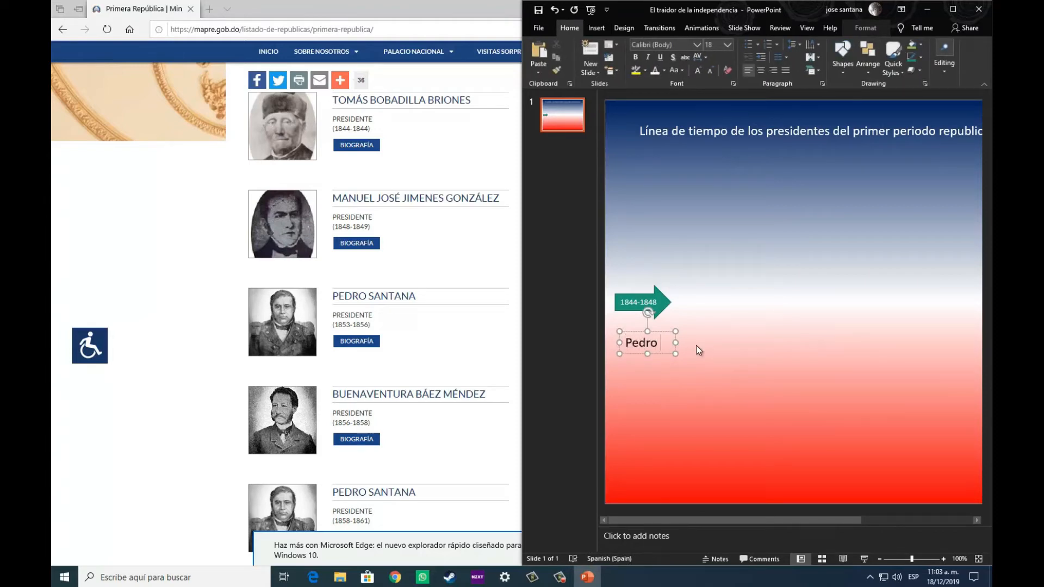
pyautogui.write('SAntana')
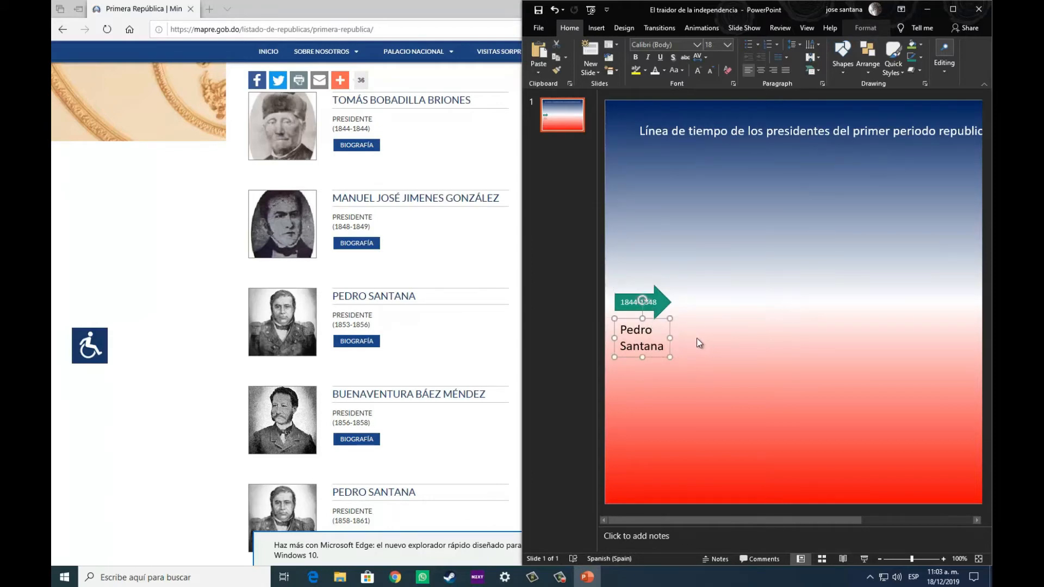
pyautogui.moveTo(453, 302)
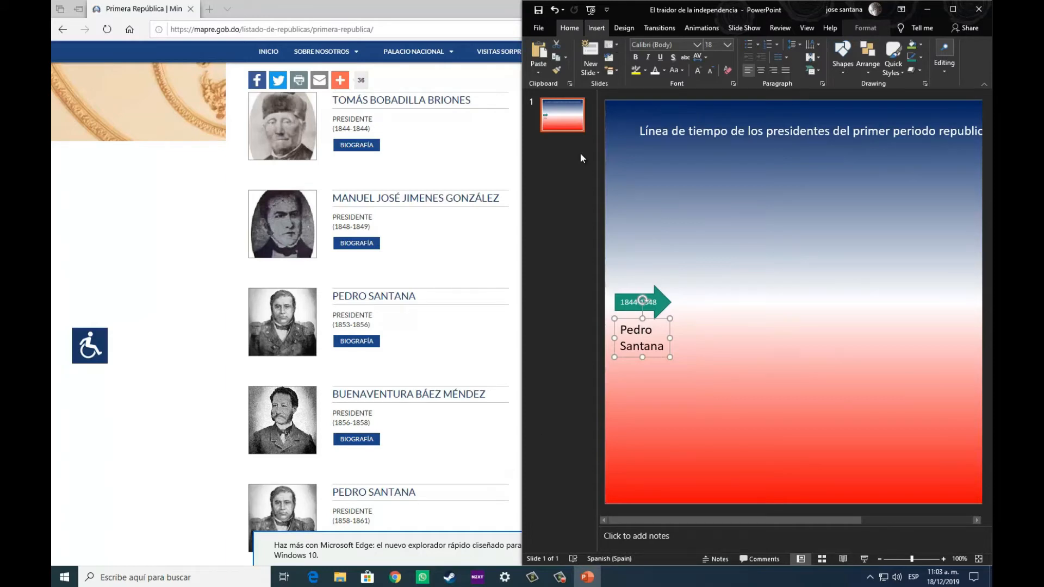
# - Add the shrunken pedro santana portrait from File Explorer above the 1844-1848 arrow
pyautogui.click(339, 578)
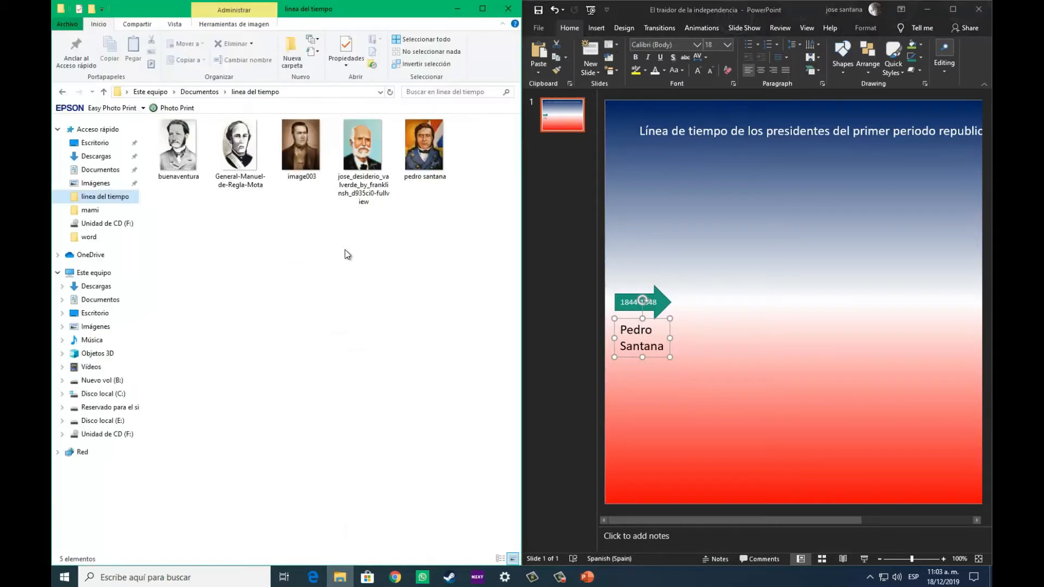
pyautogui.click(424, 143)
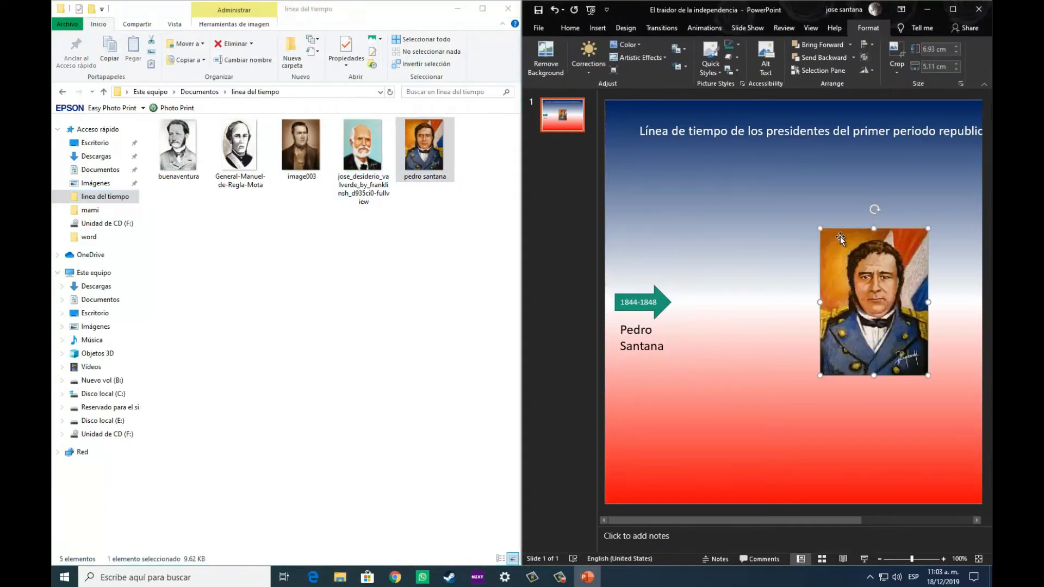
pyautogui.moveTo(819, 226)
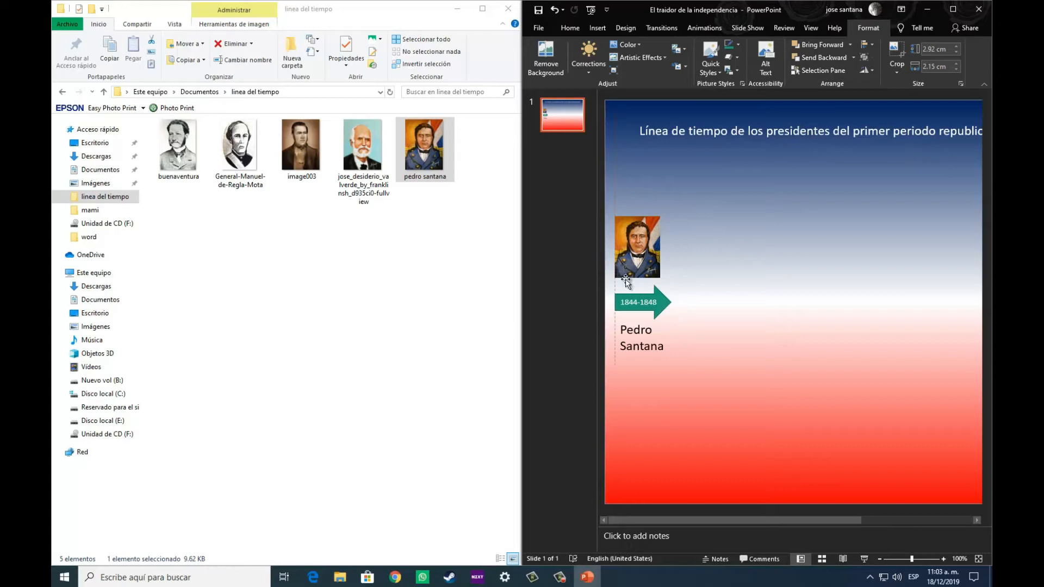
pyautogui.click(637, 248)
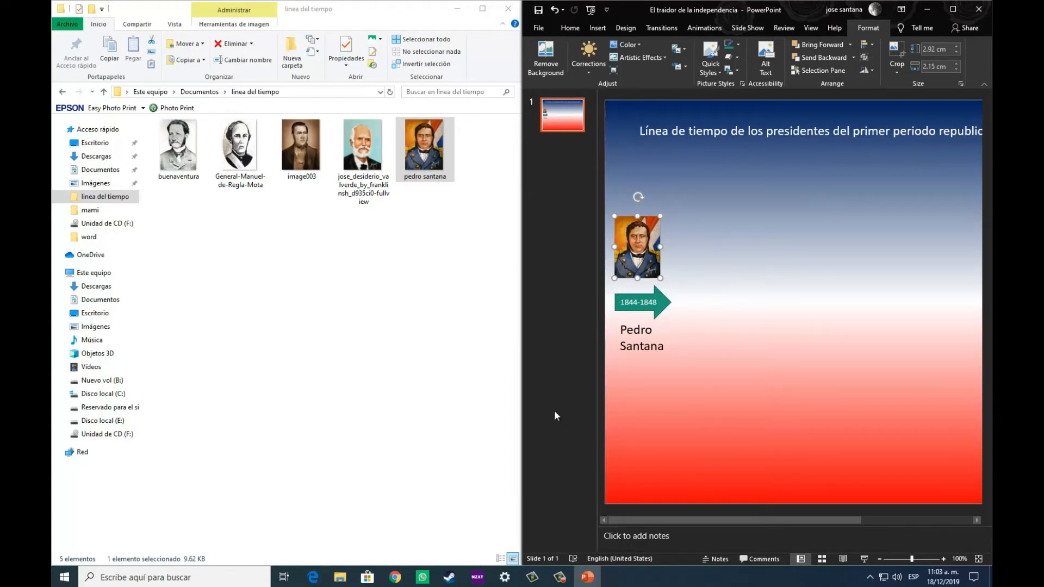
pyautogui.moveTo(806, 297)
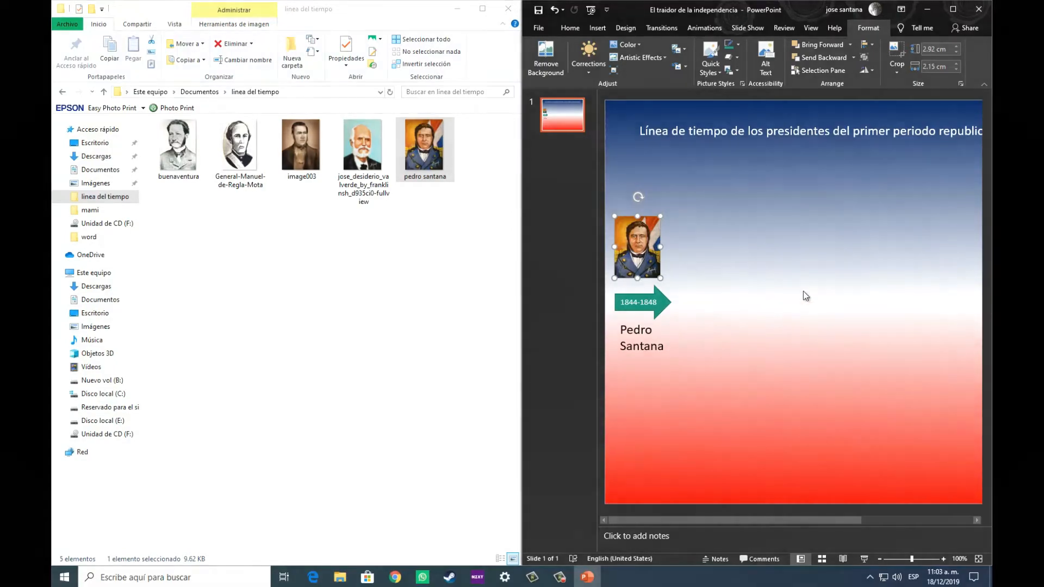
pyautogui.click(640, 302)
pyautogui.write('1848-18')
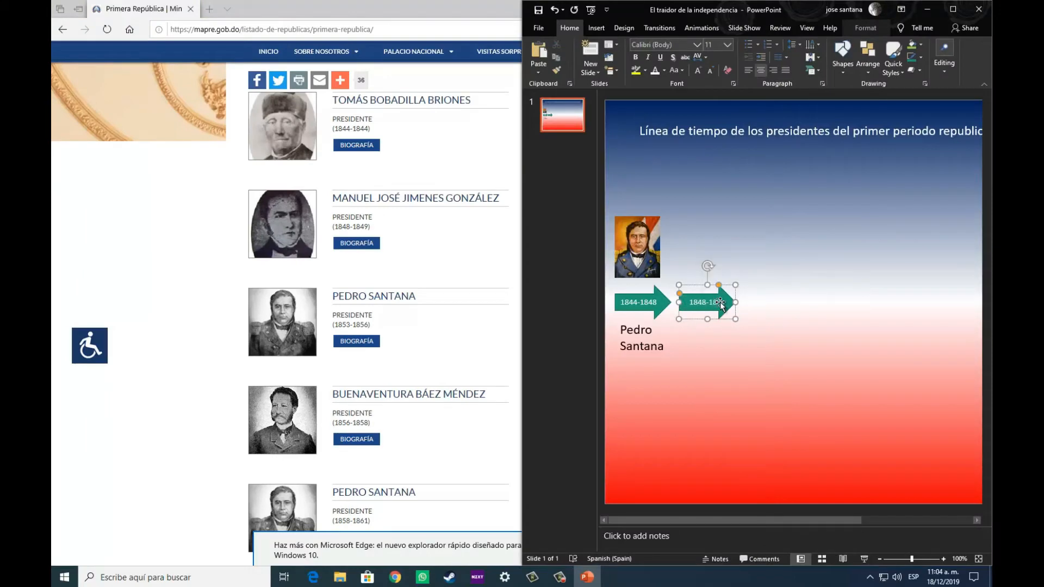
# - Add the name 'jimenes gonzalez' for the 1848-1849 timeline entry
pyautogui.click(595, 28)
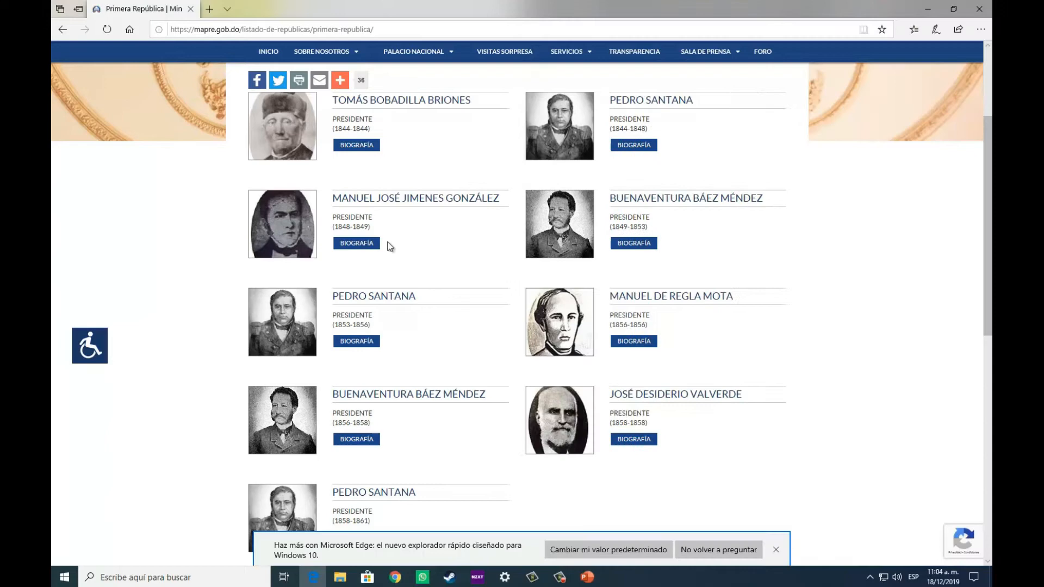
pyautogui.click(585, 577)
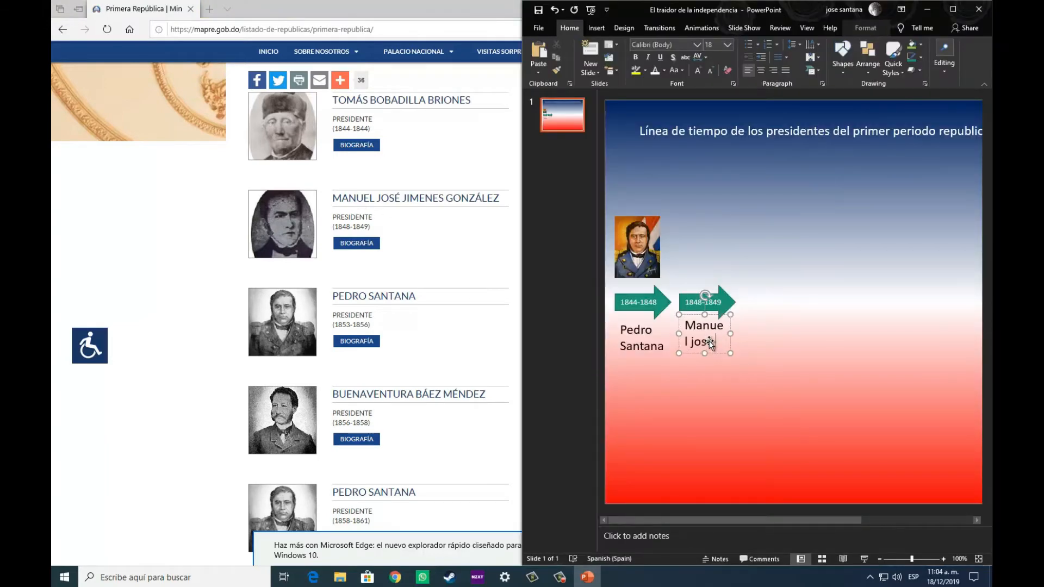
pyautogui.write('jimenes gonzalez')
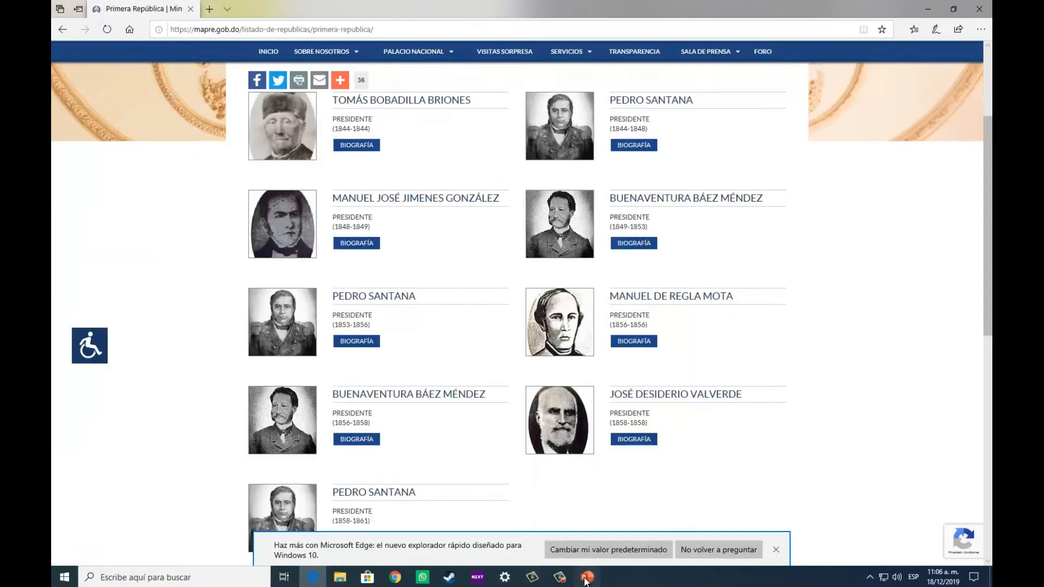
pyautogui.click(586, 577)
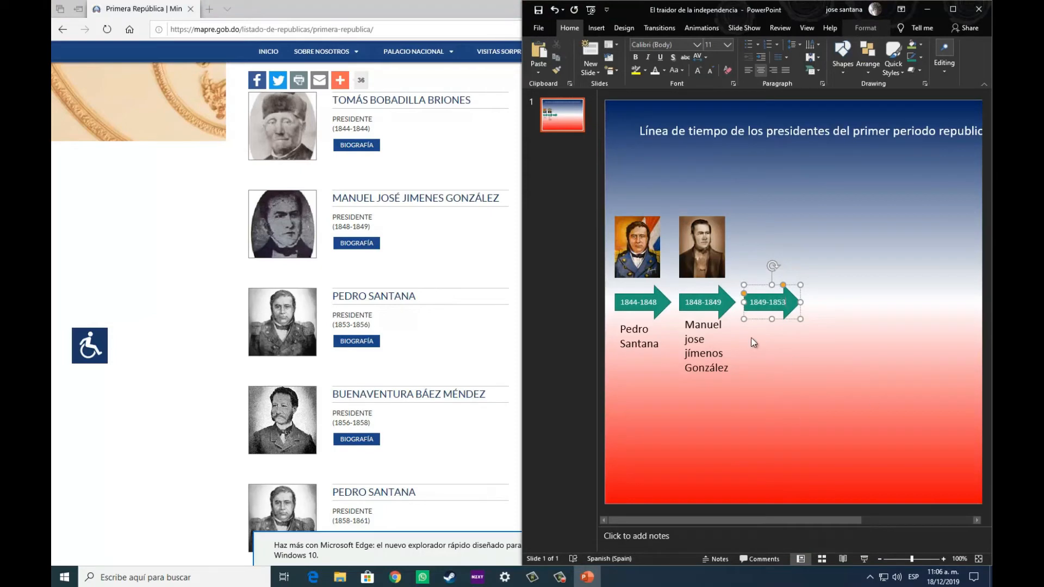
pyautogui.click(596, 28)
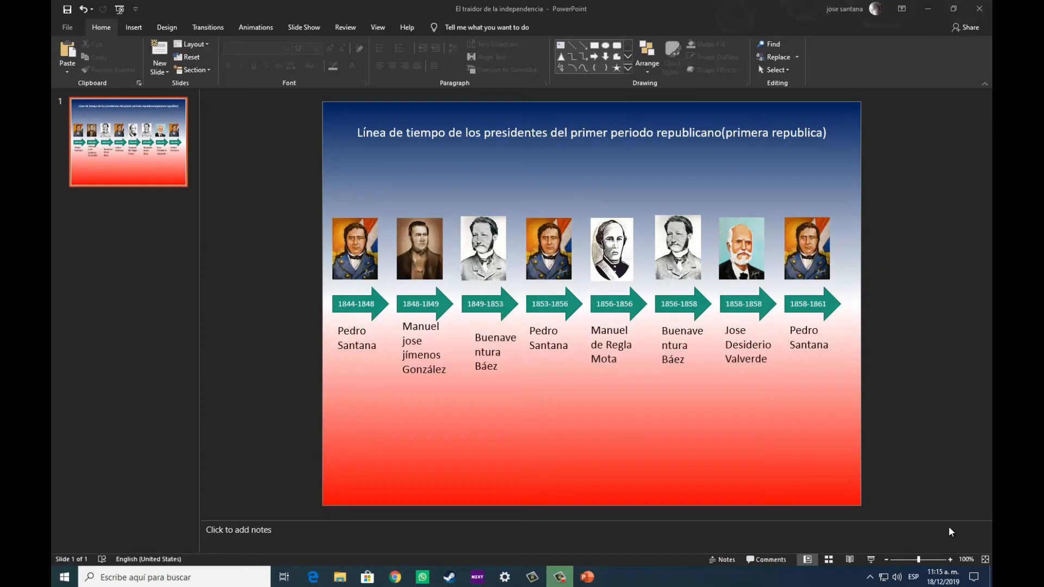
pyautogui.moveTo(685, 284)
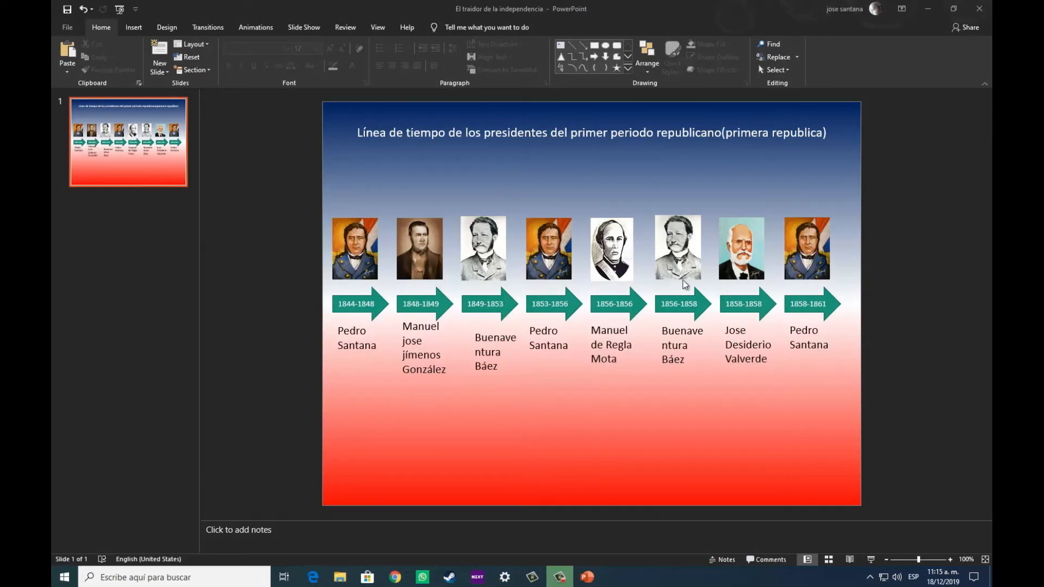
pyautogui.moveTo(943, 338)
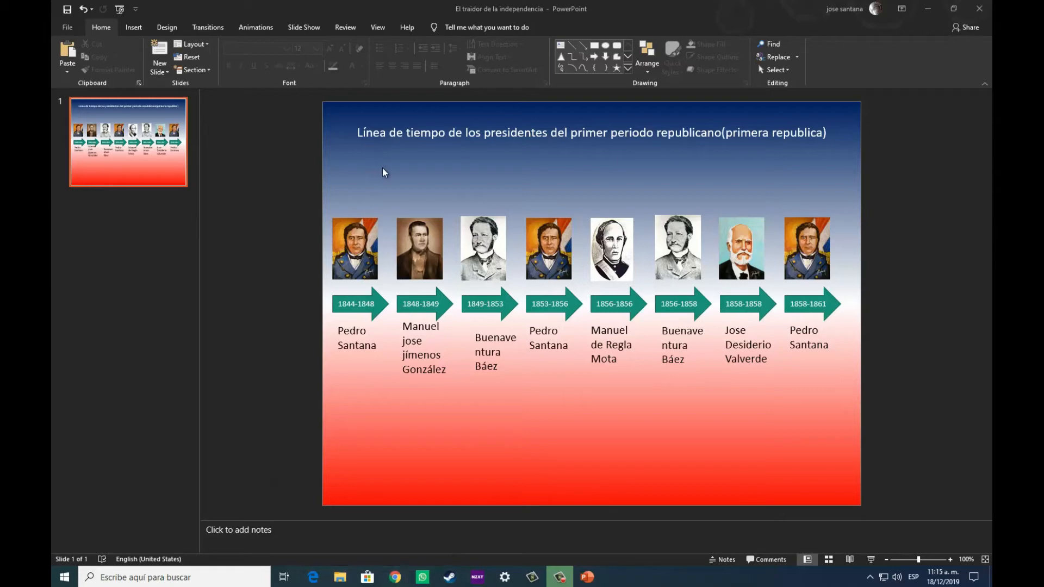
pyautogui.moveTo(356, 276)
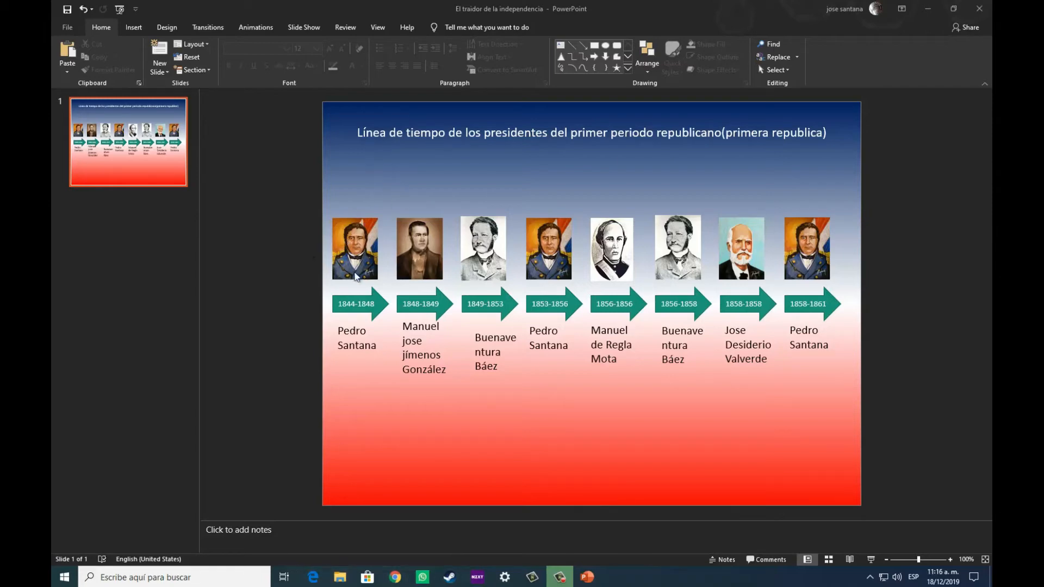
pyautogui.moveTo(699, 307)
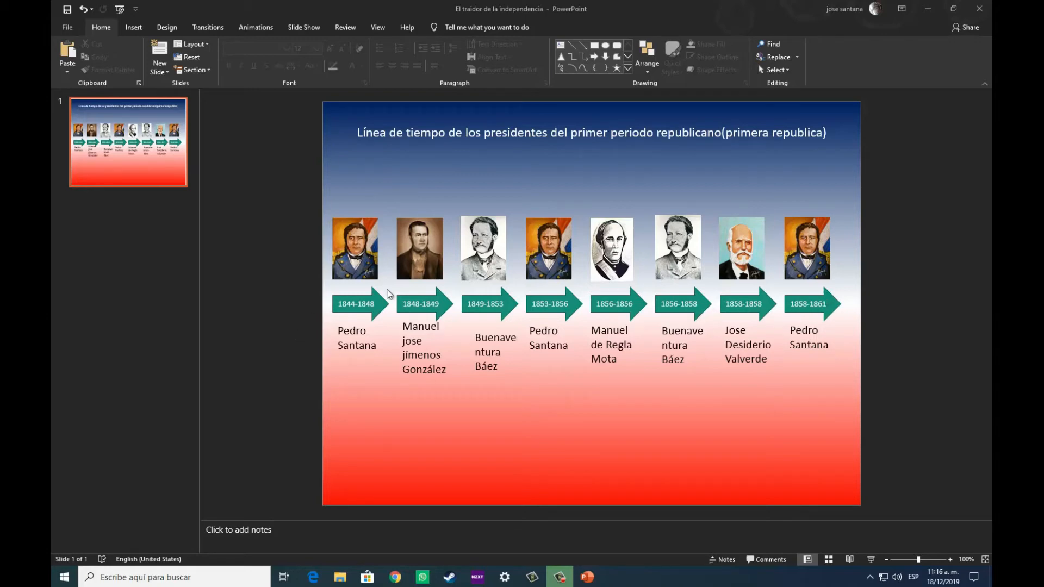
pyautogui.click(356, 304)
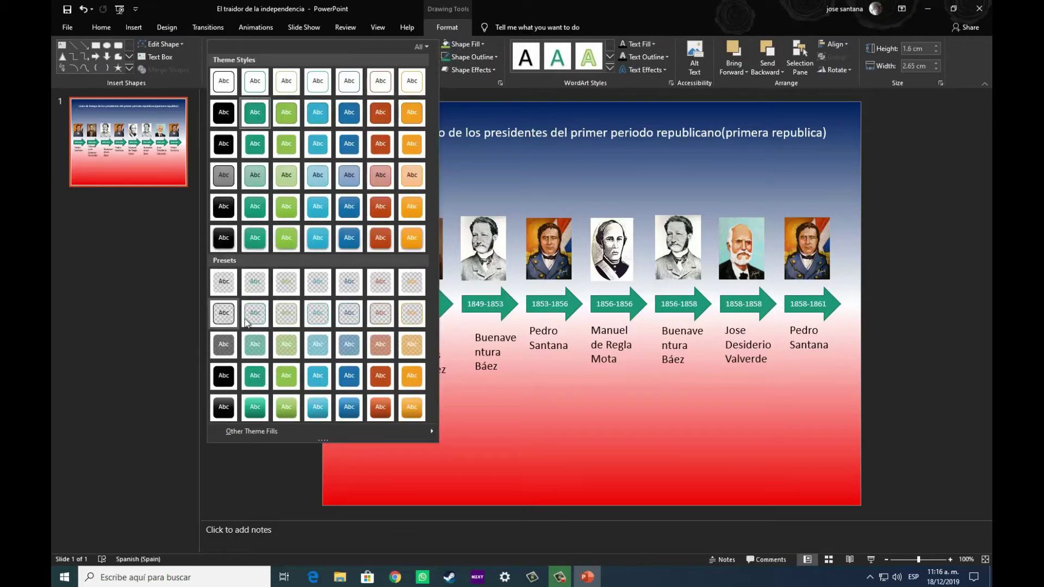
pyautogui.moveTo(380, 313)
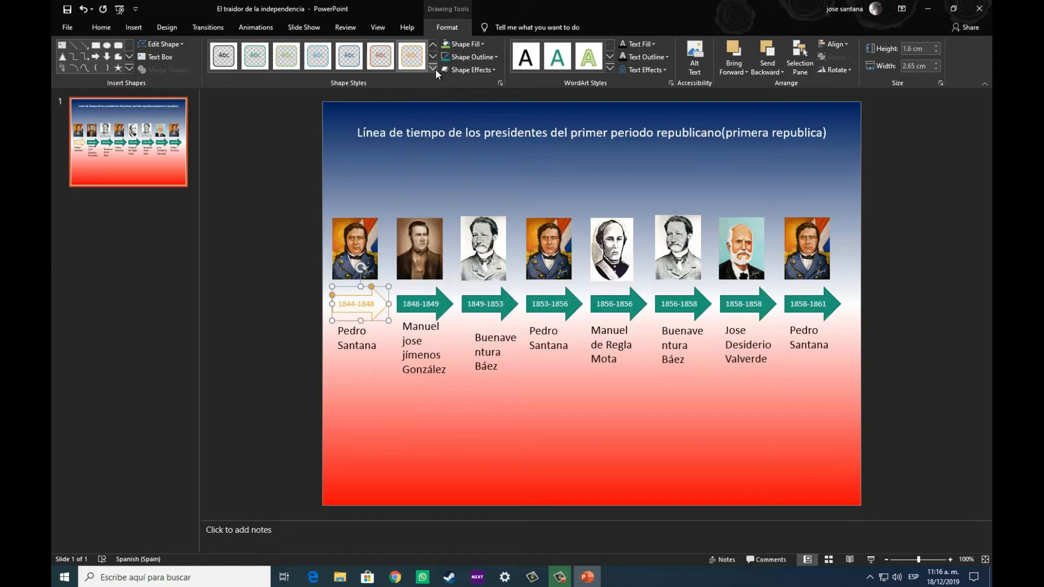
# - Apply a light teal style to the 1853-1856 arrow and light salmon to 1849-1853
pyautogui.click(432, 70)
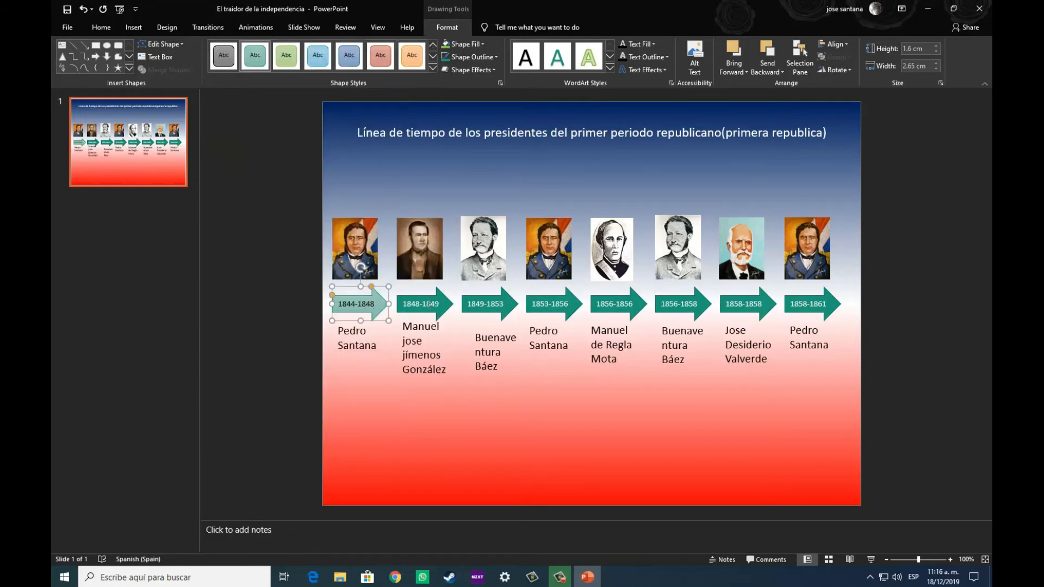
pyautogui.moveTo(406, 240)
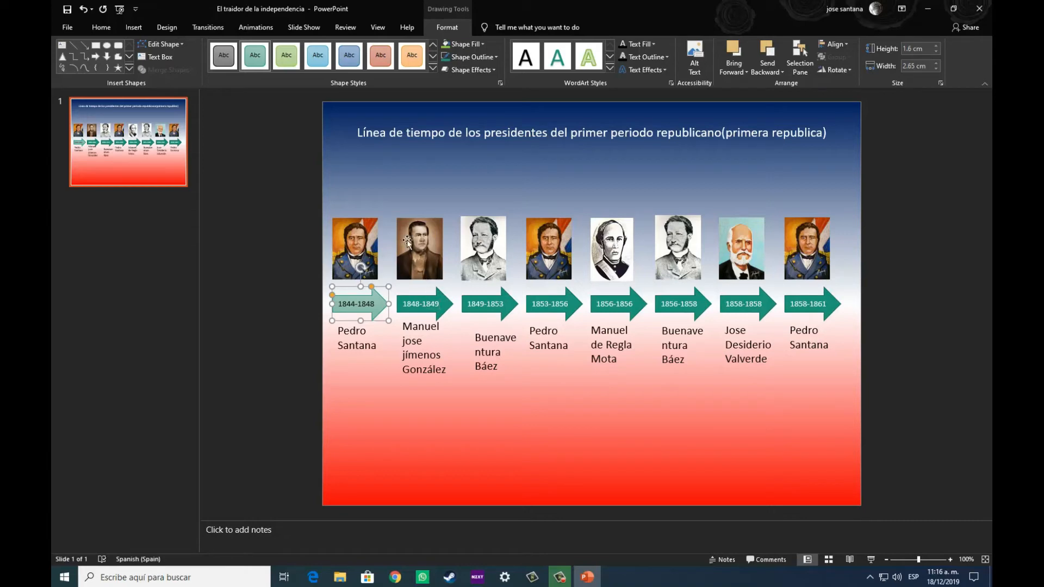
pyautogui.click(548, 303)
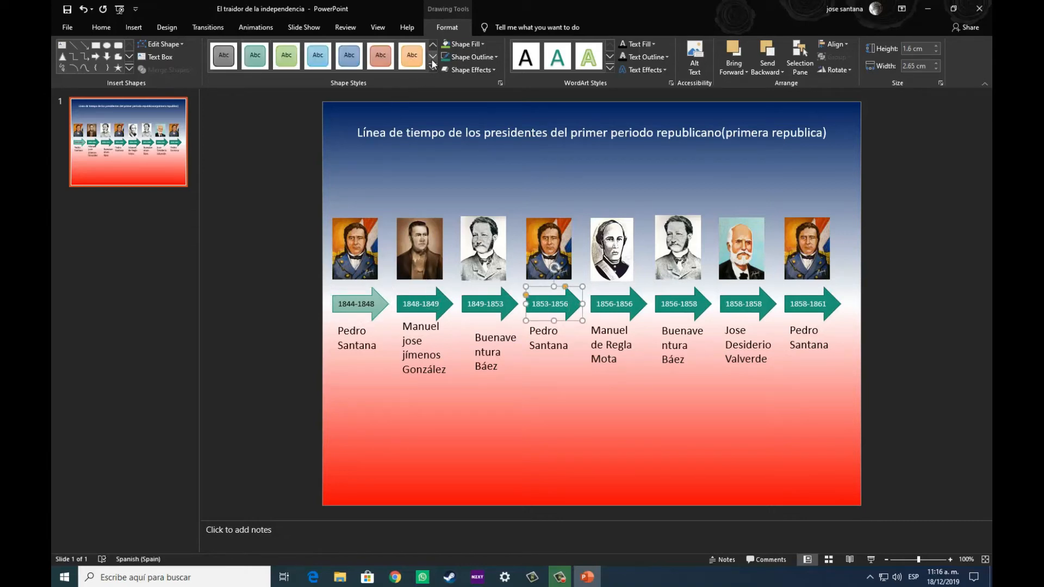
pyautogui.click(255, 55)
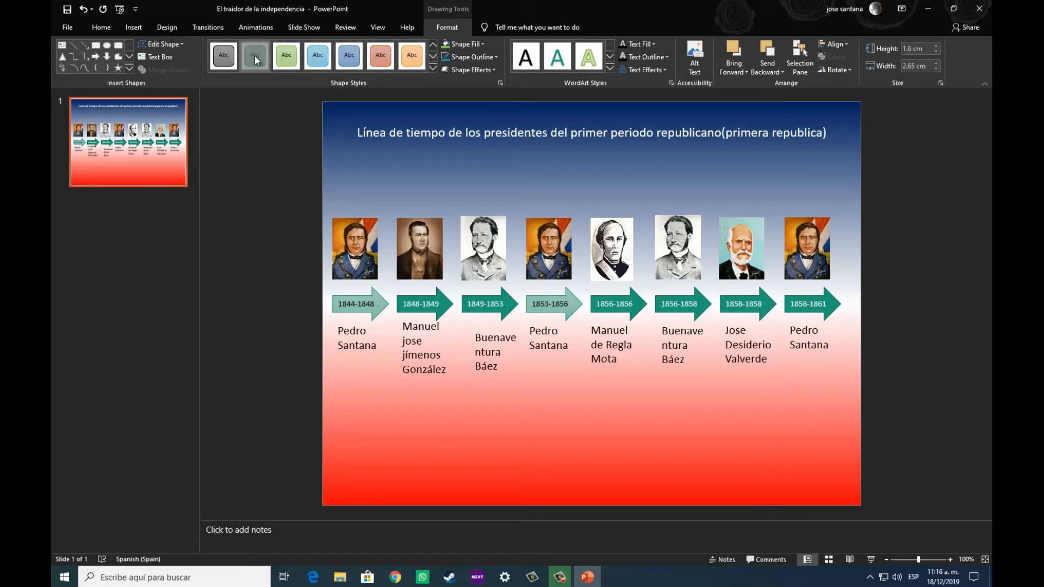
pyautogui.click(616, 303)
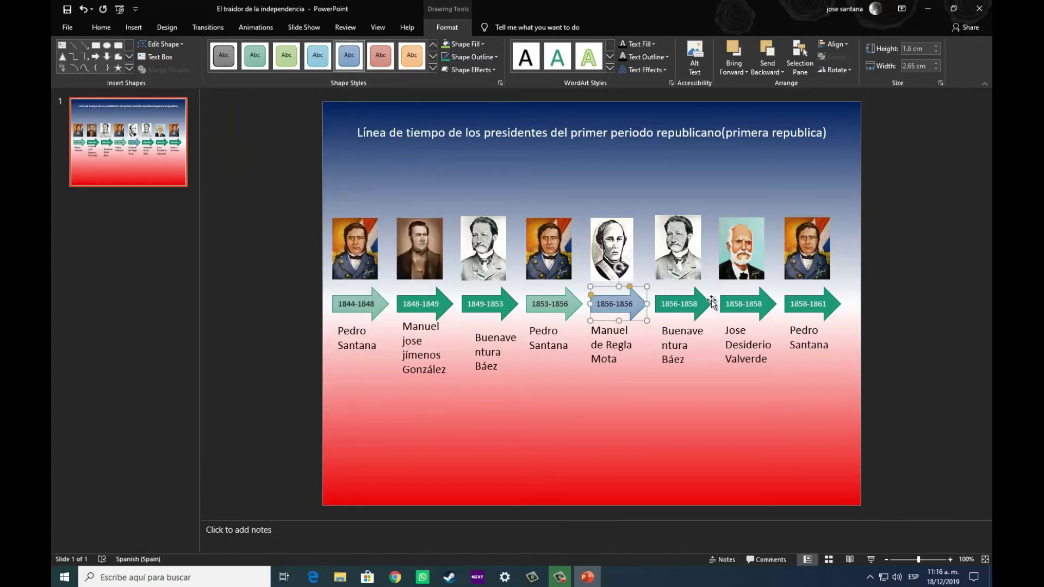
pyautogui.click(486, 303)
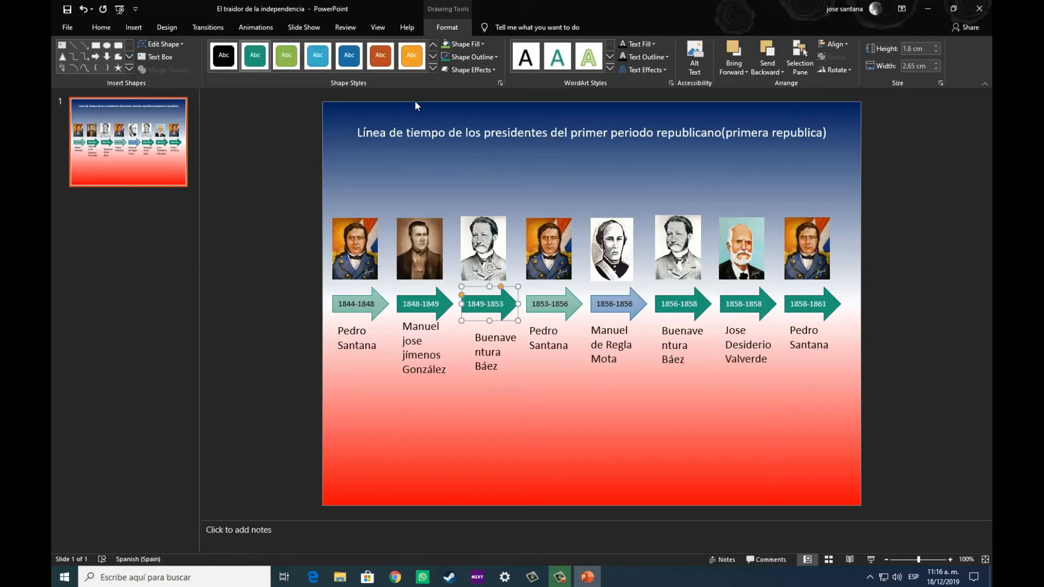
pyautogui.moveTo(411, 56)
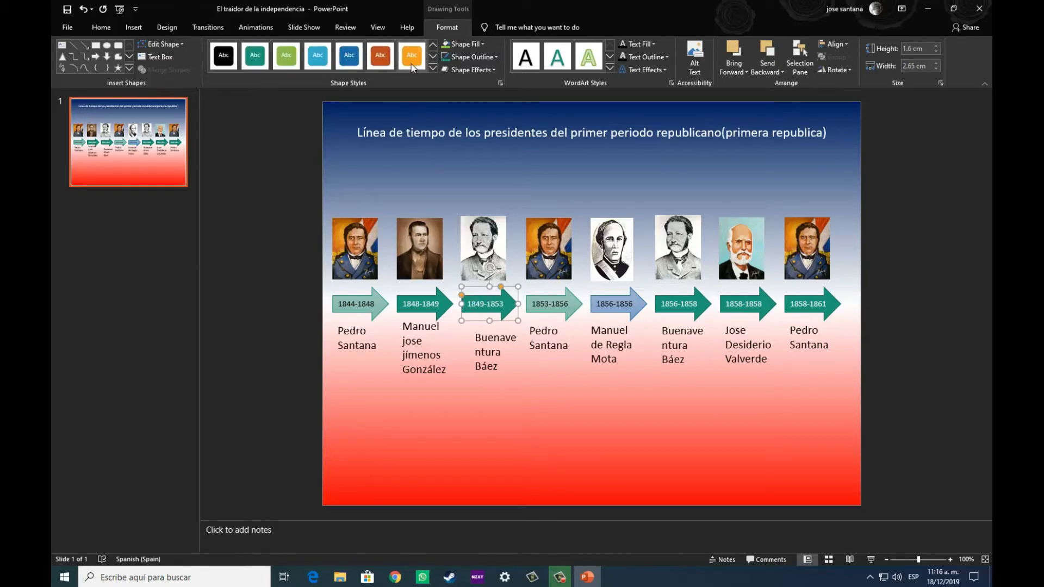
pyautogui.click(380, 55)
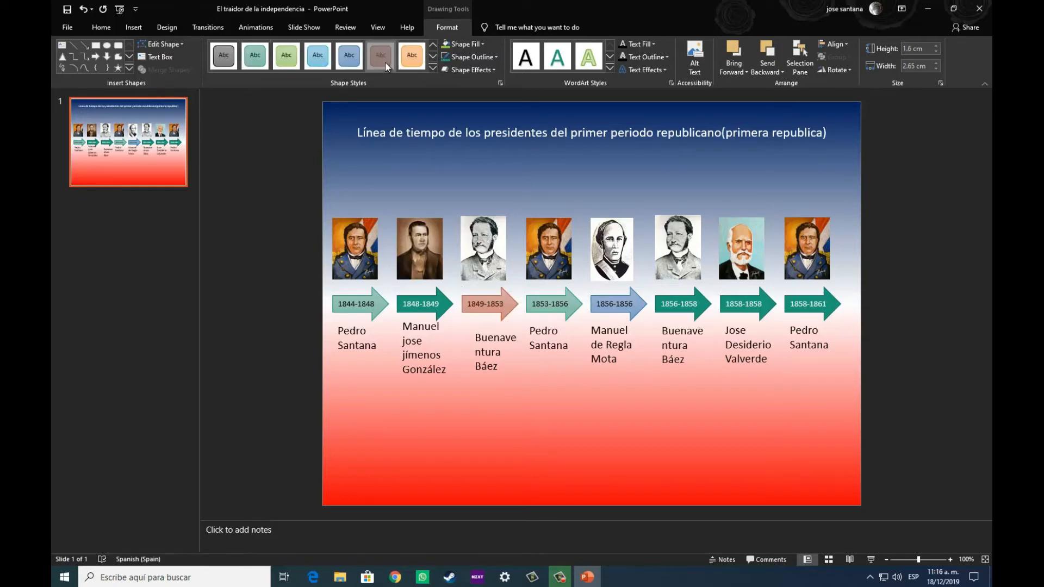
pyautogui.click(486, 303)
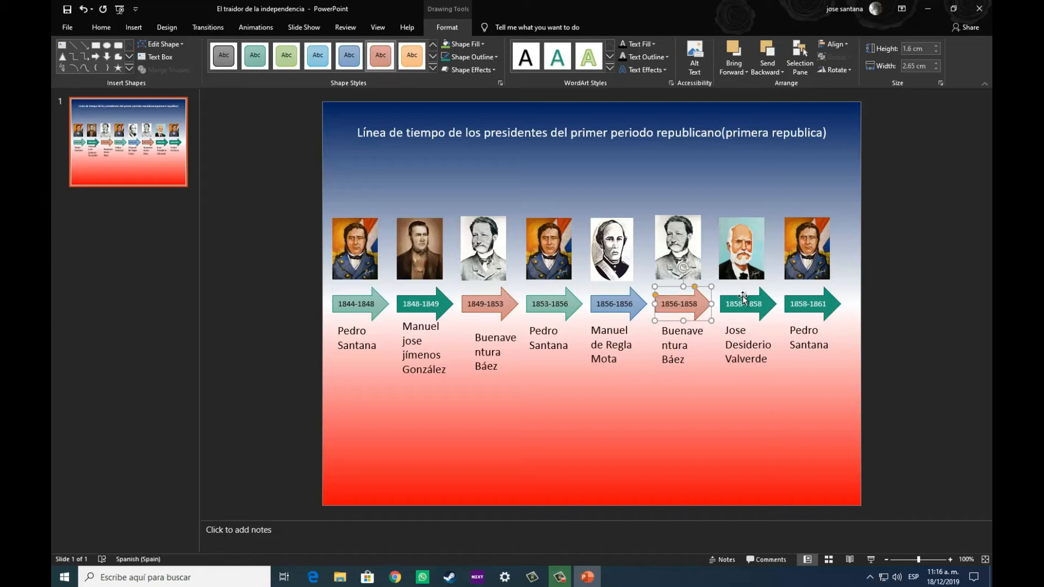
pyautogui.click(809, 303)
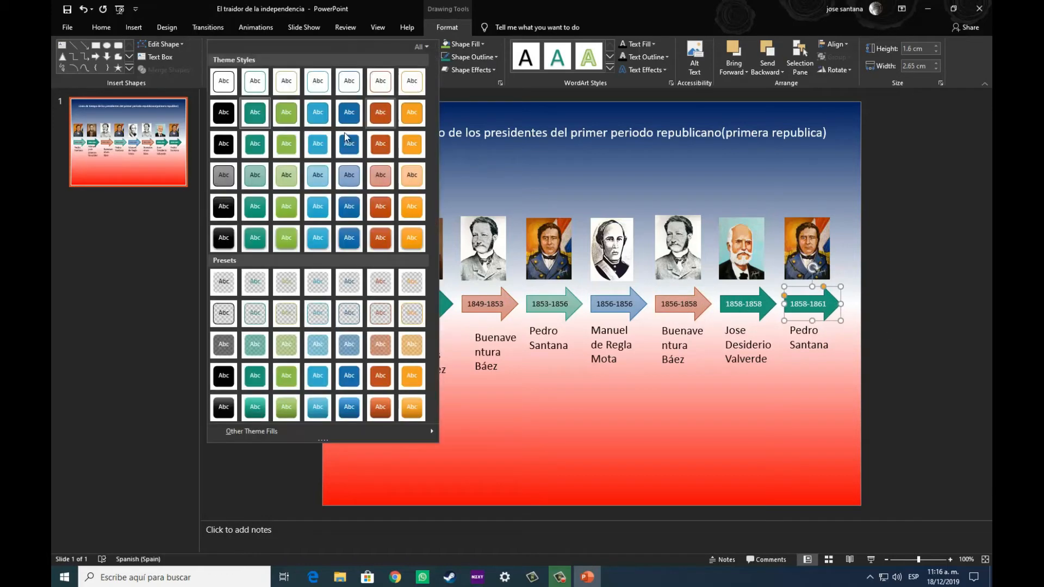
pyautogui.moveTo(254, 176)
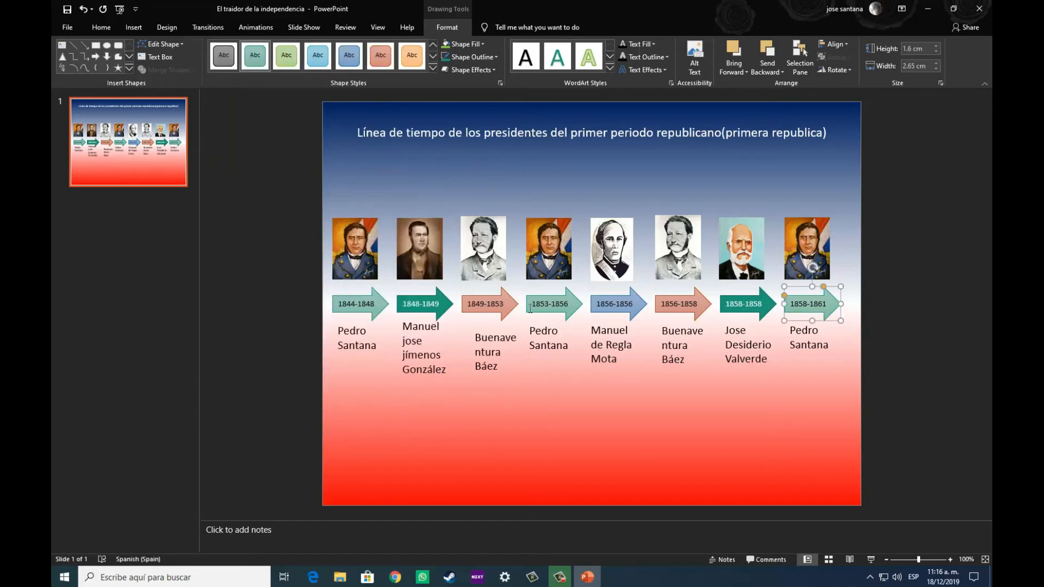
# - Give the 1848-1849 arrow a light orange style and the 1858-1858 arrow gray
pyautogui.click(420, 304)
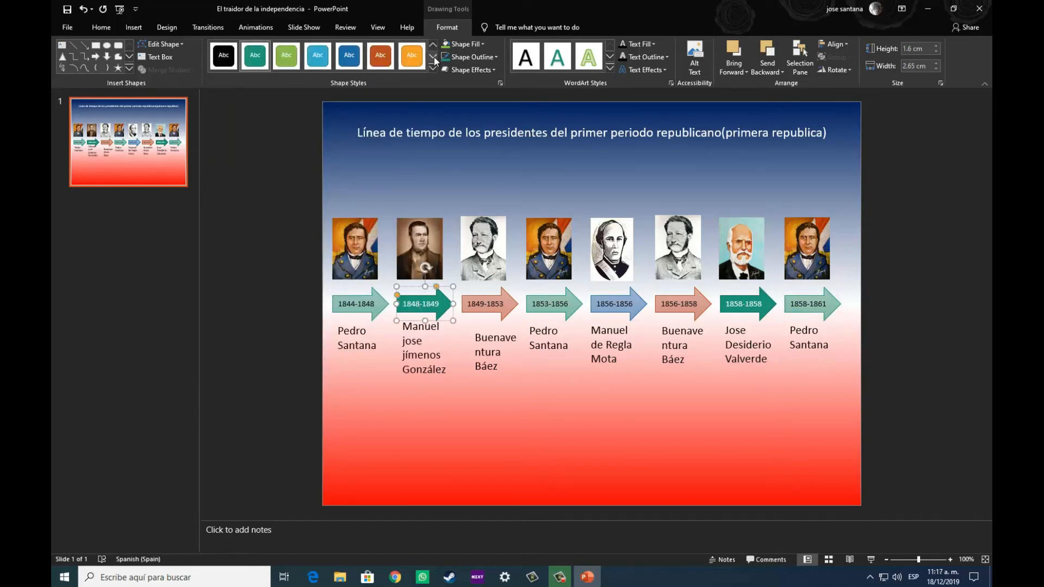
pyautogui.click(433, 70)
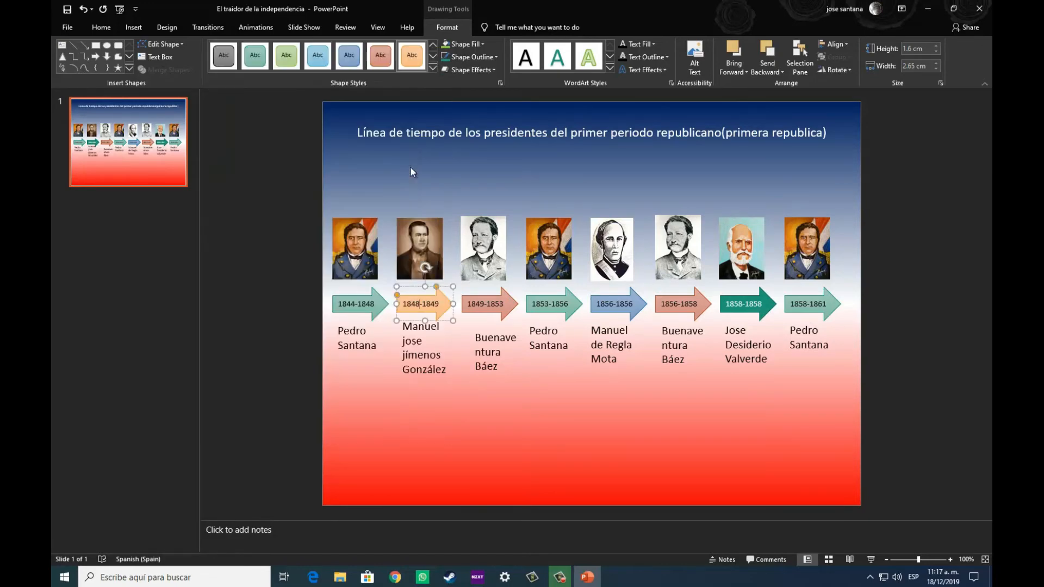
pyautogui.click(682, 303)
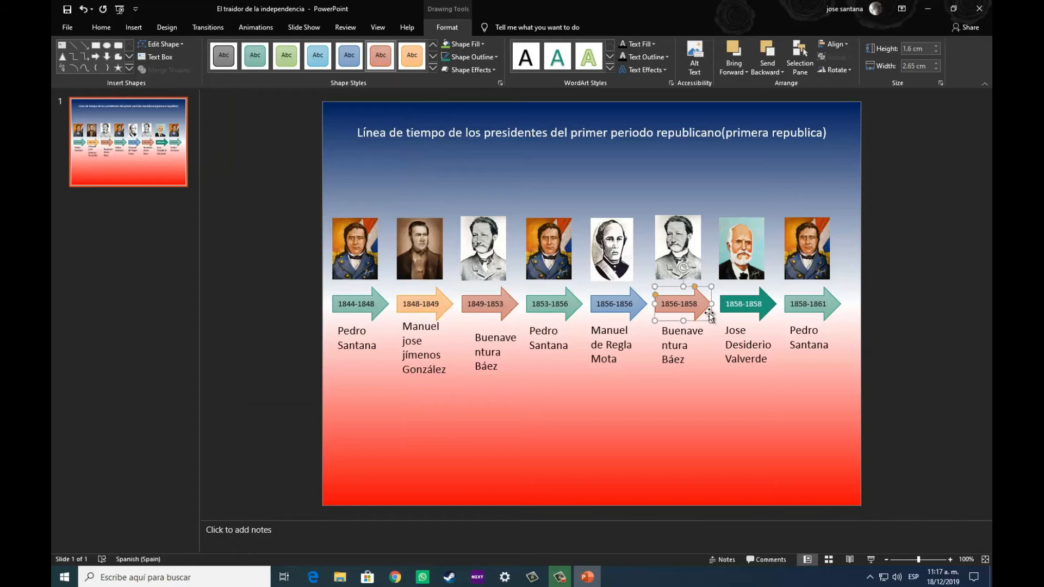
pyautogui.click(744, 304)
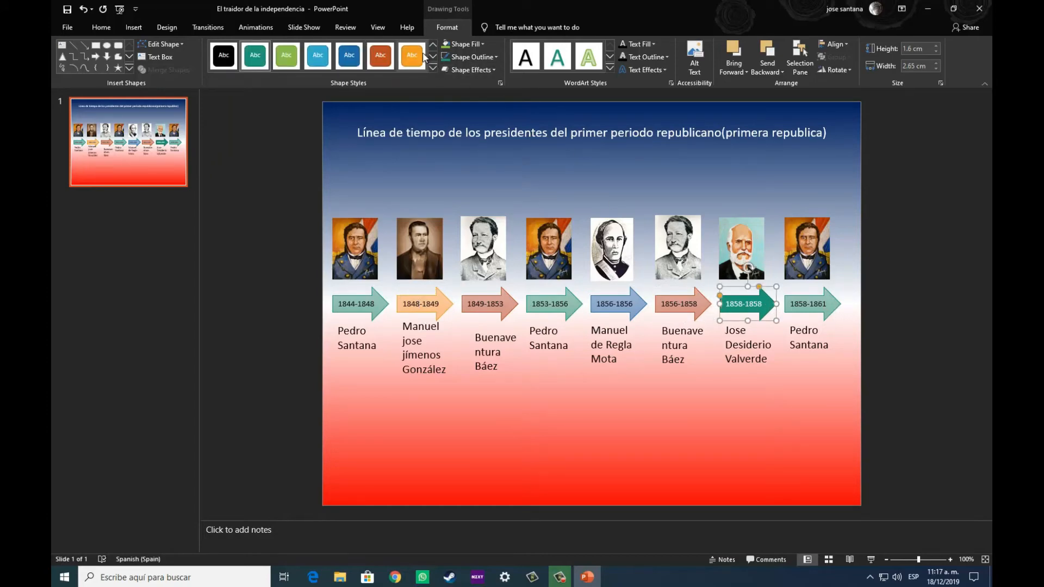
pyautogui.click(433, 69)
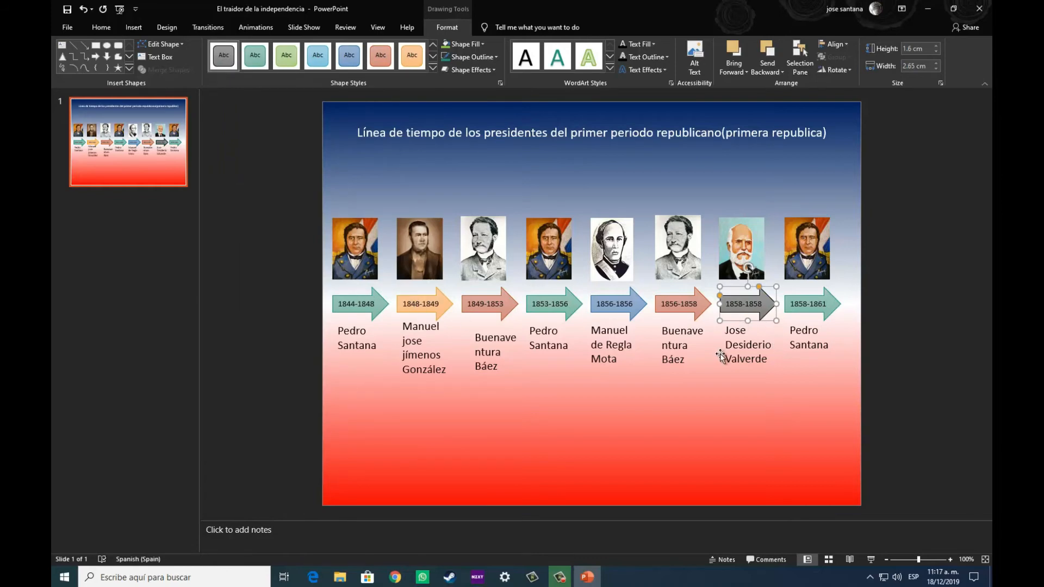
pyautogui.moveTo(717, 354)
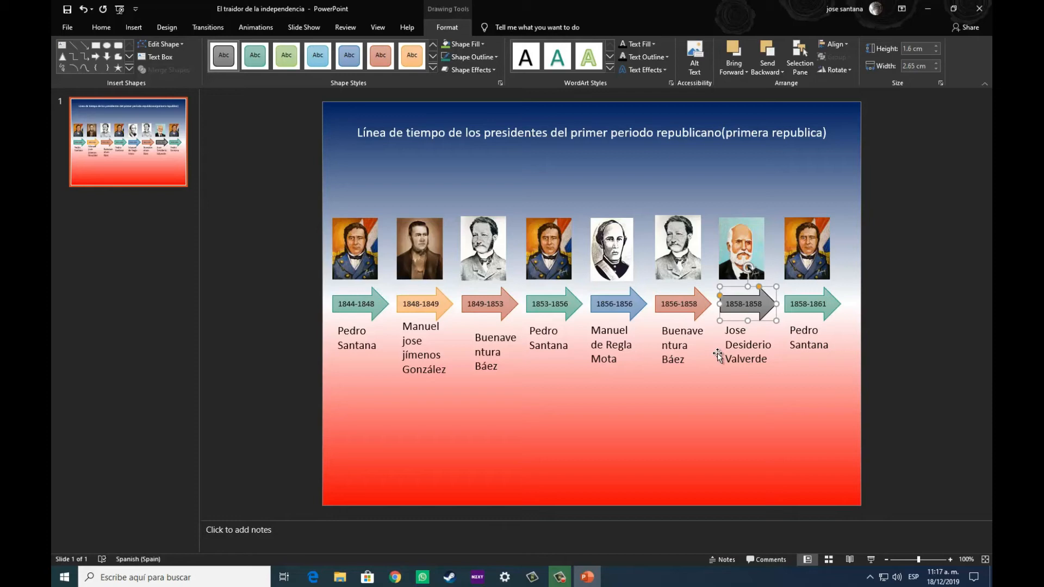
pyautogui.moveTo(469, 266)
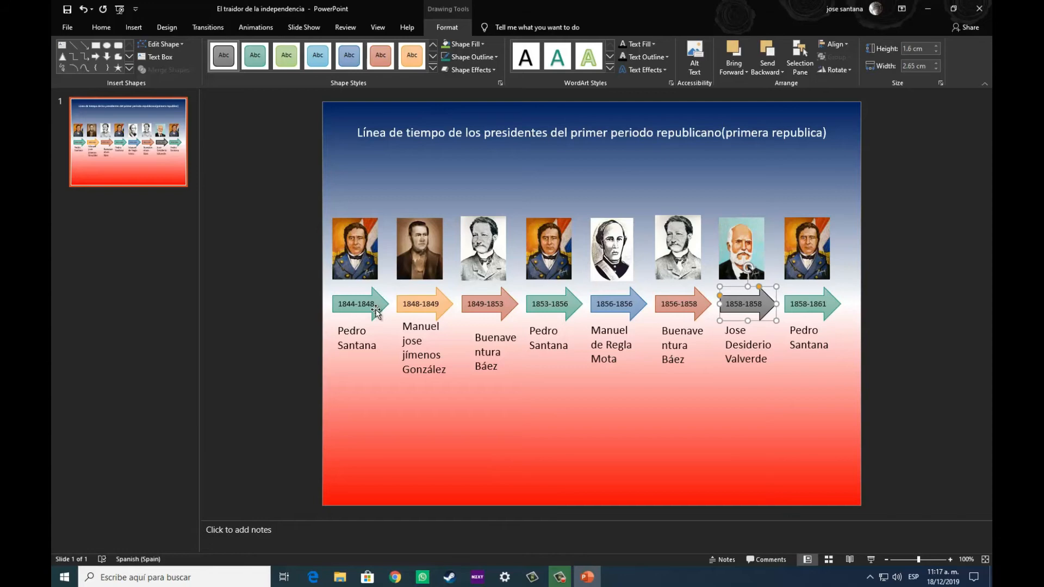
# - Browse WordArt text effects for the 1844-1848 arrow label, closing them unapplied
pyautogui.click(359, 303)
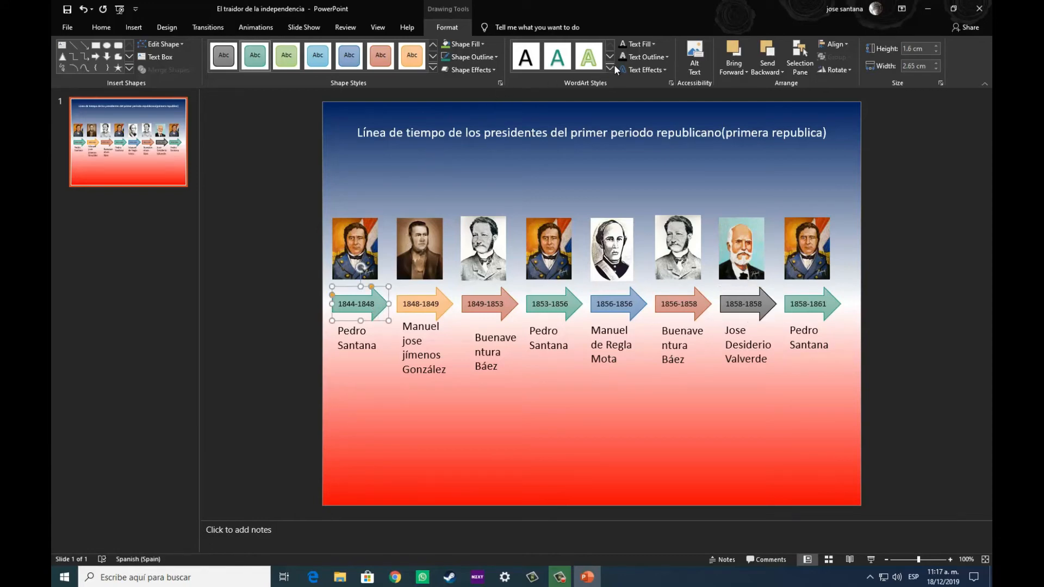
pyautogui.click(610, 68)
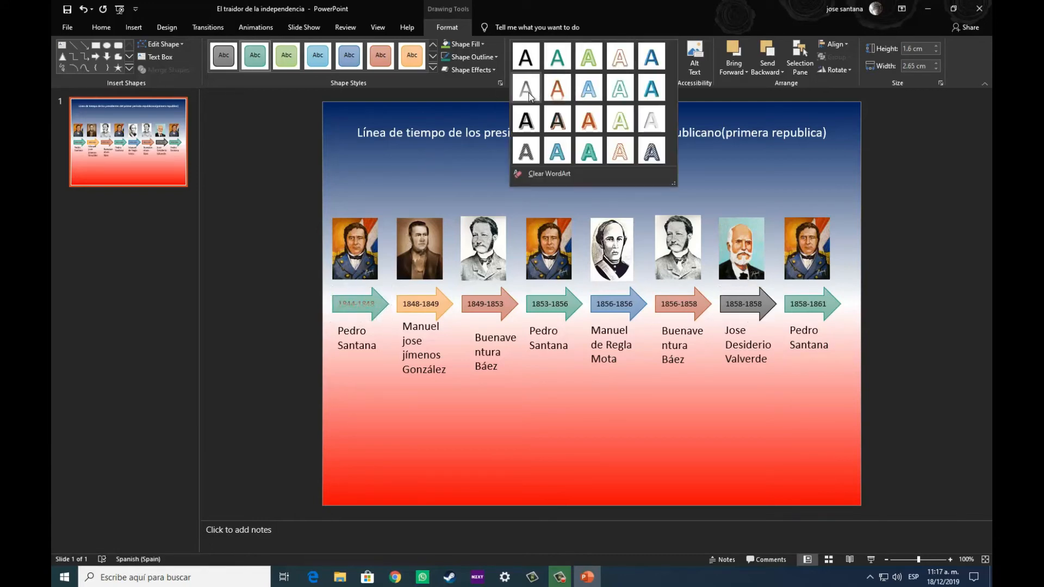
pyautogui.moveTo(525, 150)
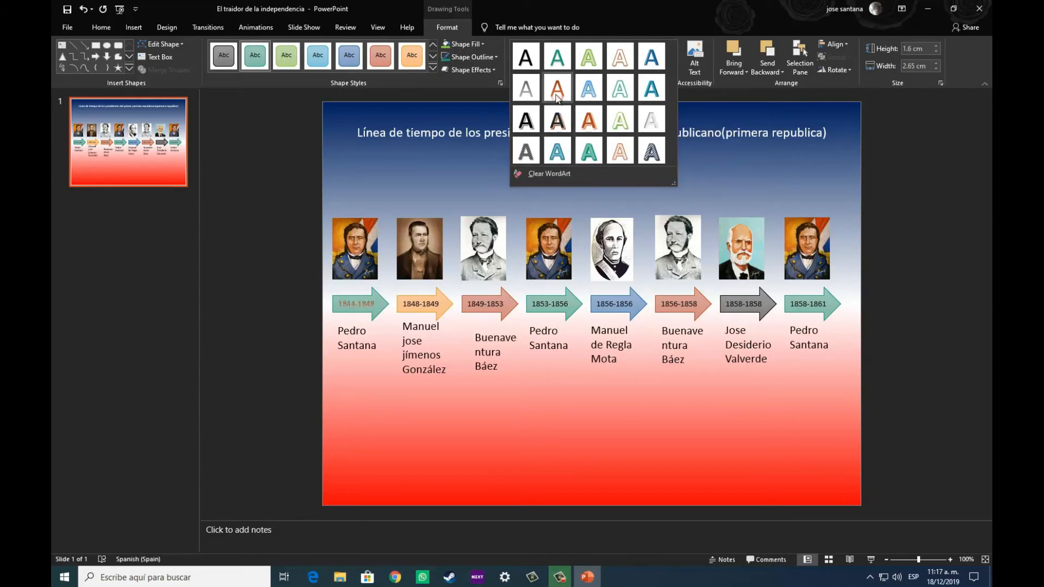
pyautogui.click(357, 303)
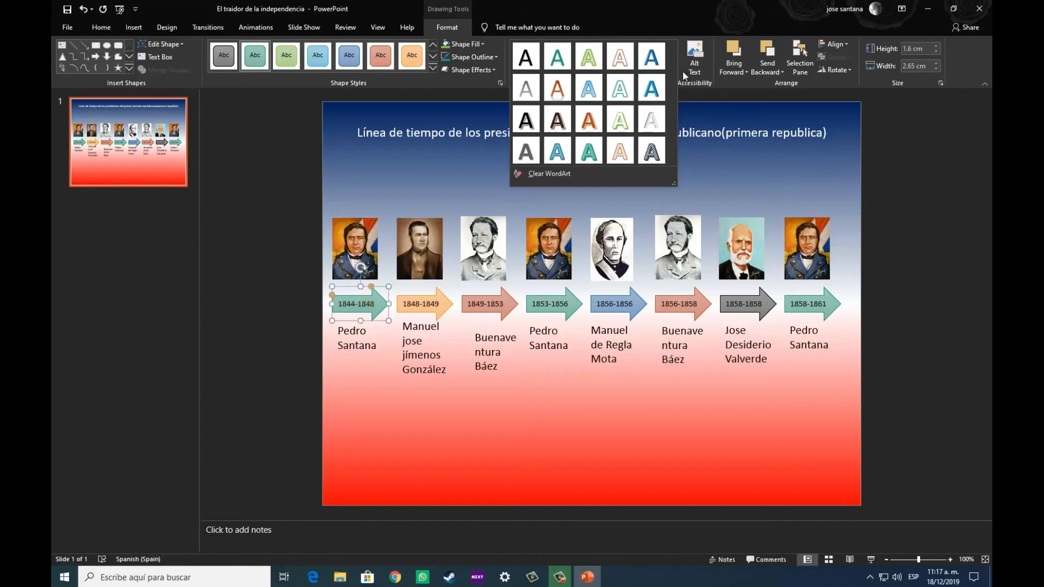
pyautogui.click(381, 241)
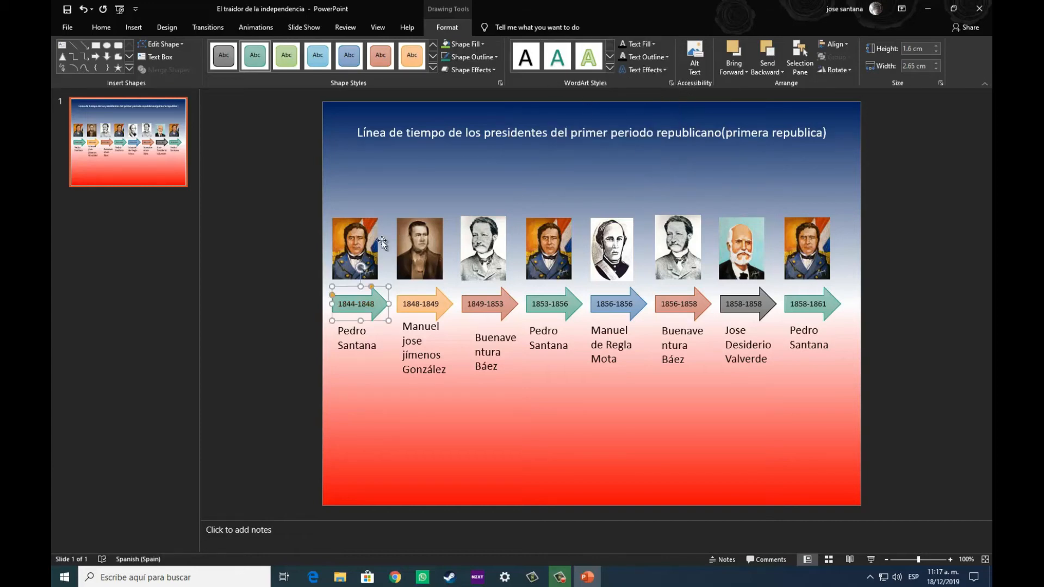
pyautogui.moveTo(424, 318)
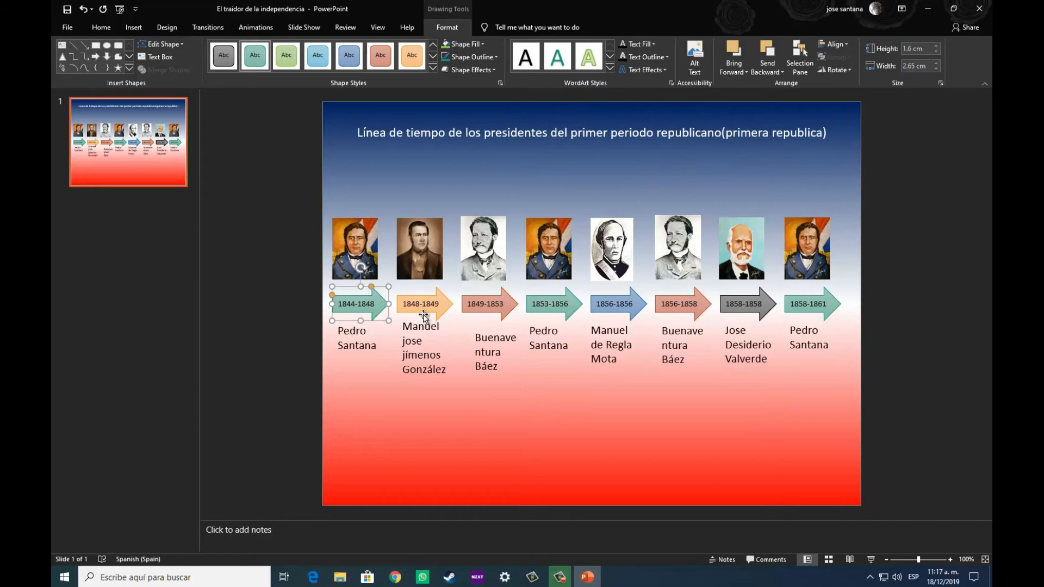
pyautogui.moveTo(388, 338)
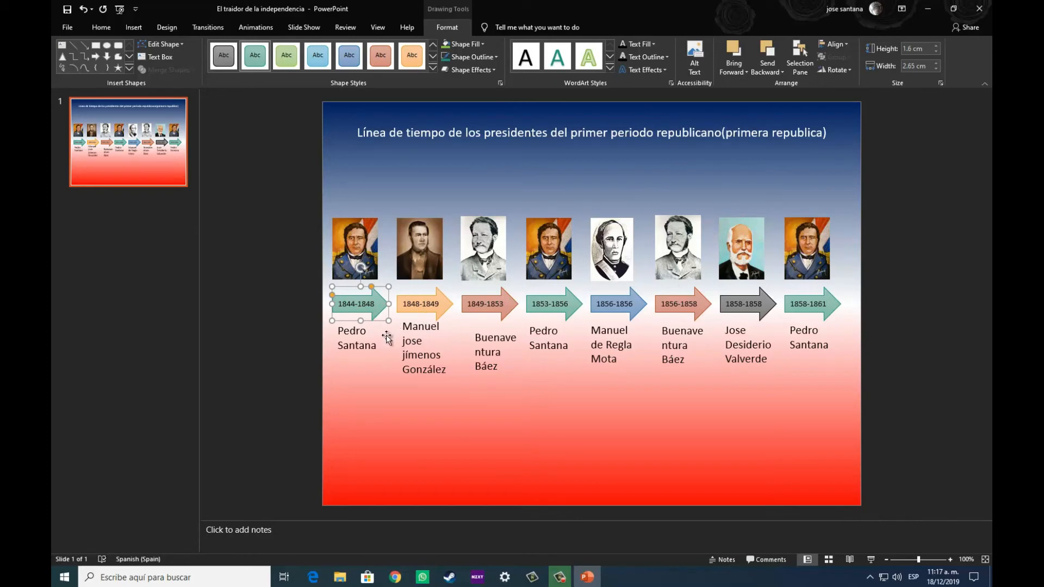
pyautogui.moveTo(459, 345)
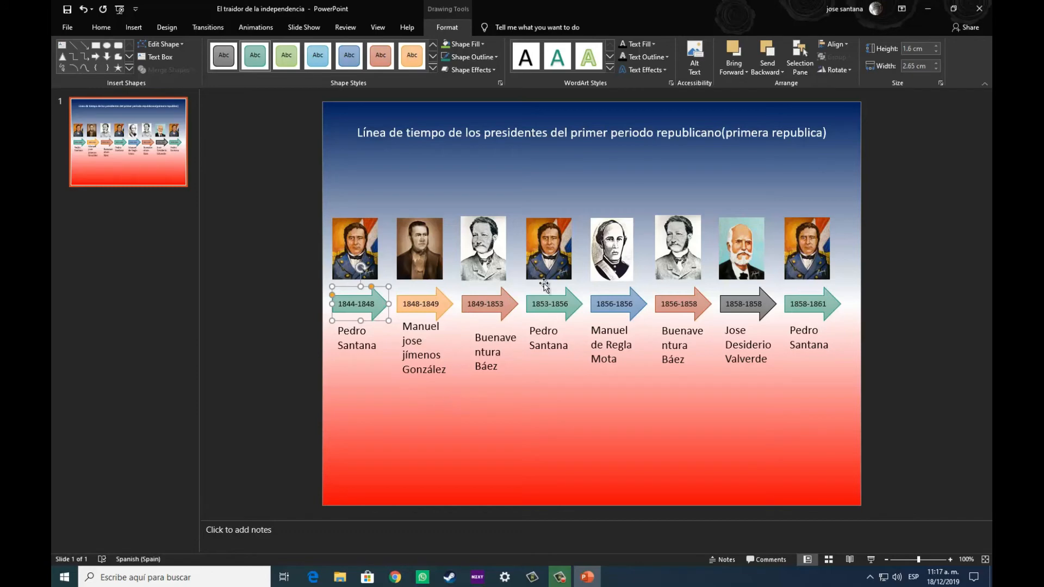
pyautogui.click(354, 249)
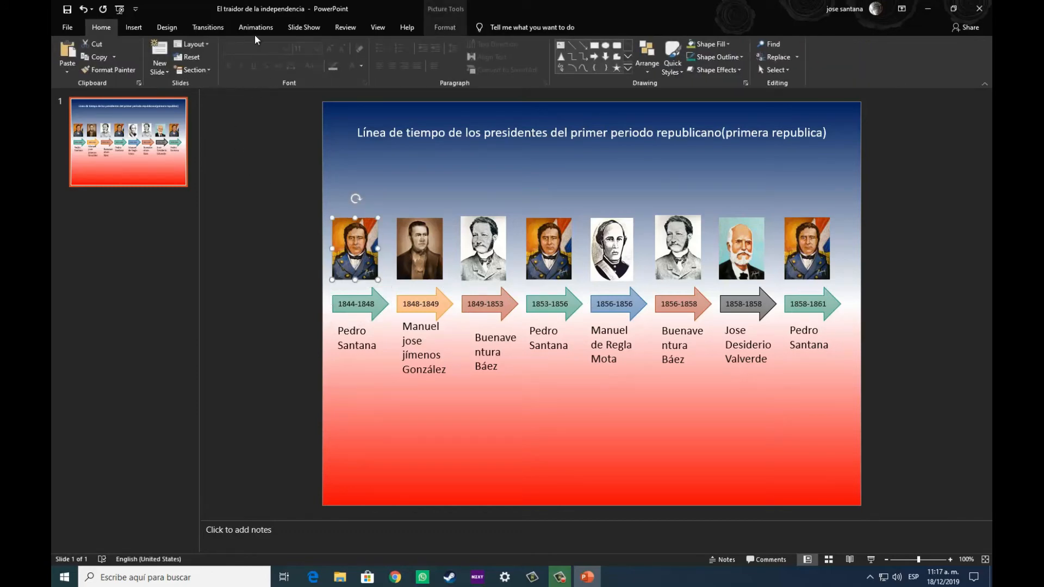
pyautogui.click(419, 248)
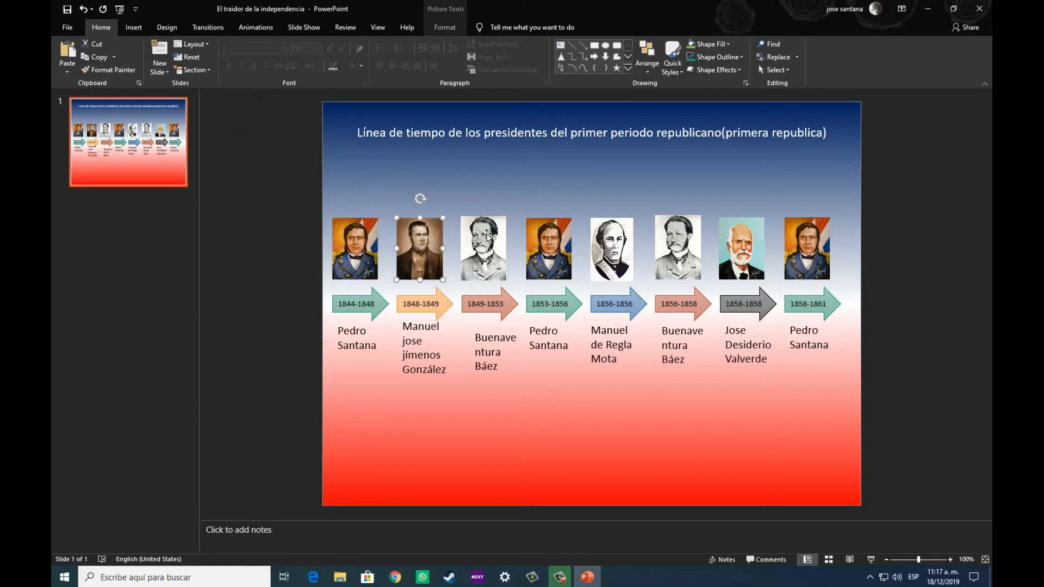
pyautogui.click(610, 248)
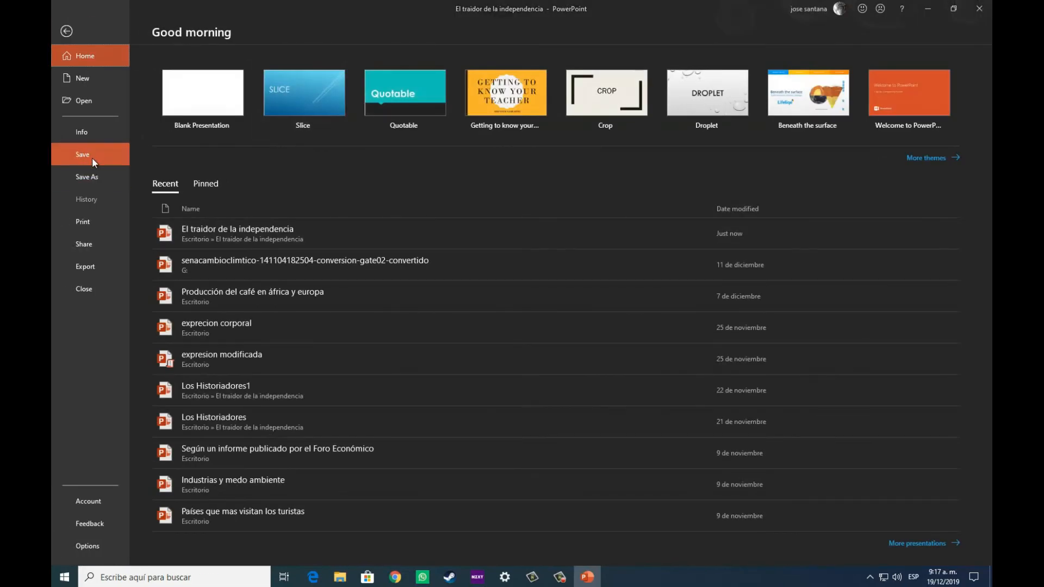
# - Start Save As for the finished timeline presentation
pyautogui.click(86, 176)
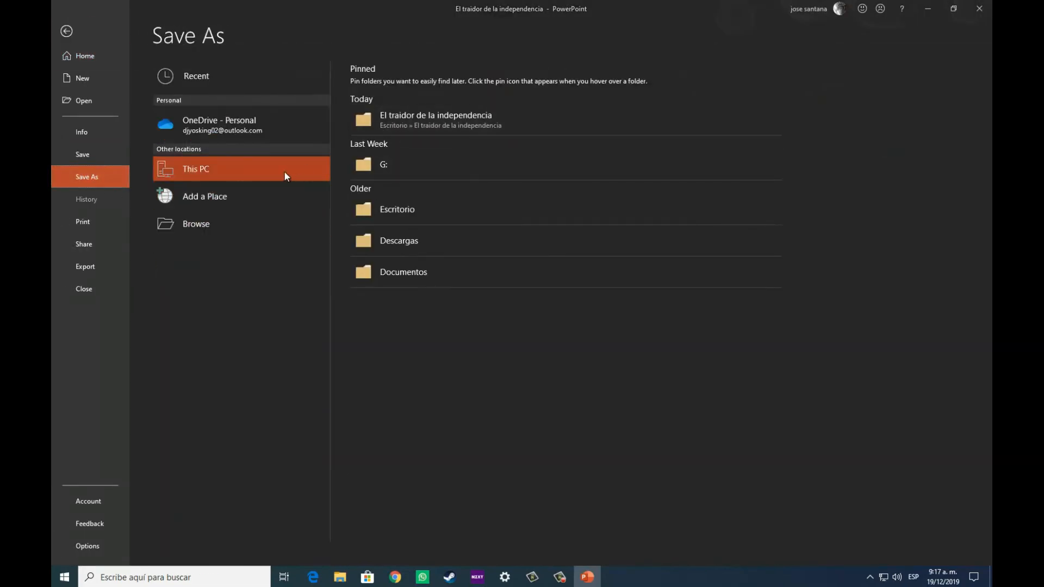
pyautogui.moveTo(302, 174)
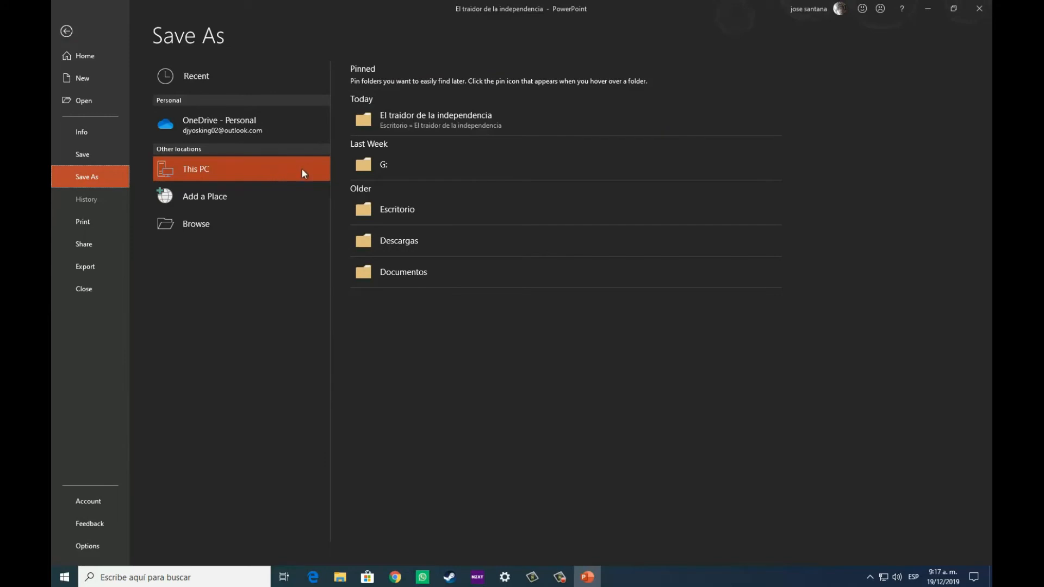
pyautogui.moveTo(506, 133)
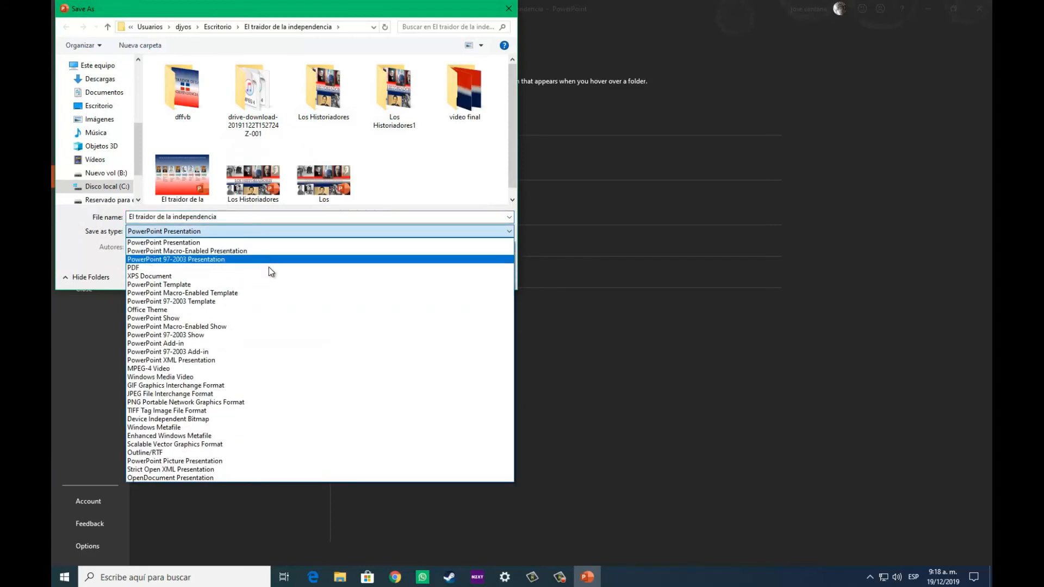
pyautogui.moveTo(337, 276)
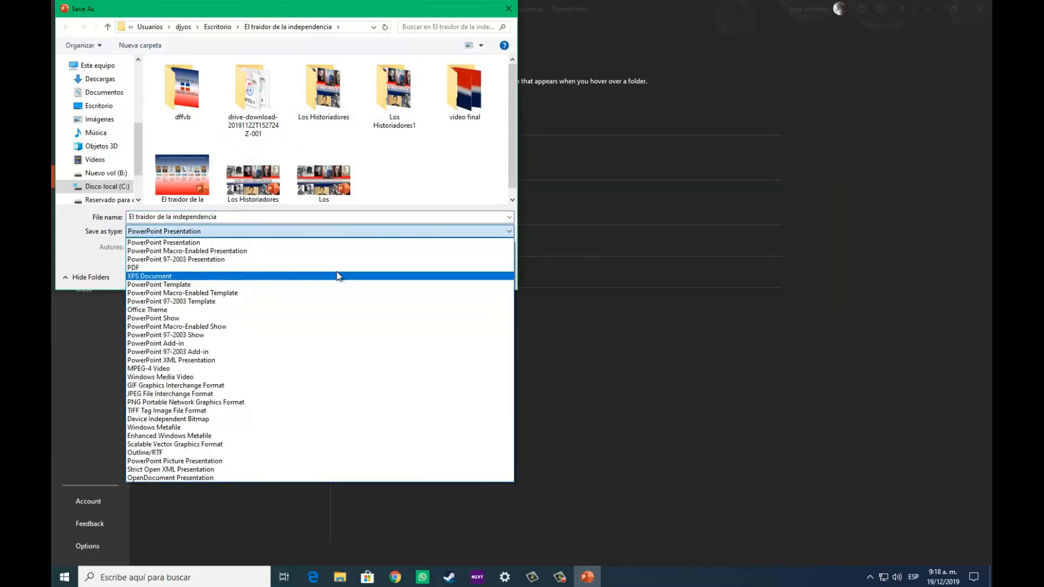
pyautogui.moveTo(259, 359)
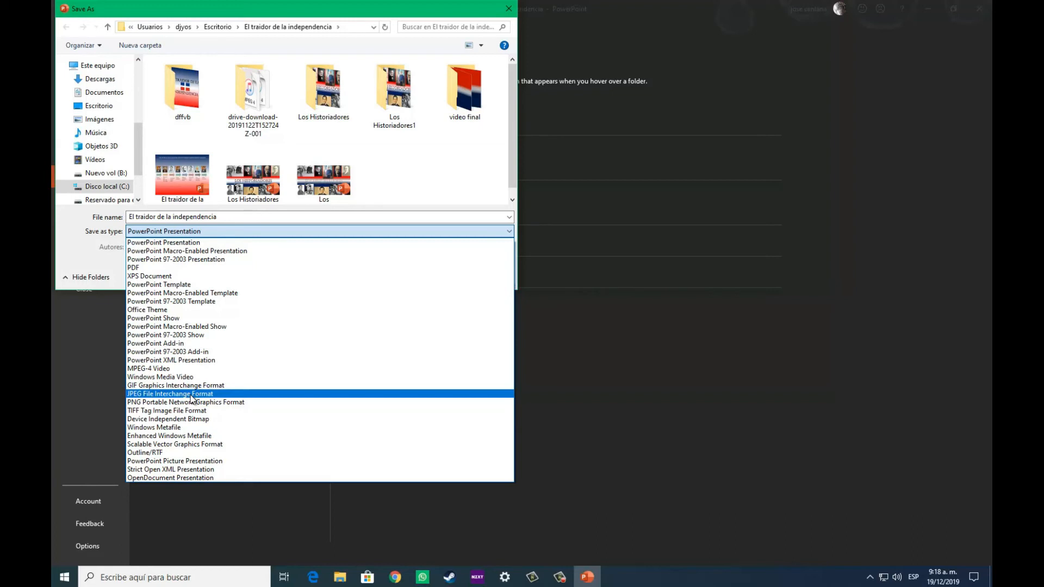
# - Save 'El traidor de la independencia' as JPEG File Interchange Format
pyautogui.click(163, 241)
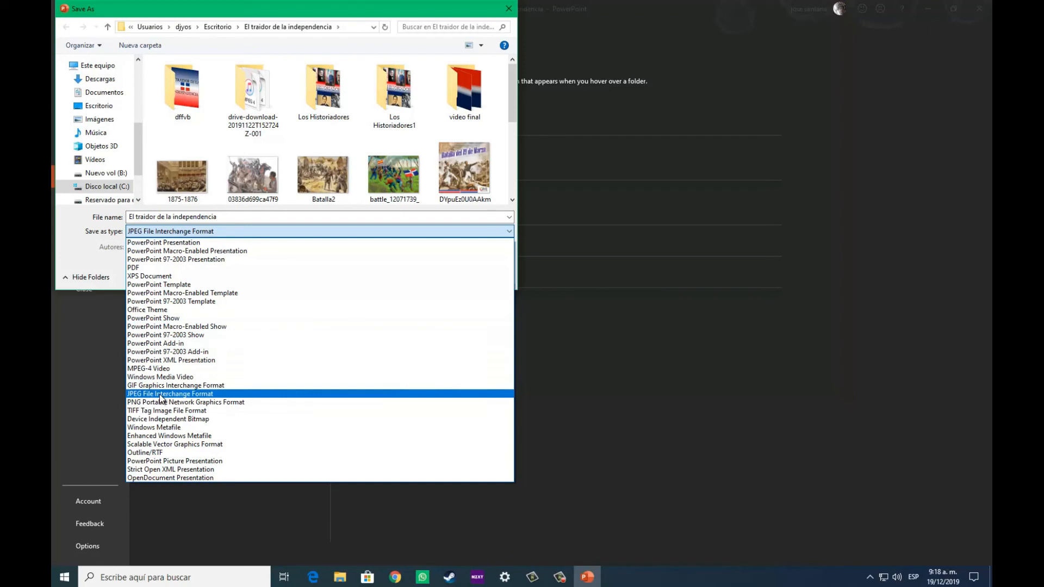
pyautogui.click(169, 394)
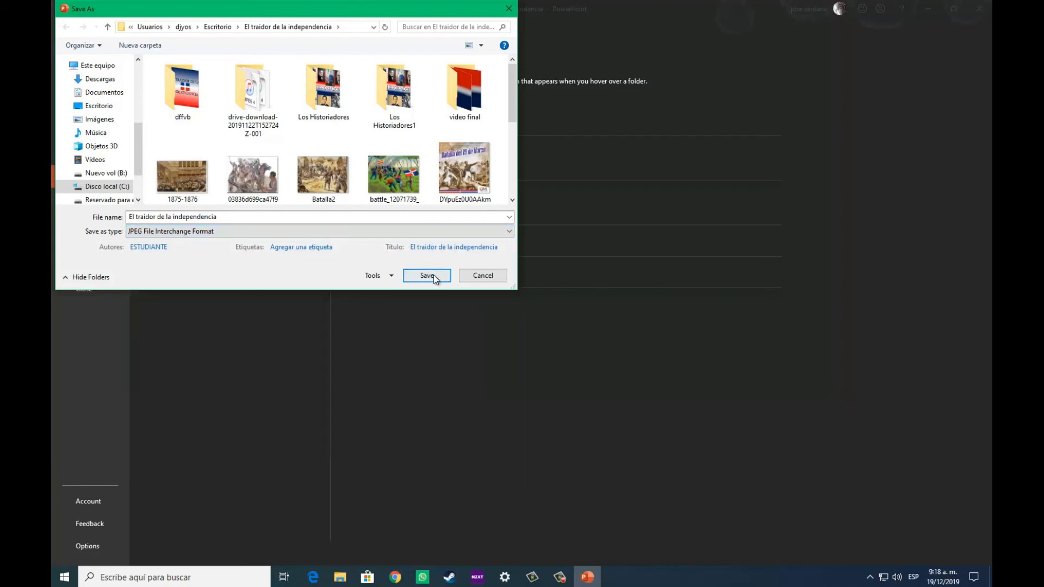
pyautogui.moveTo(358, 165)
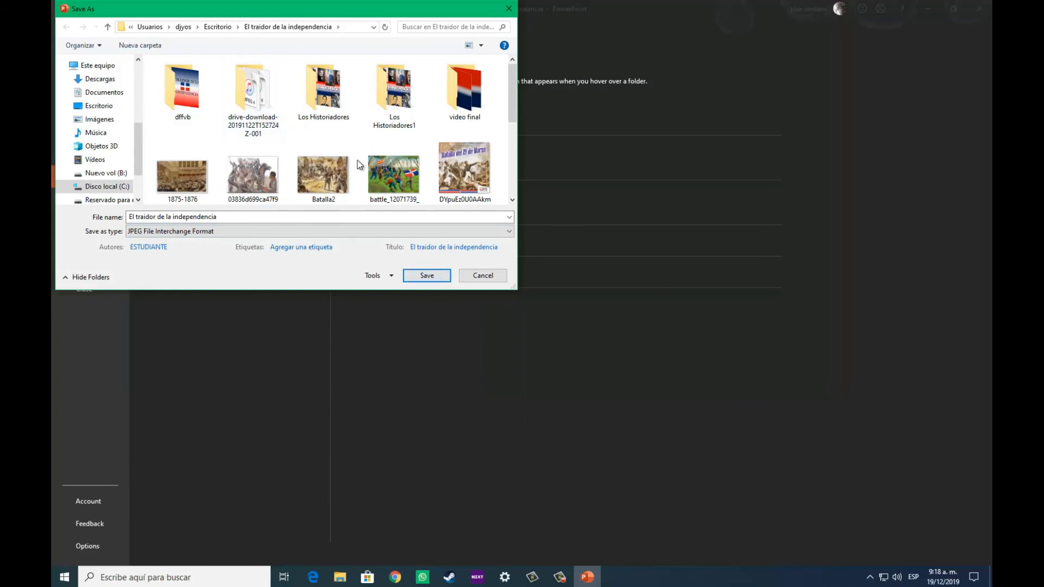
pyautogui.scroll(-3)
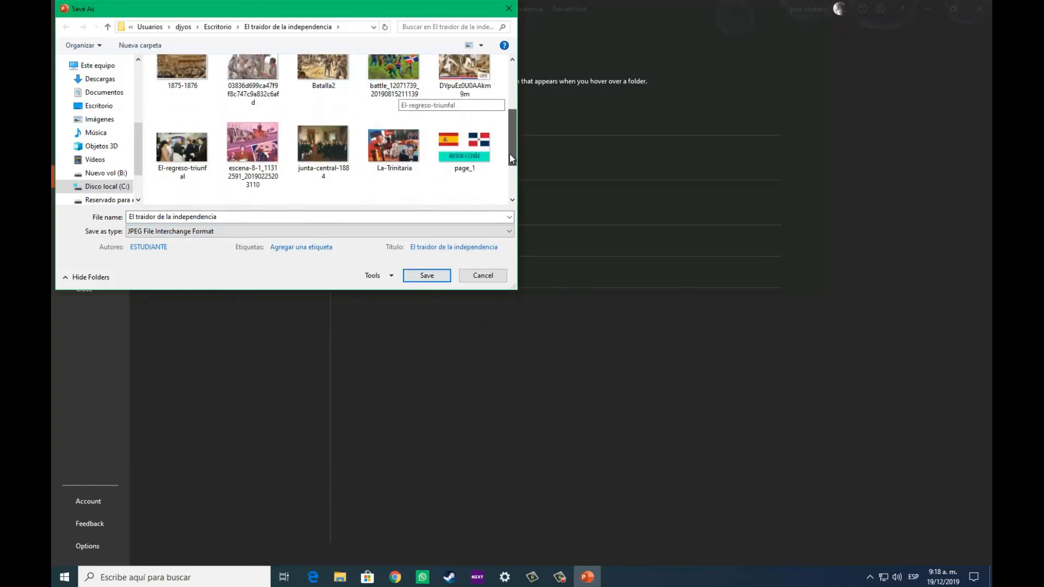
pyautogui.scroll(-3)
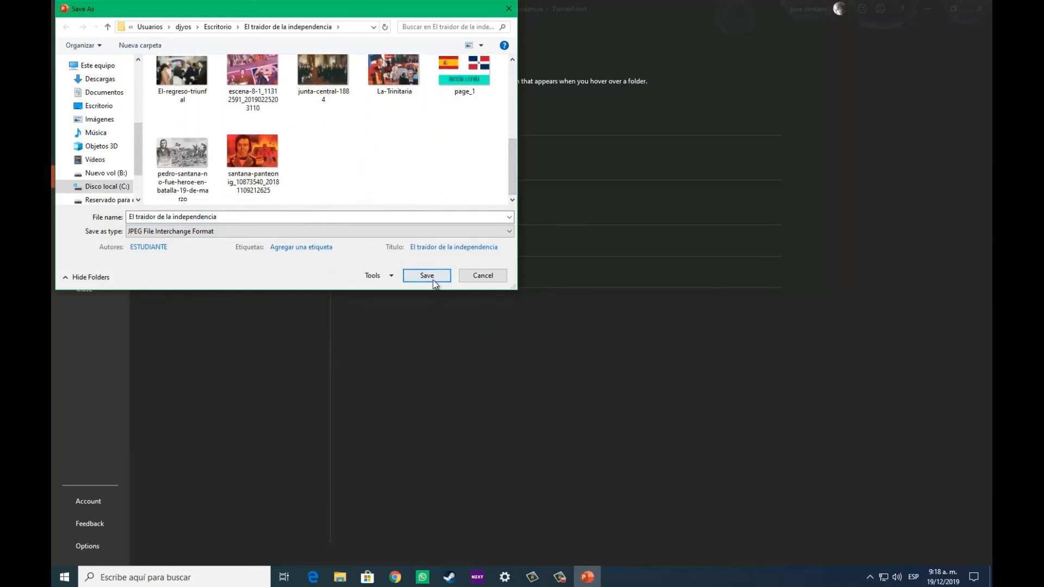
pyautogui.click(426, 276)
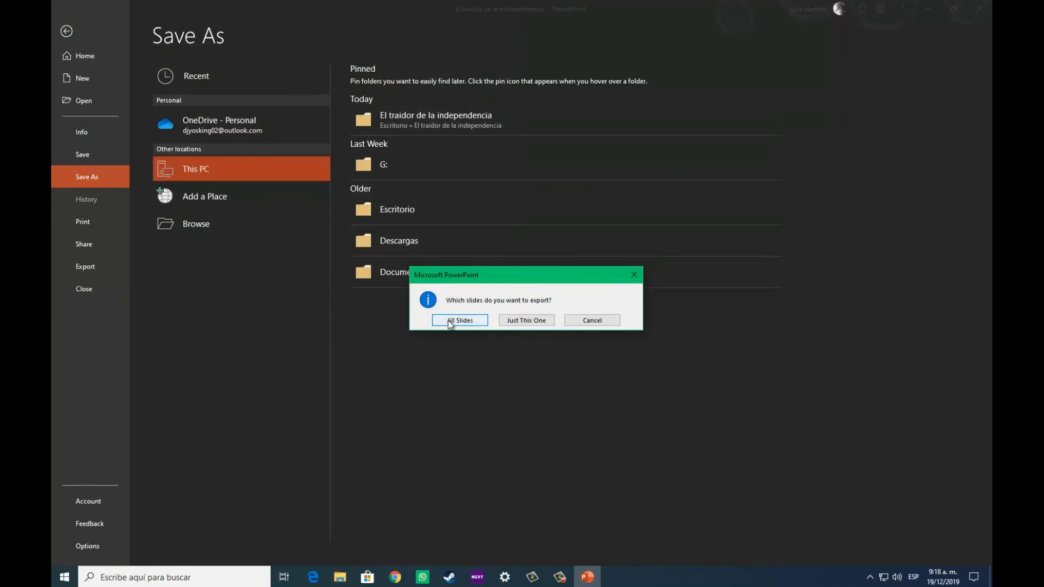
# - Export all slides as separate JPG files and bring up File Explorer
pyautogui.click(458, 320)
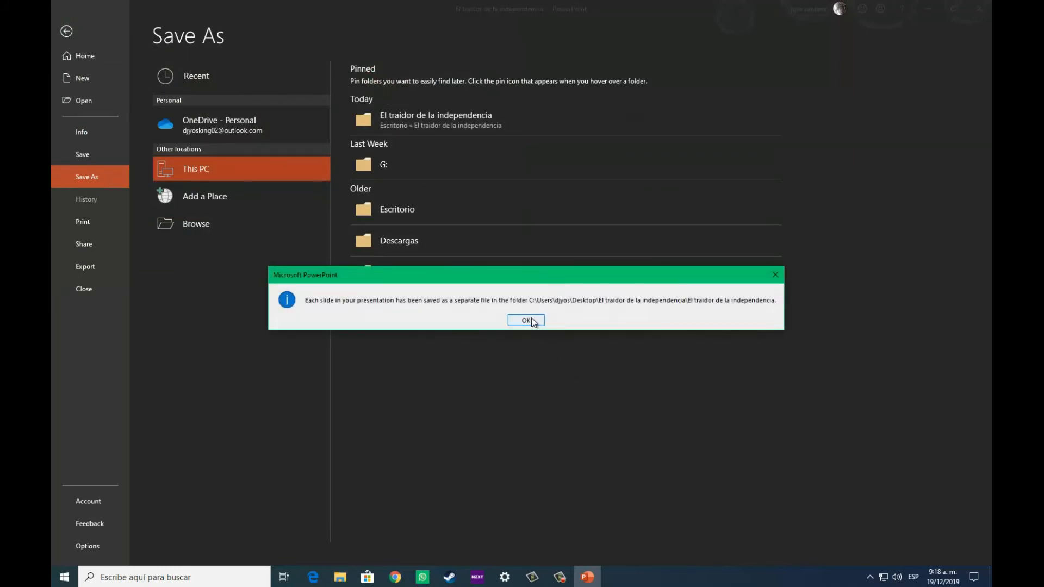
pyautogui.click(525, 320)
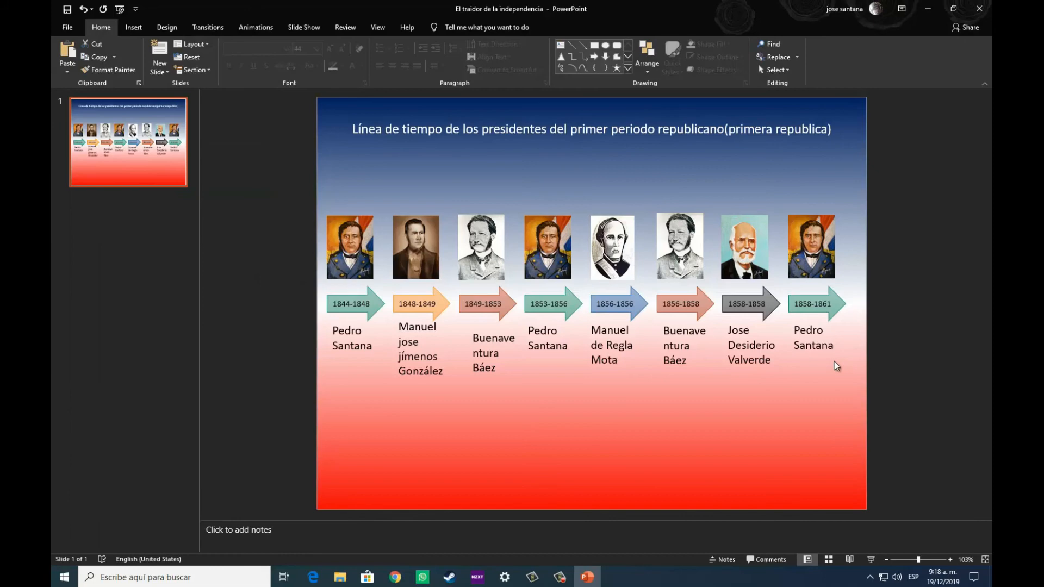
pyautogui.moveTo(340, 577)
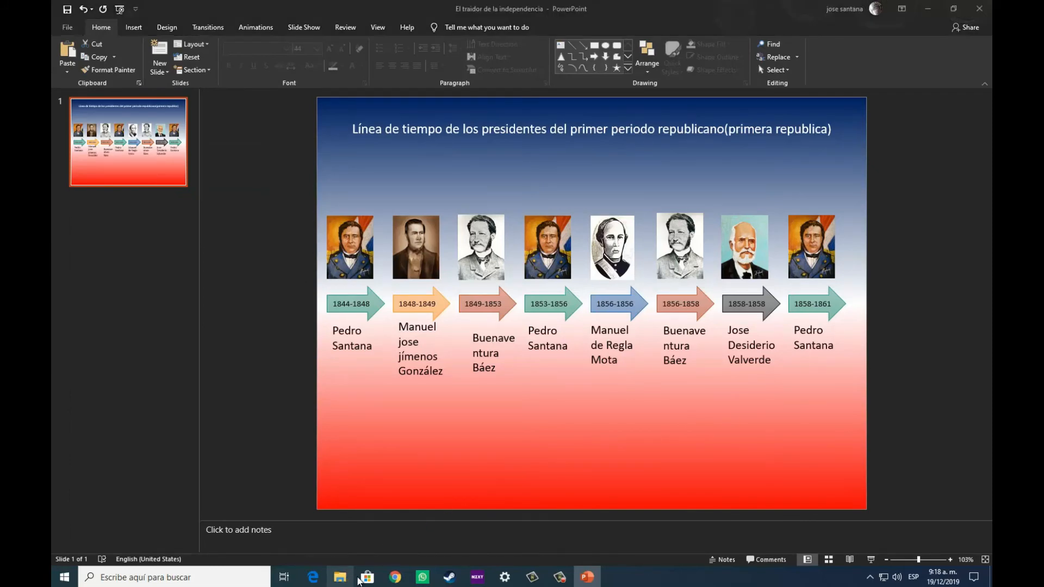
pyautogui.click(339, 577)
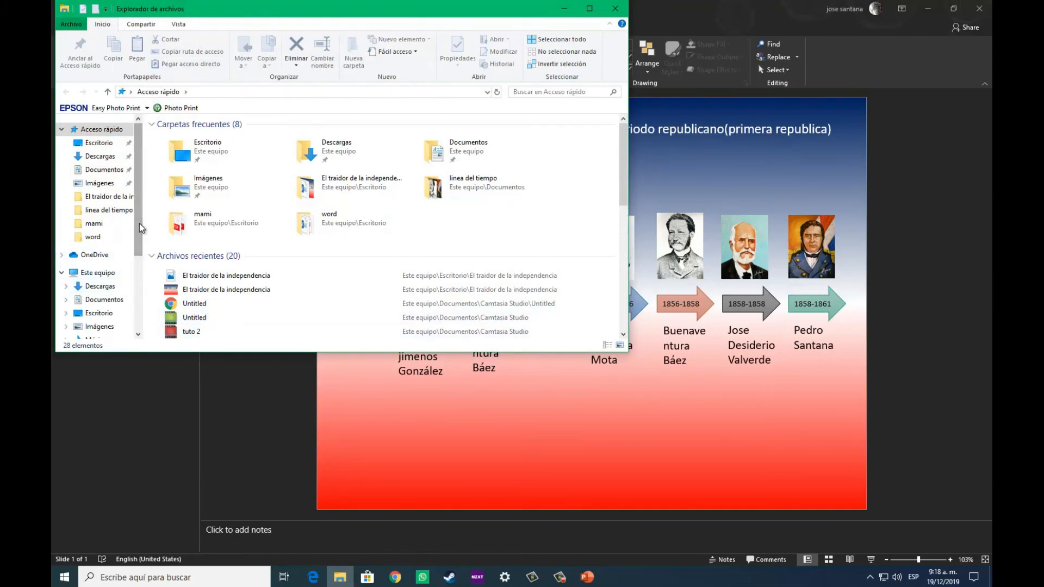
# - Open Slide1.jpg from the 'El traidor de la independencia' subfolder in Photos
pyautogui.doubleClick(107, 196)
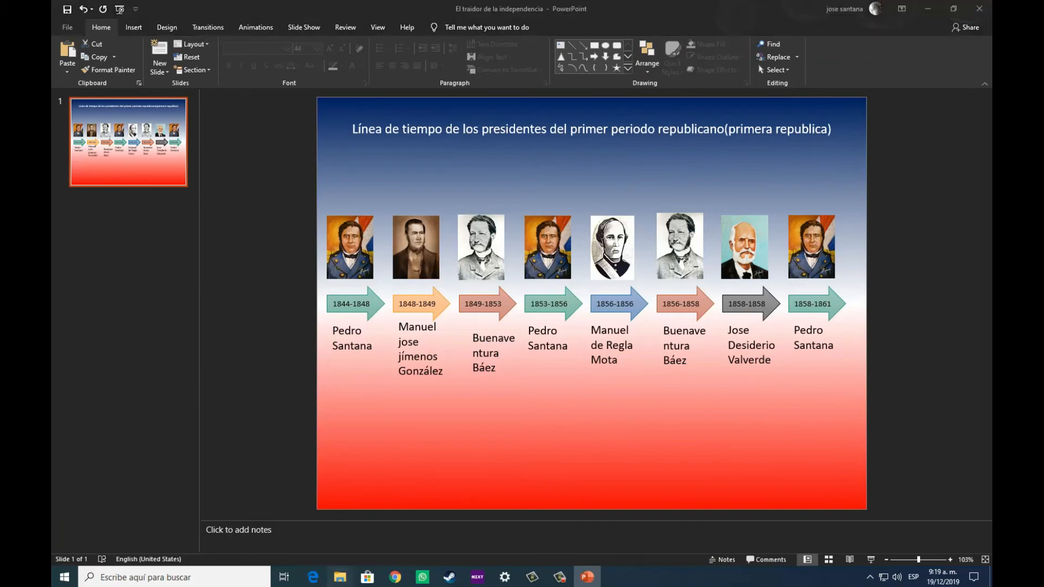
pyautogui.click(339, 576)
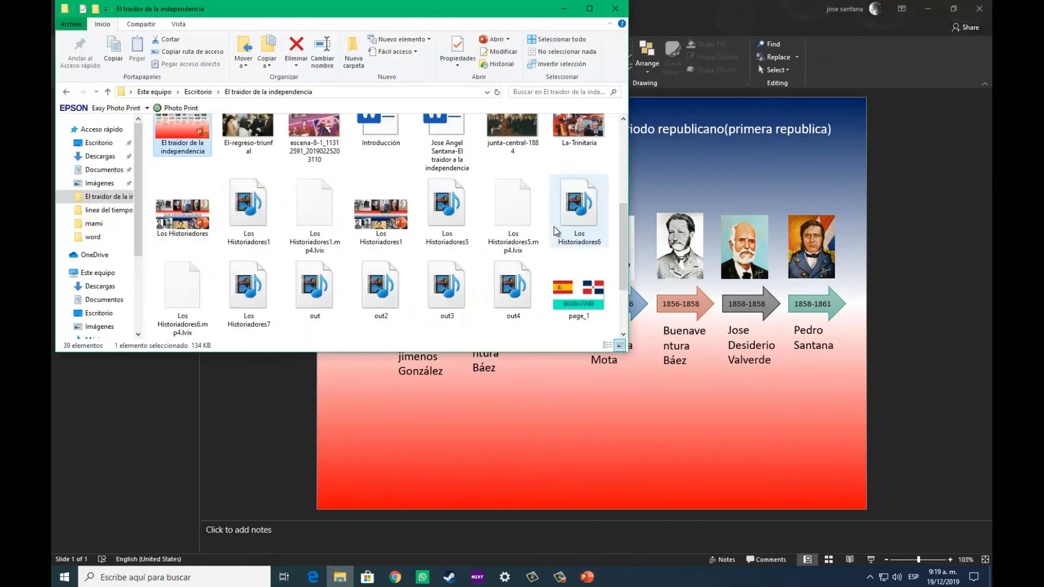
pyautogui.scroll(-3)
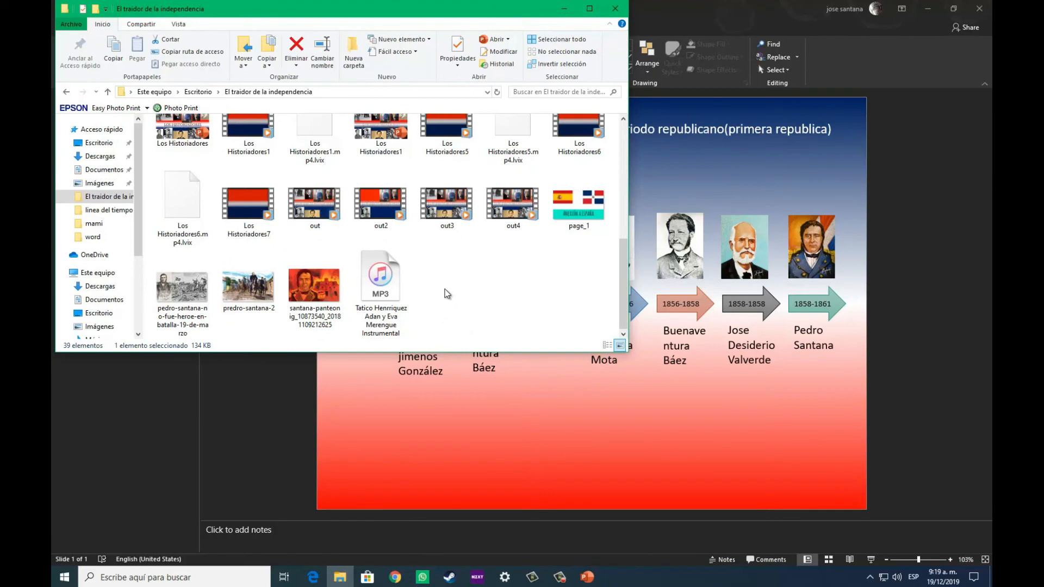
pyautogui.scroll(3)
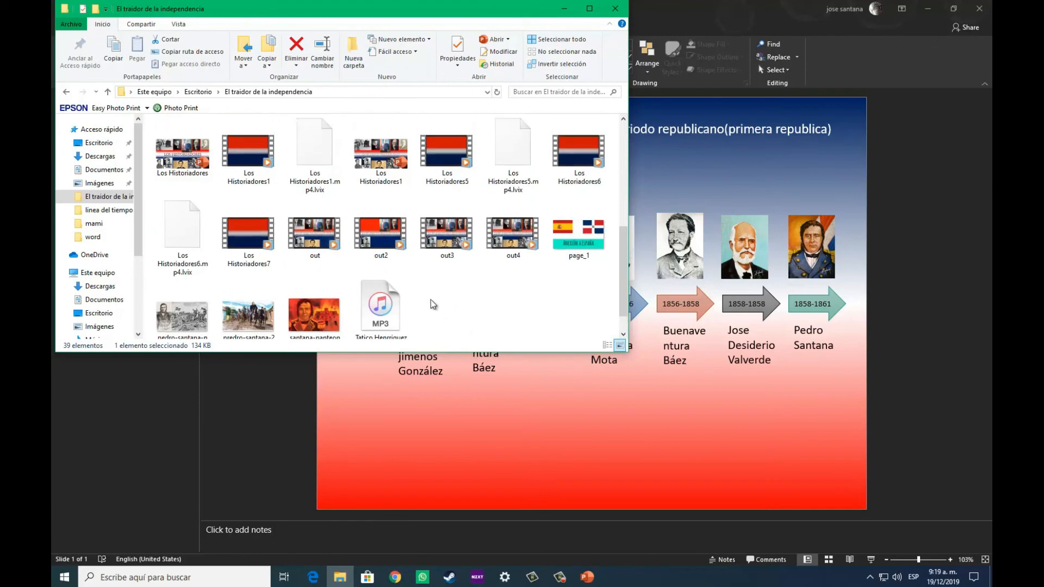
pyautogui.scroll(3)
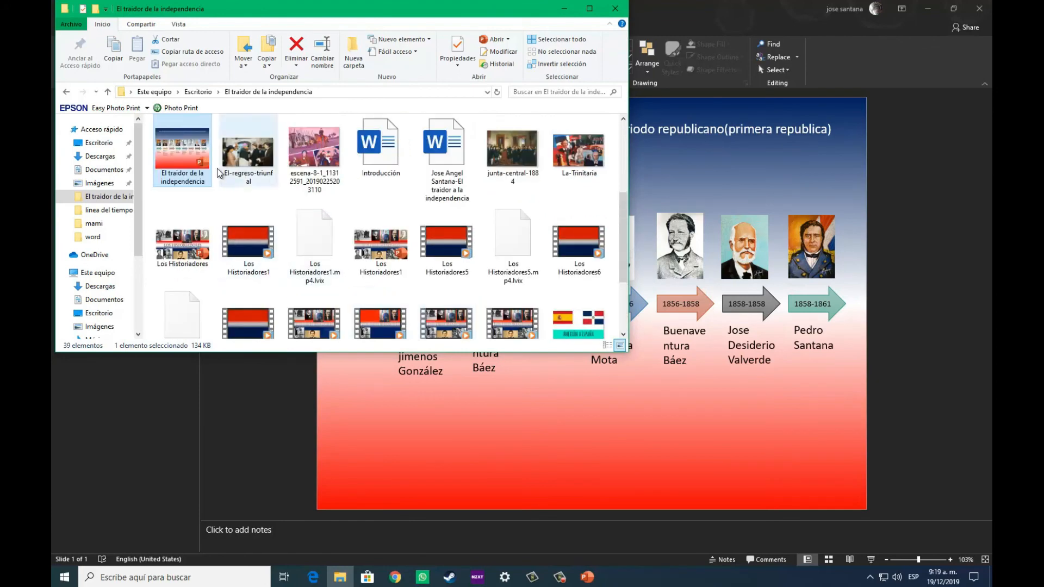
pyautogui.moveTo(182, 143)
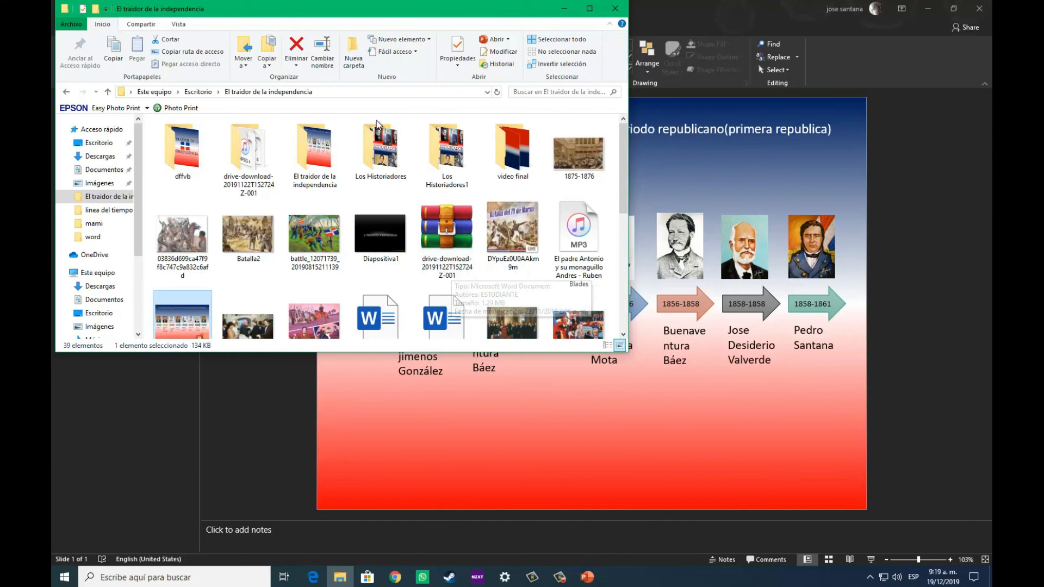
pyautogui.doubleClick(313, 148)
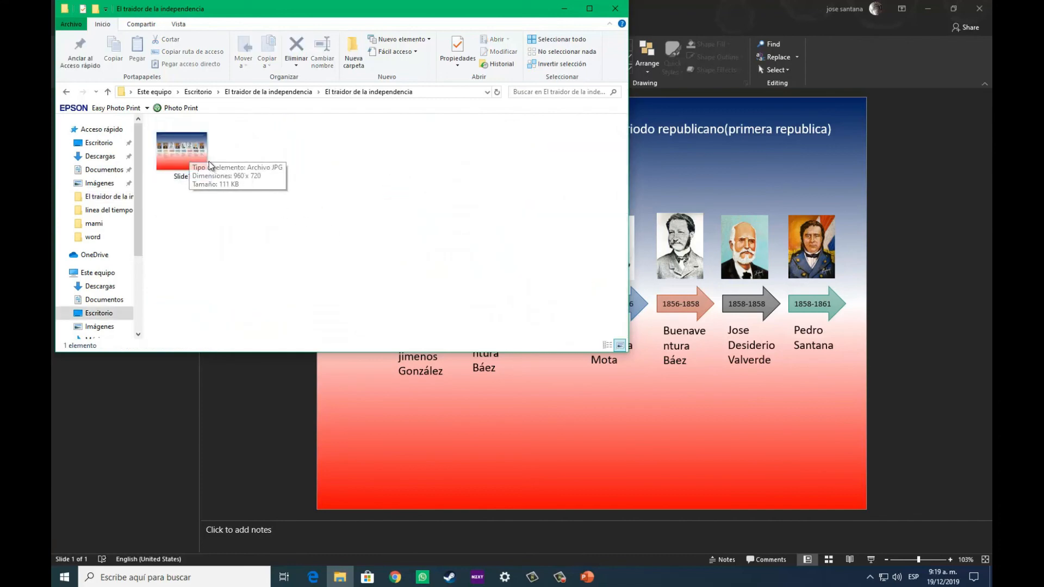
pyautogui.doubleClick(181, 150)
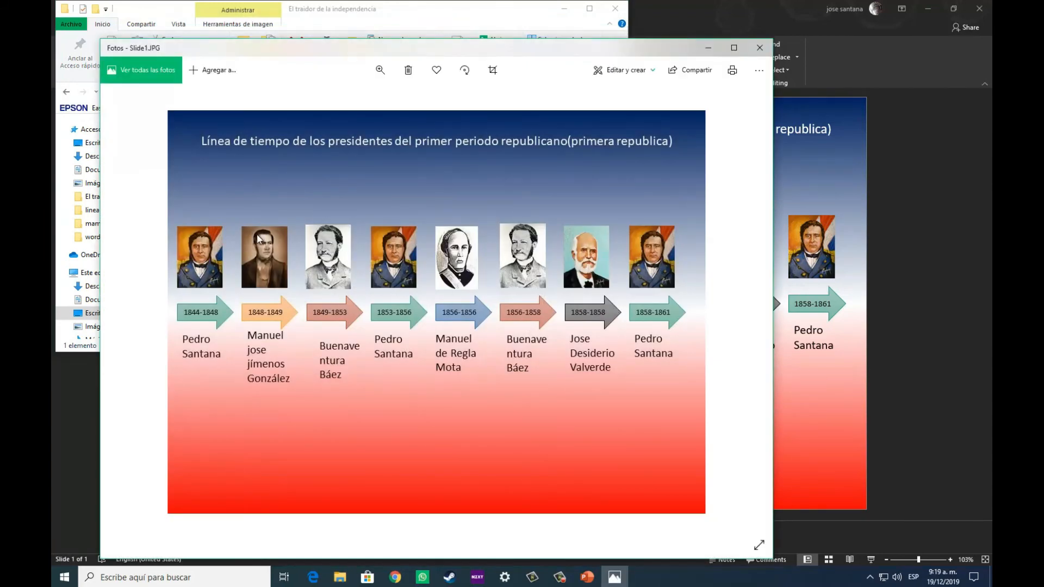
pyautogui.moveTo(194, 303)
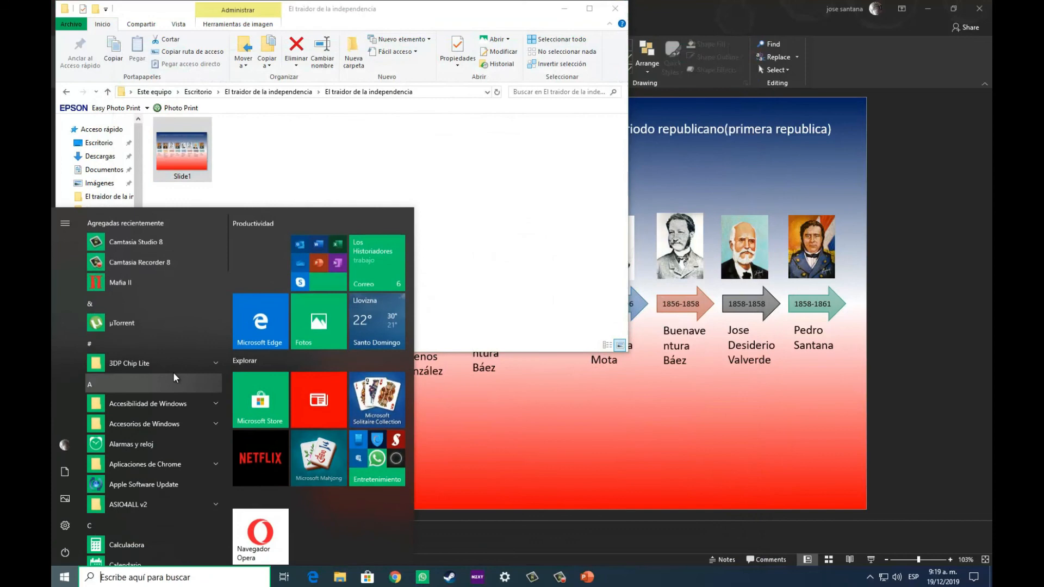
# - Launch Word on a blank document and bring the Slide1 image folder forward
pyautogui.scroll(-3)
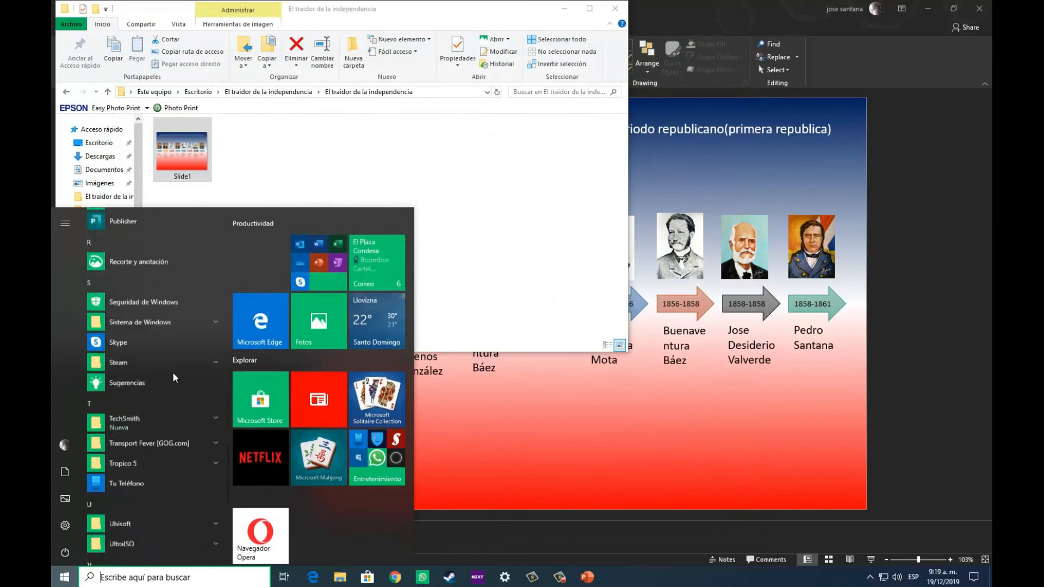
pyautogui.write('Word')
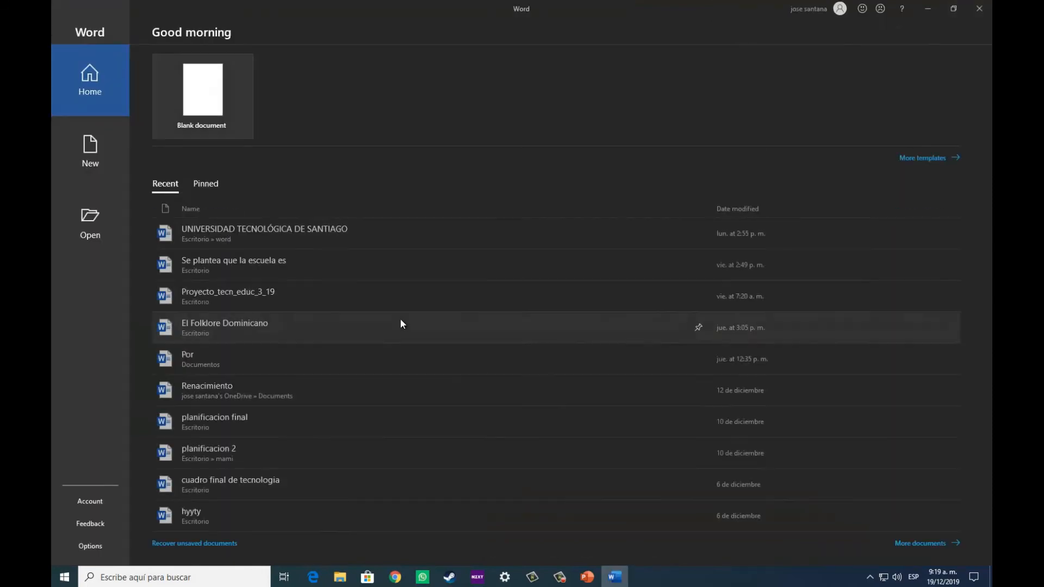
pyautogui.click(201, 92)
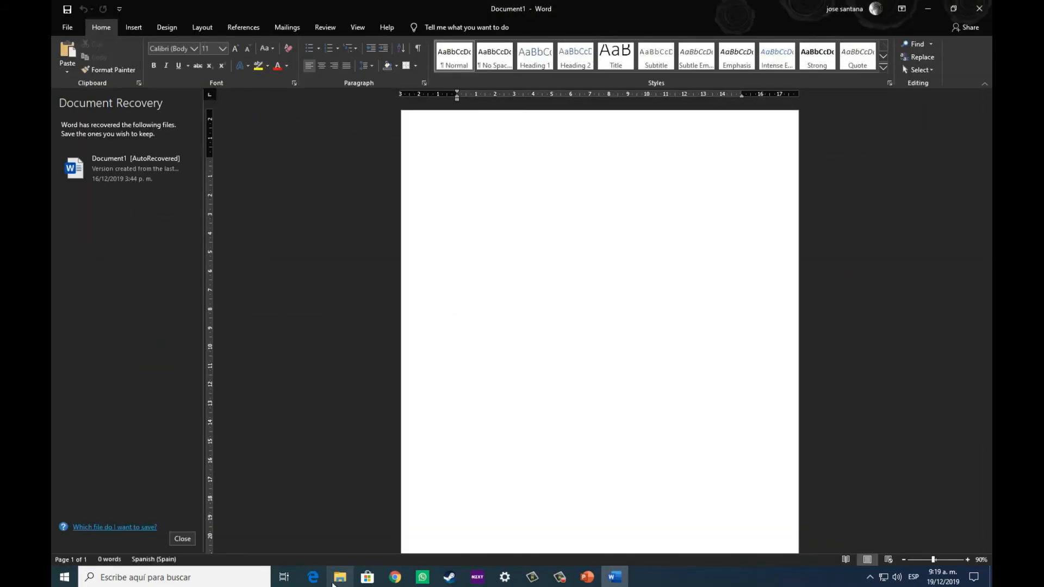
pyautogui.click(338, 581)
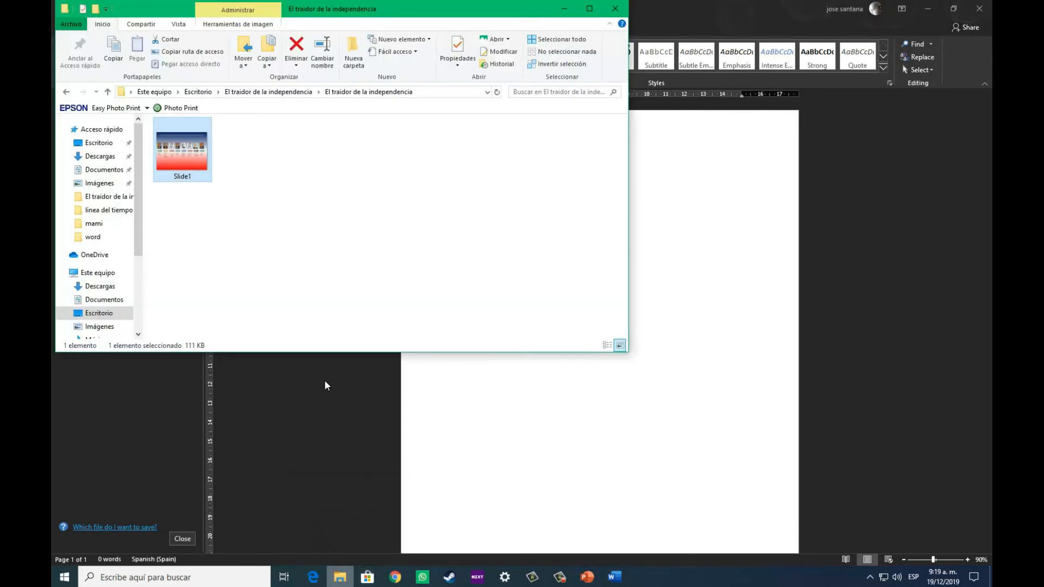